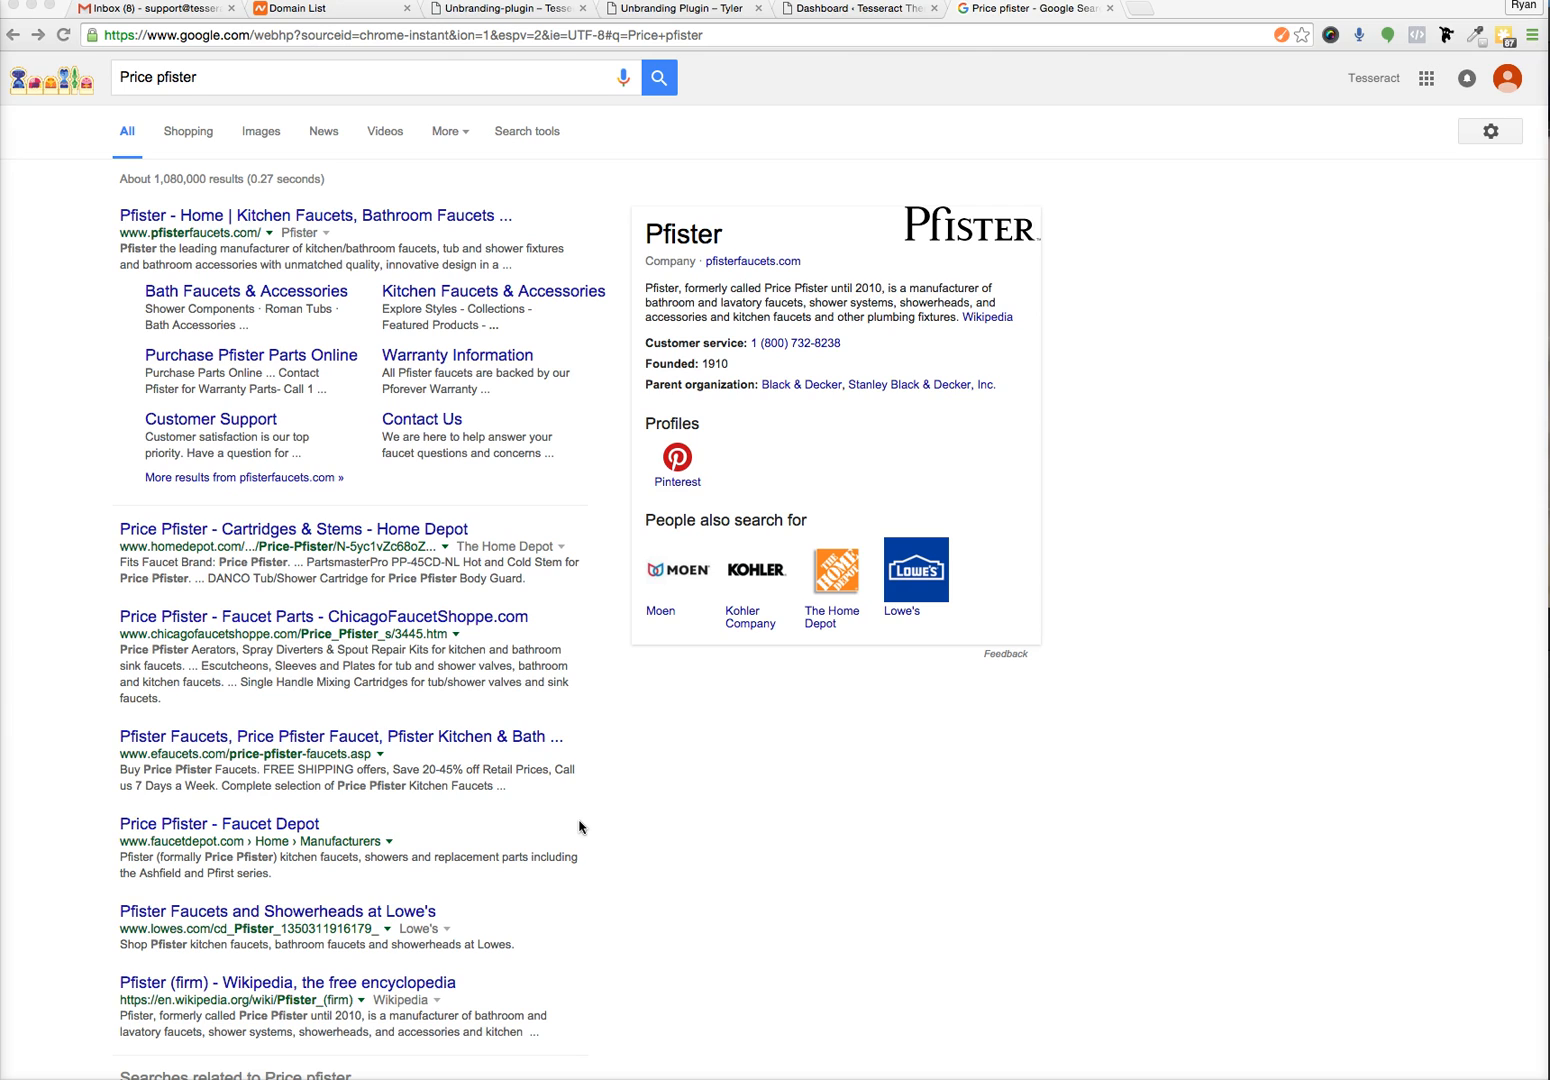
mouse_move(40, 186)
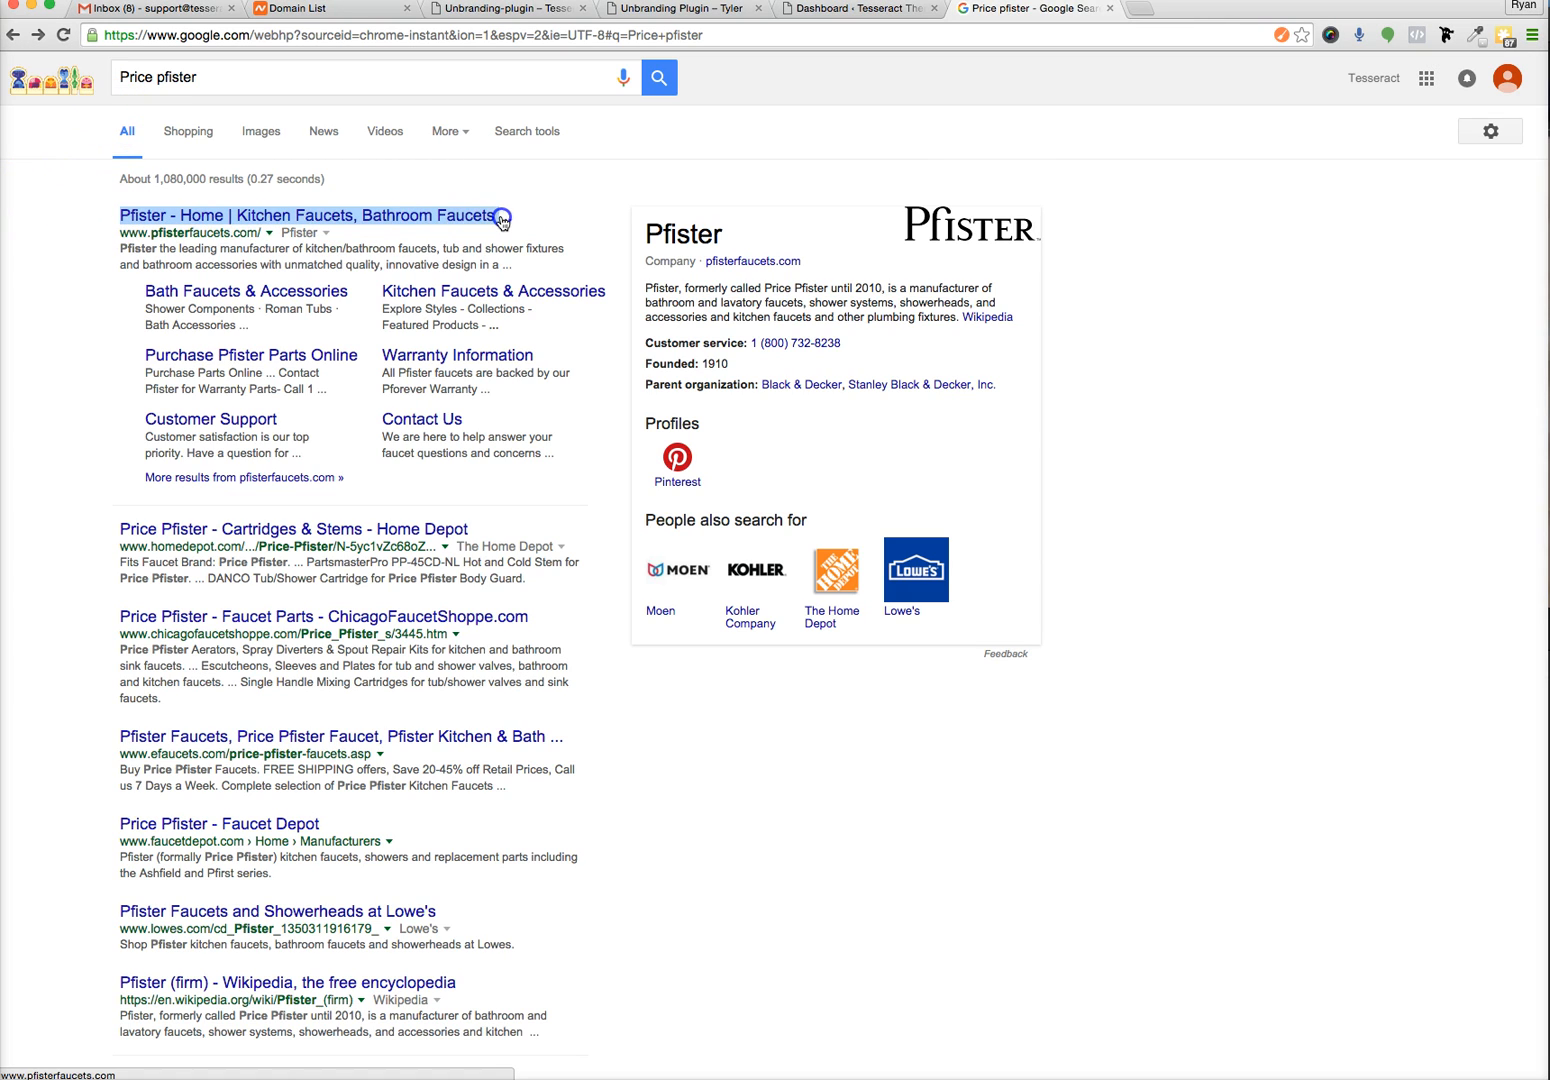
Highlight the Pfister homepage result's description text in the Google results.
left_click(318, 216)
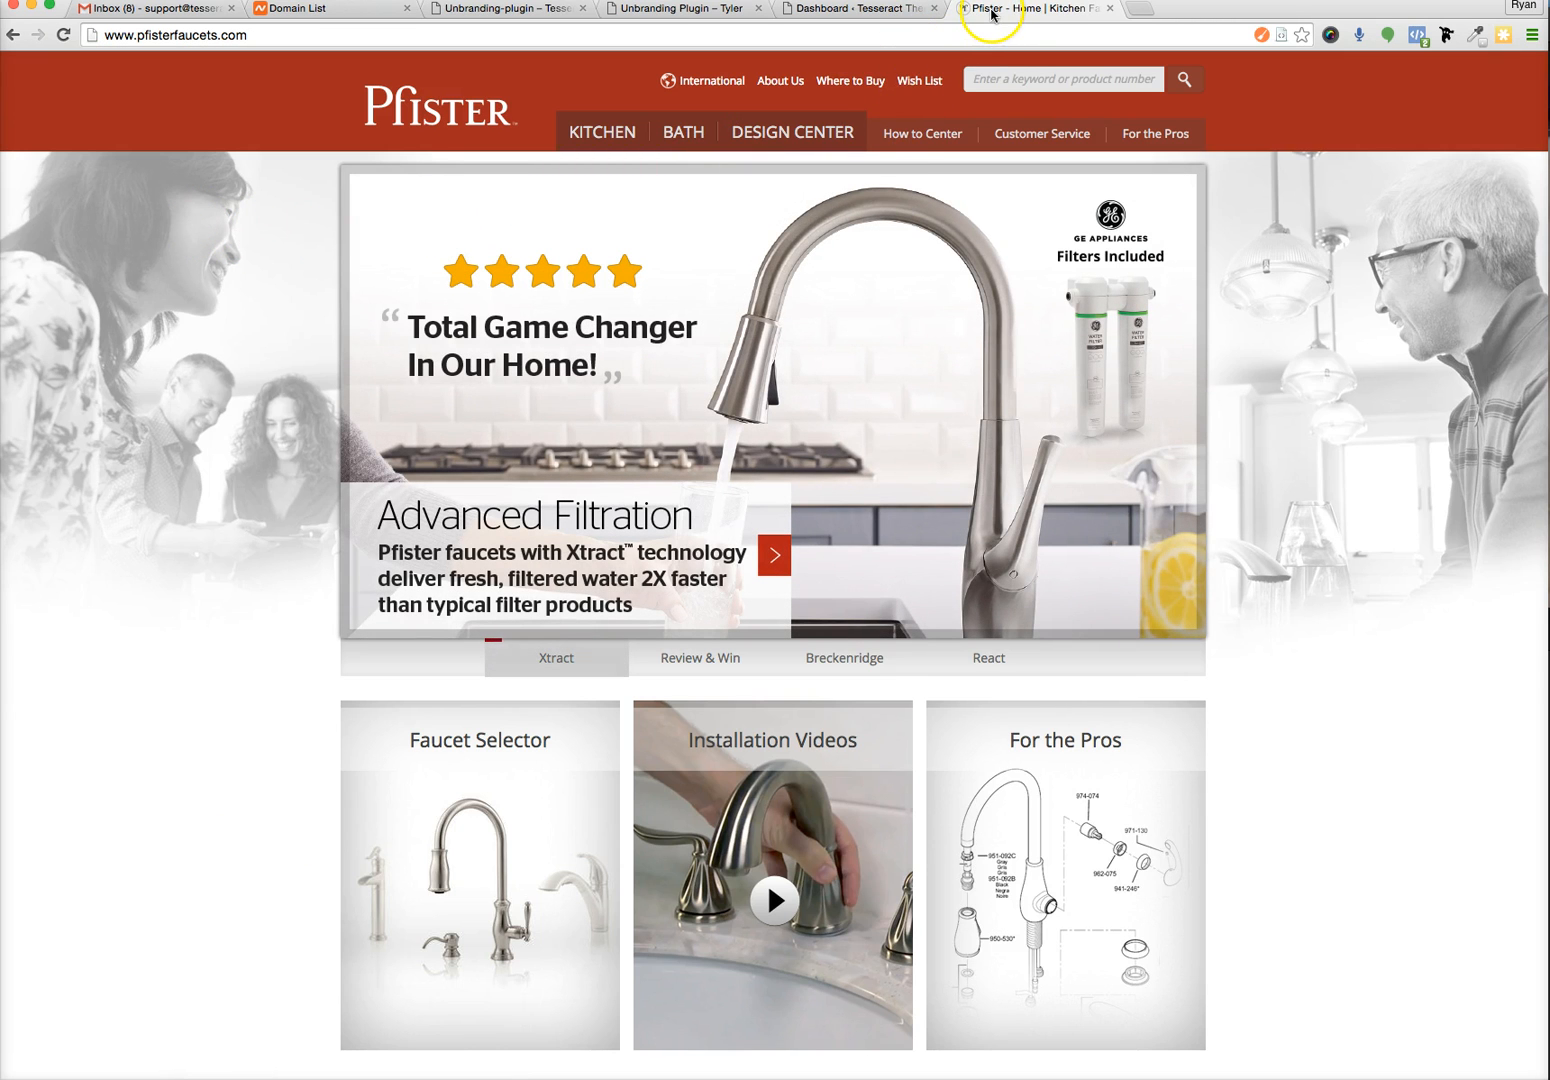
mouse_move(1040, 20)
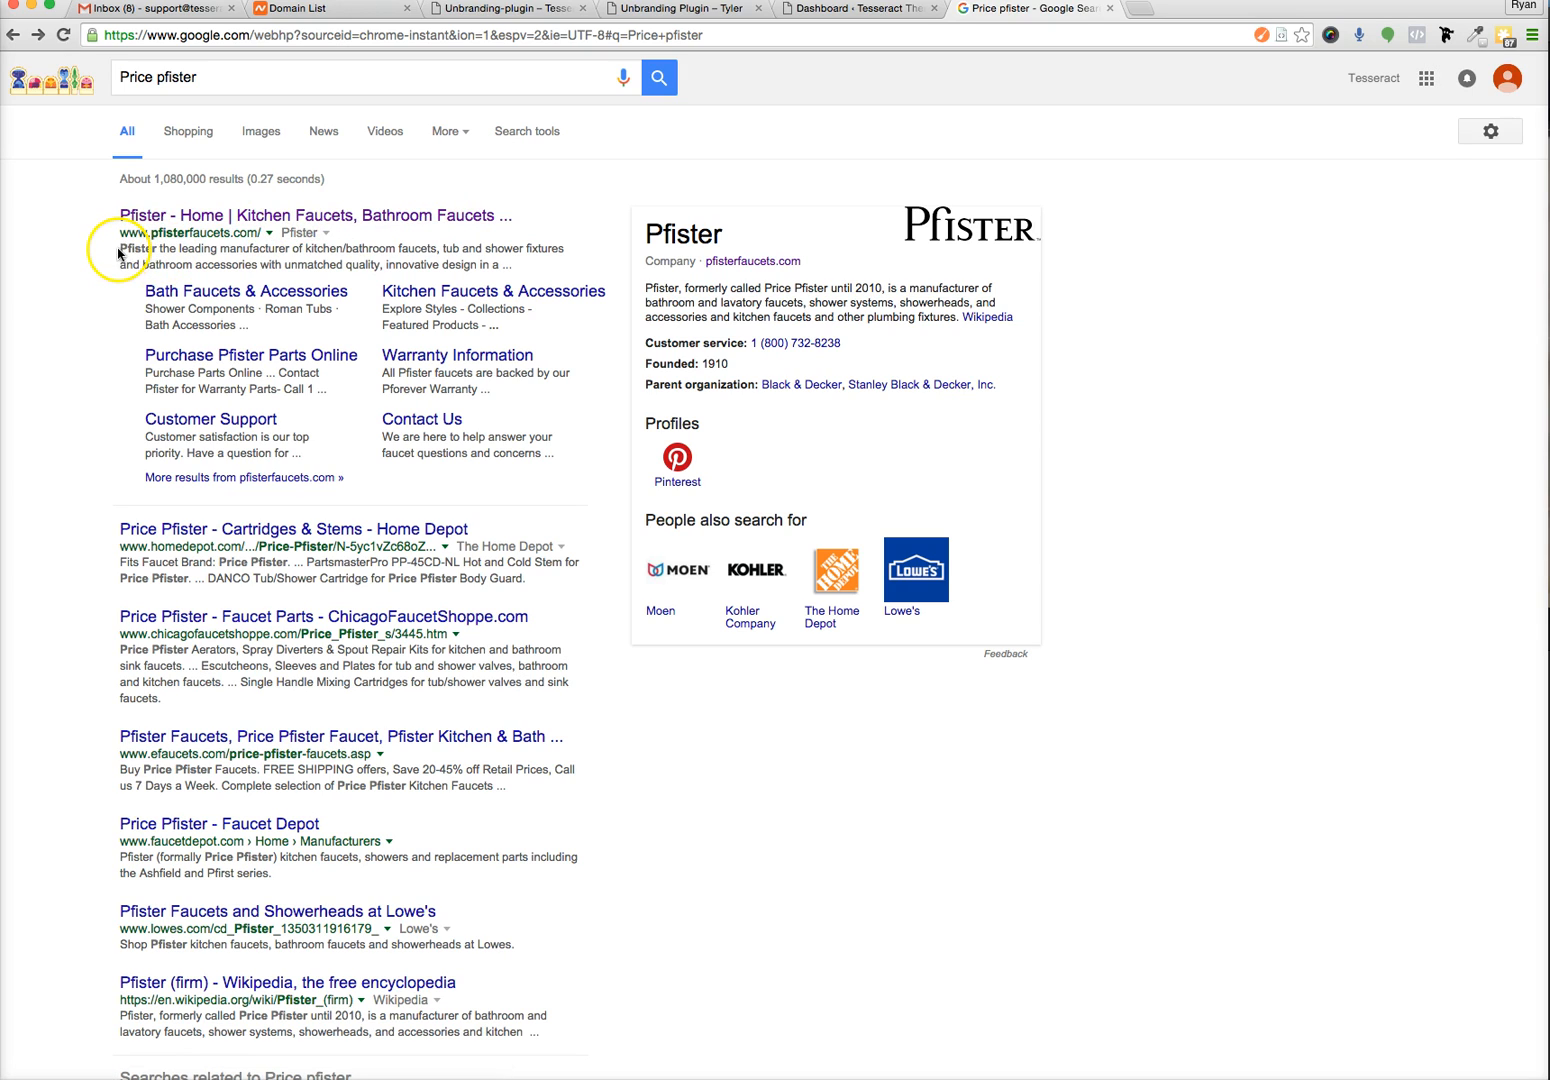
left_click_drag(120, 248, 510, 264)
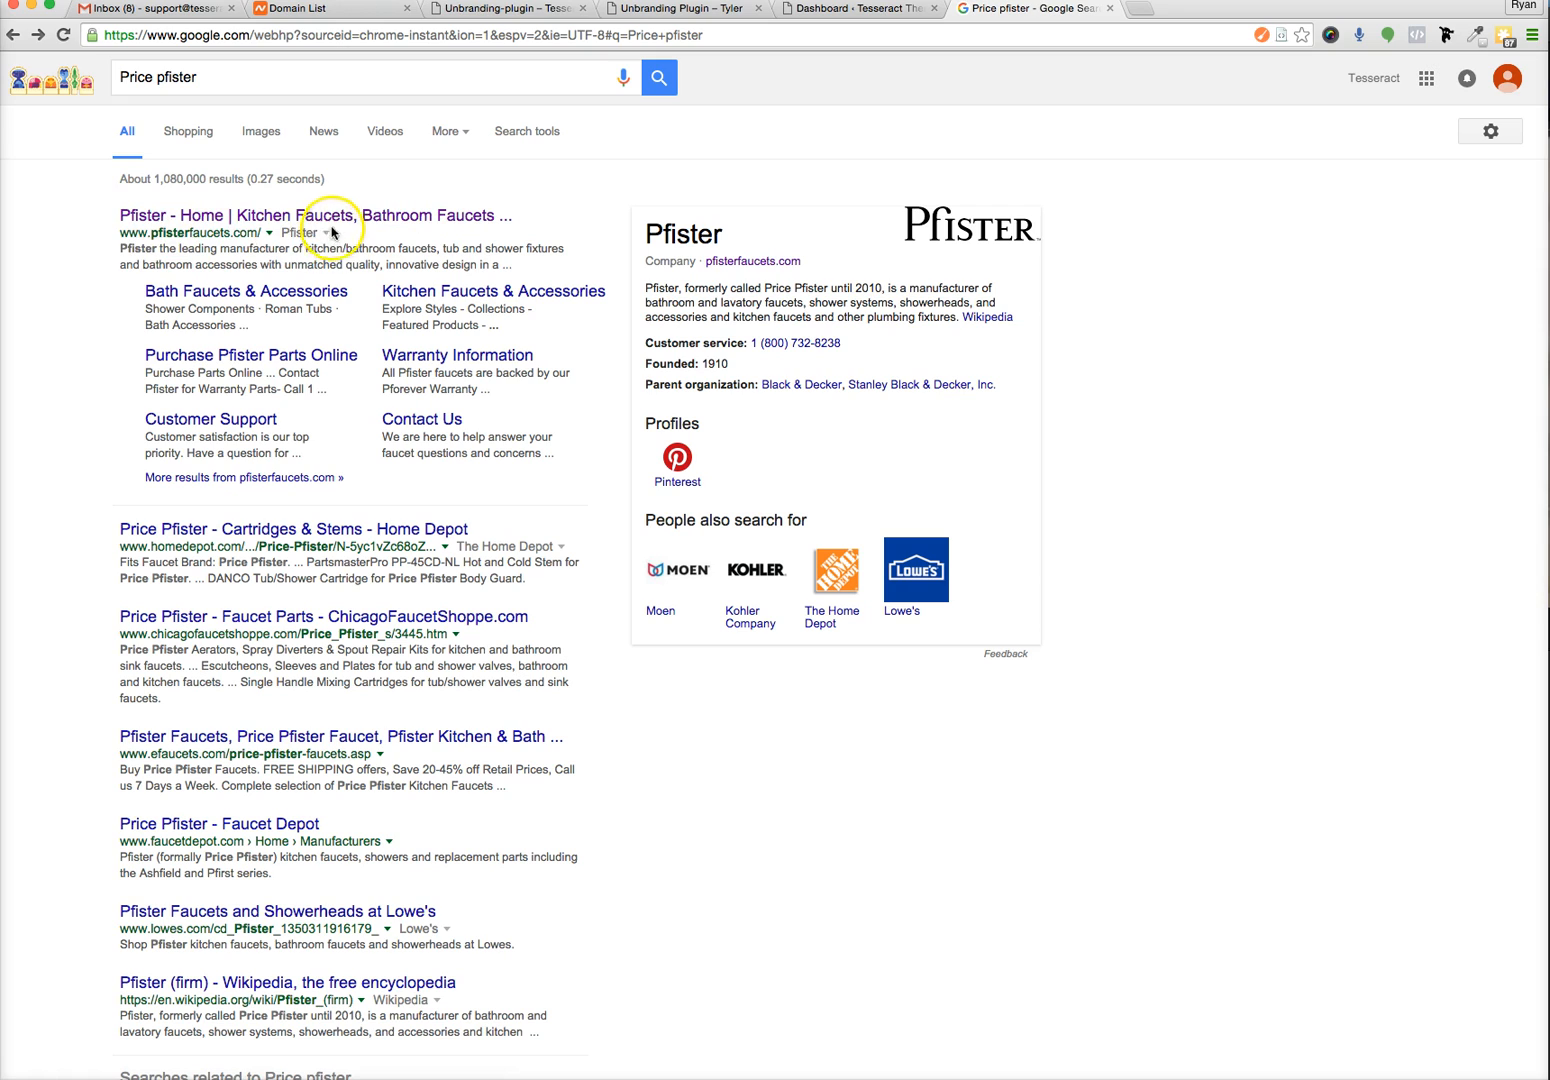
left_click_drag(120, 248, 500, 264)
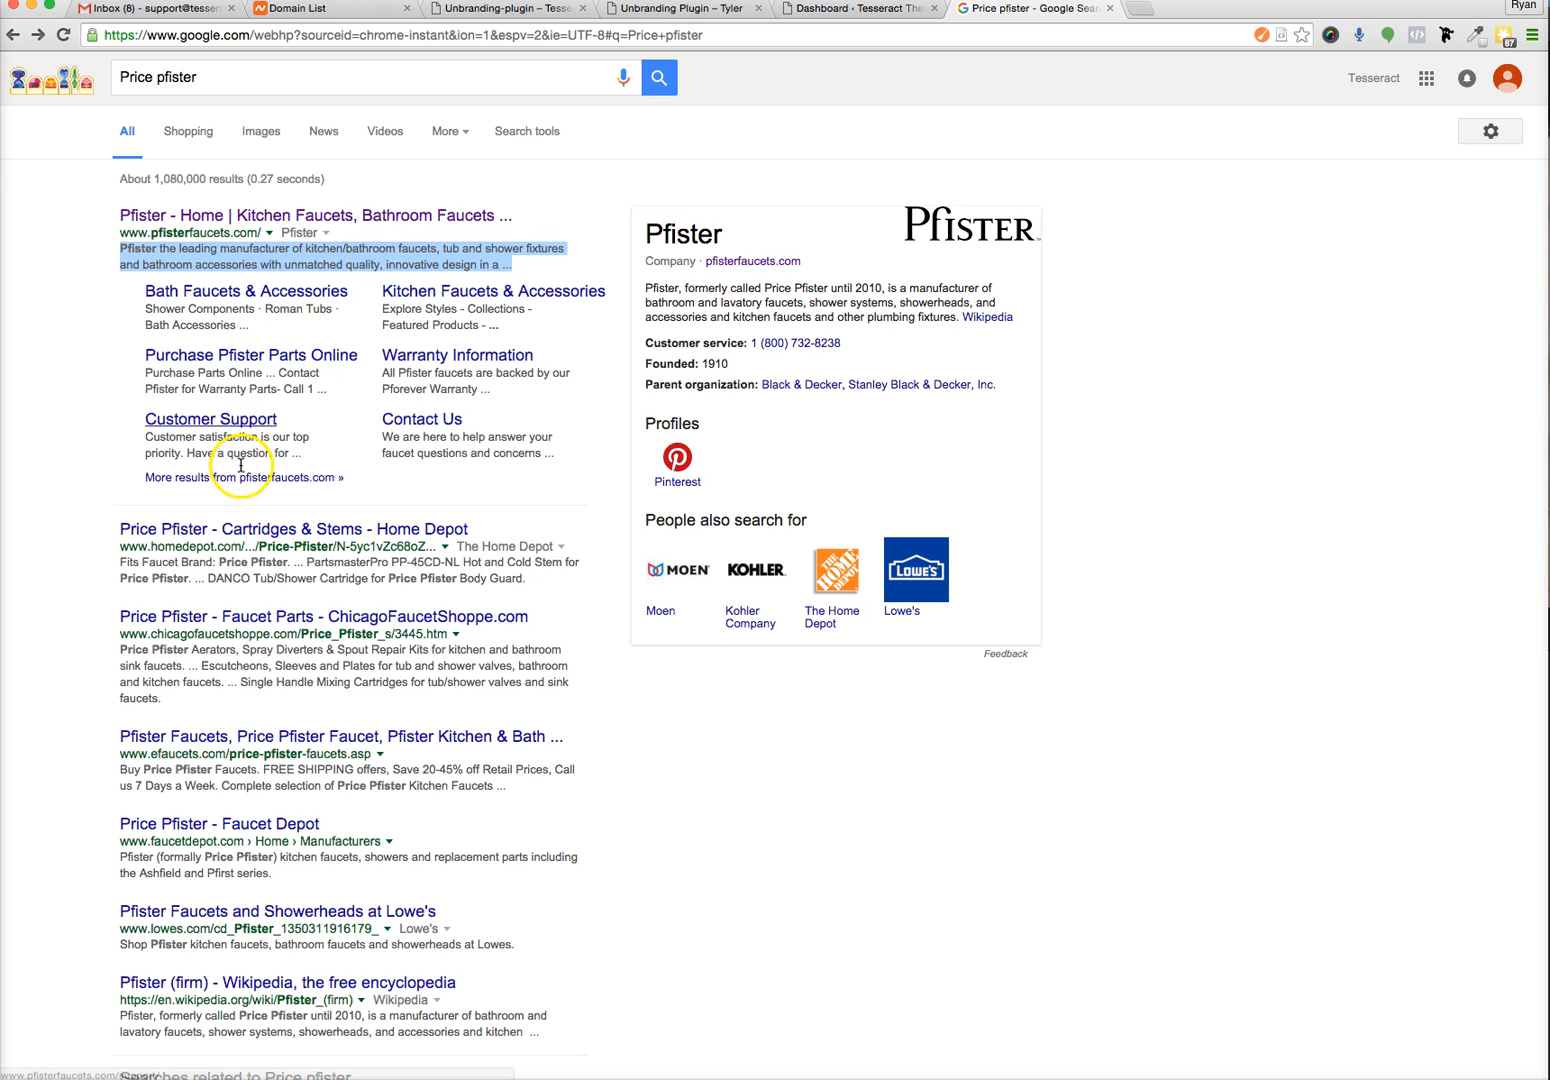
mouse_move(290, 292)
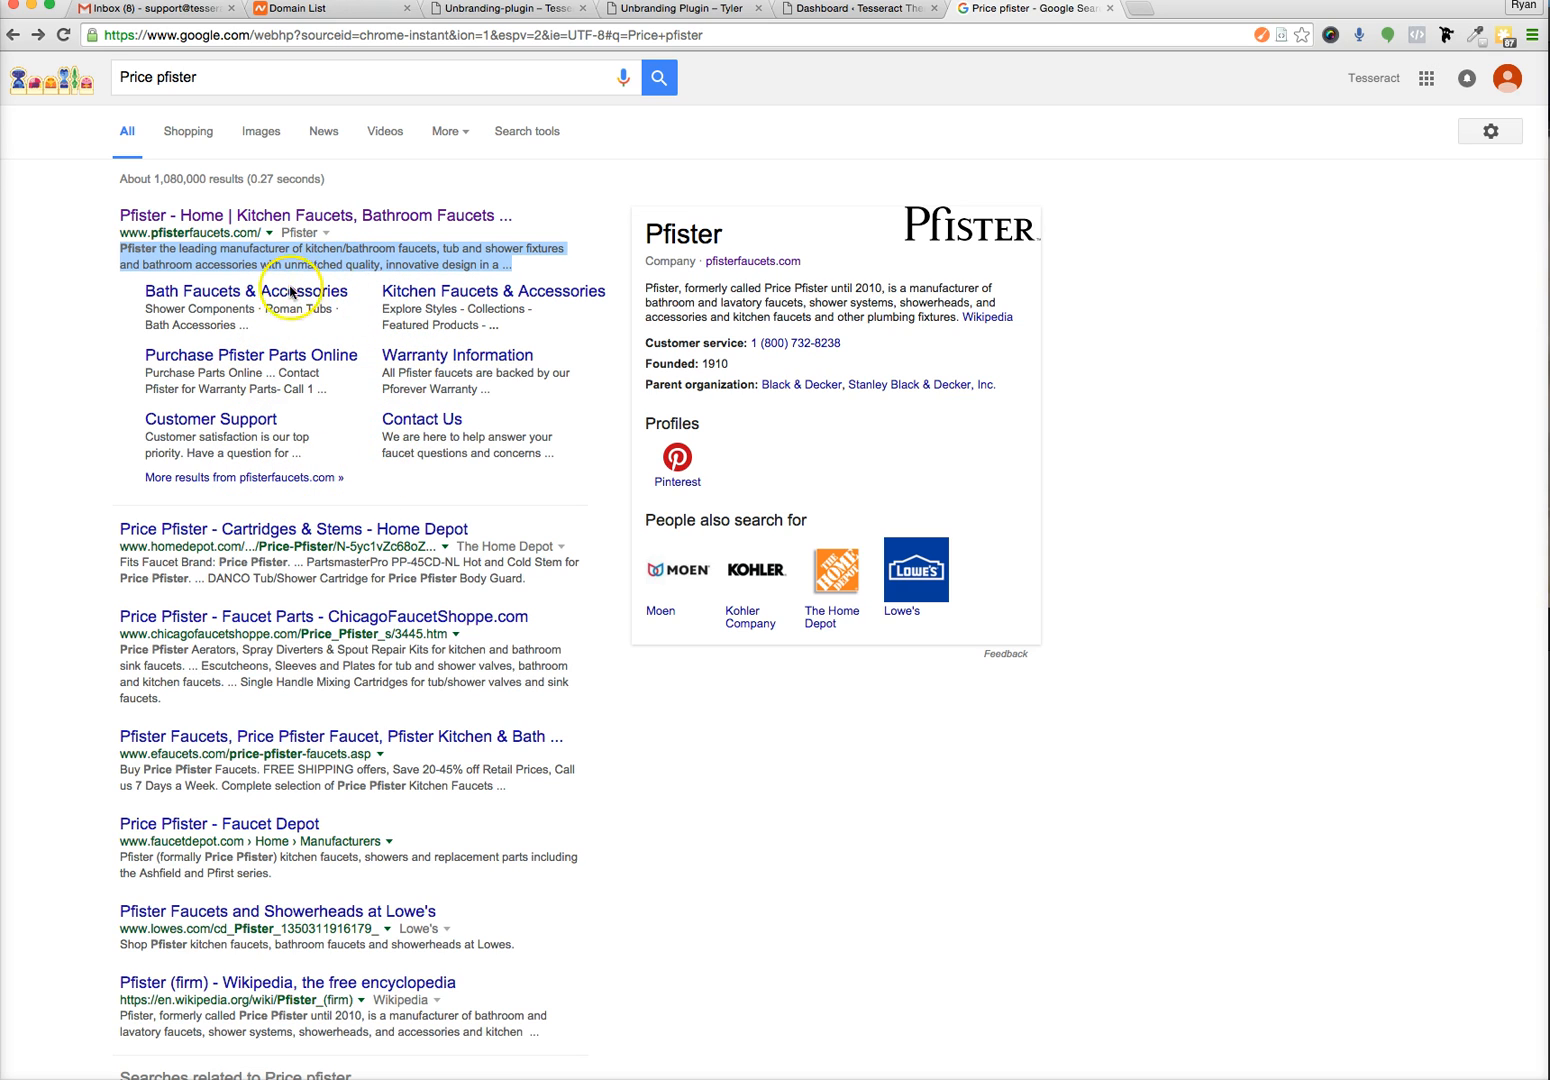
mouse_move(324, 410)
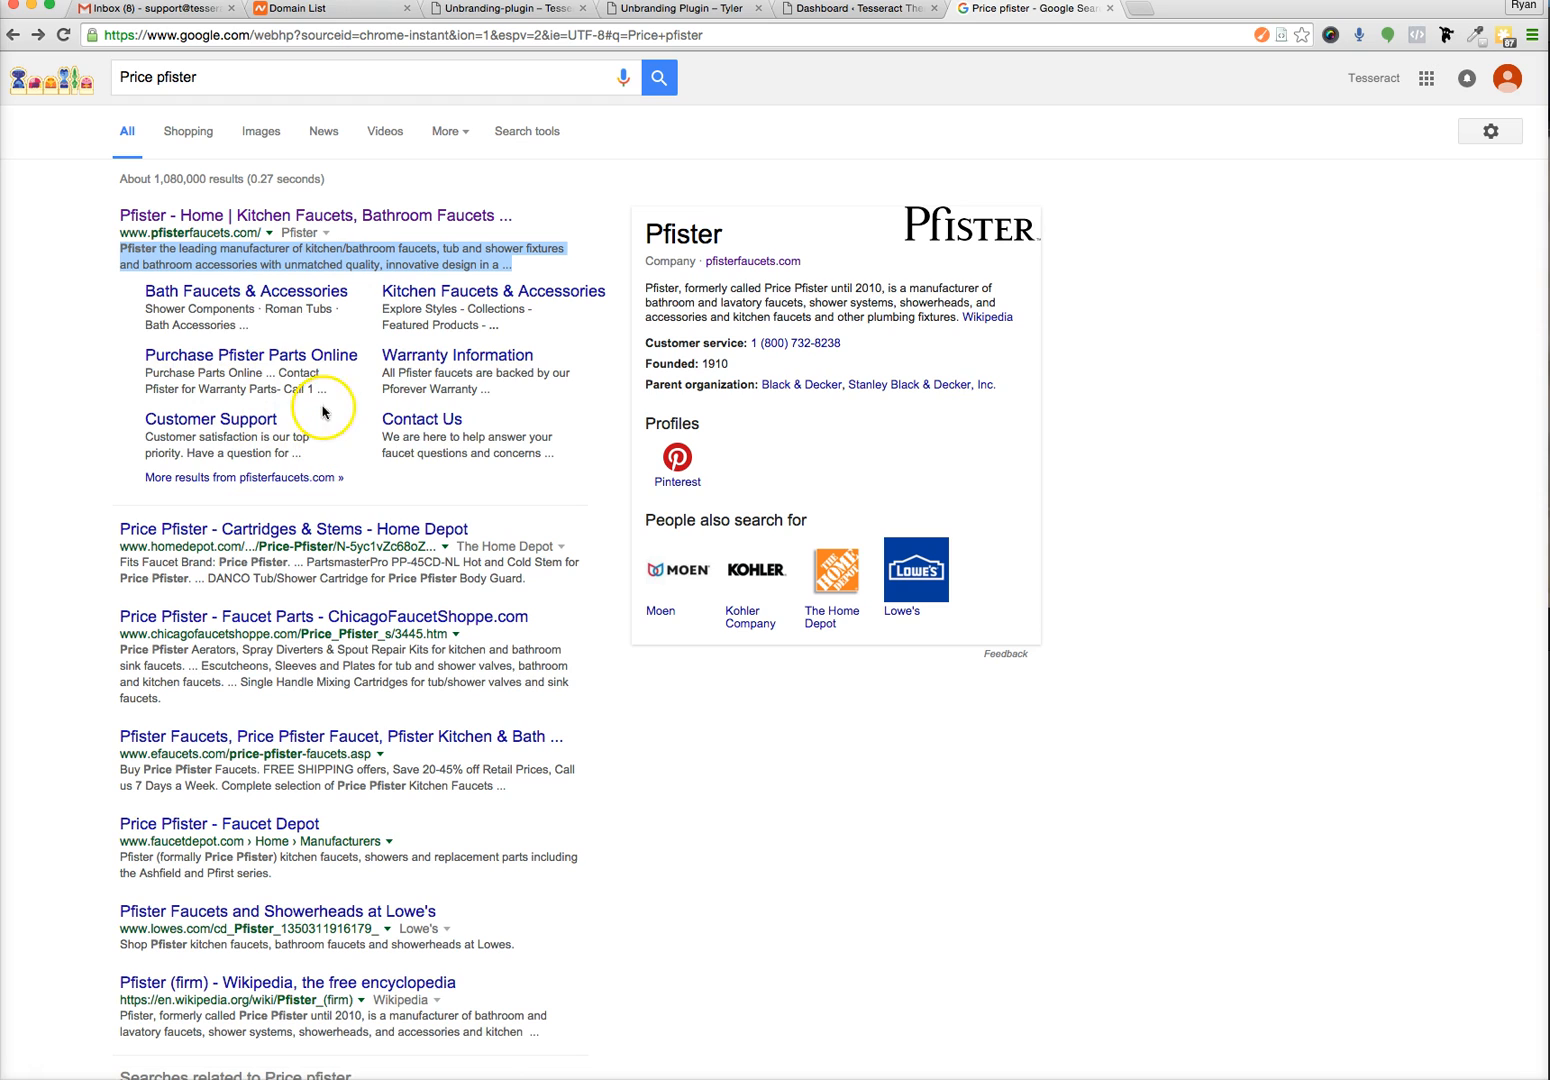
mouse_move(414, 420)
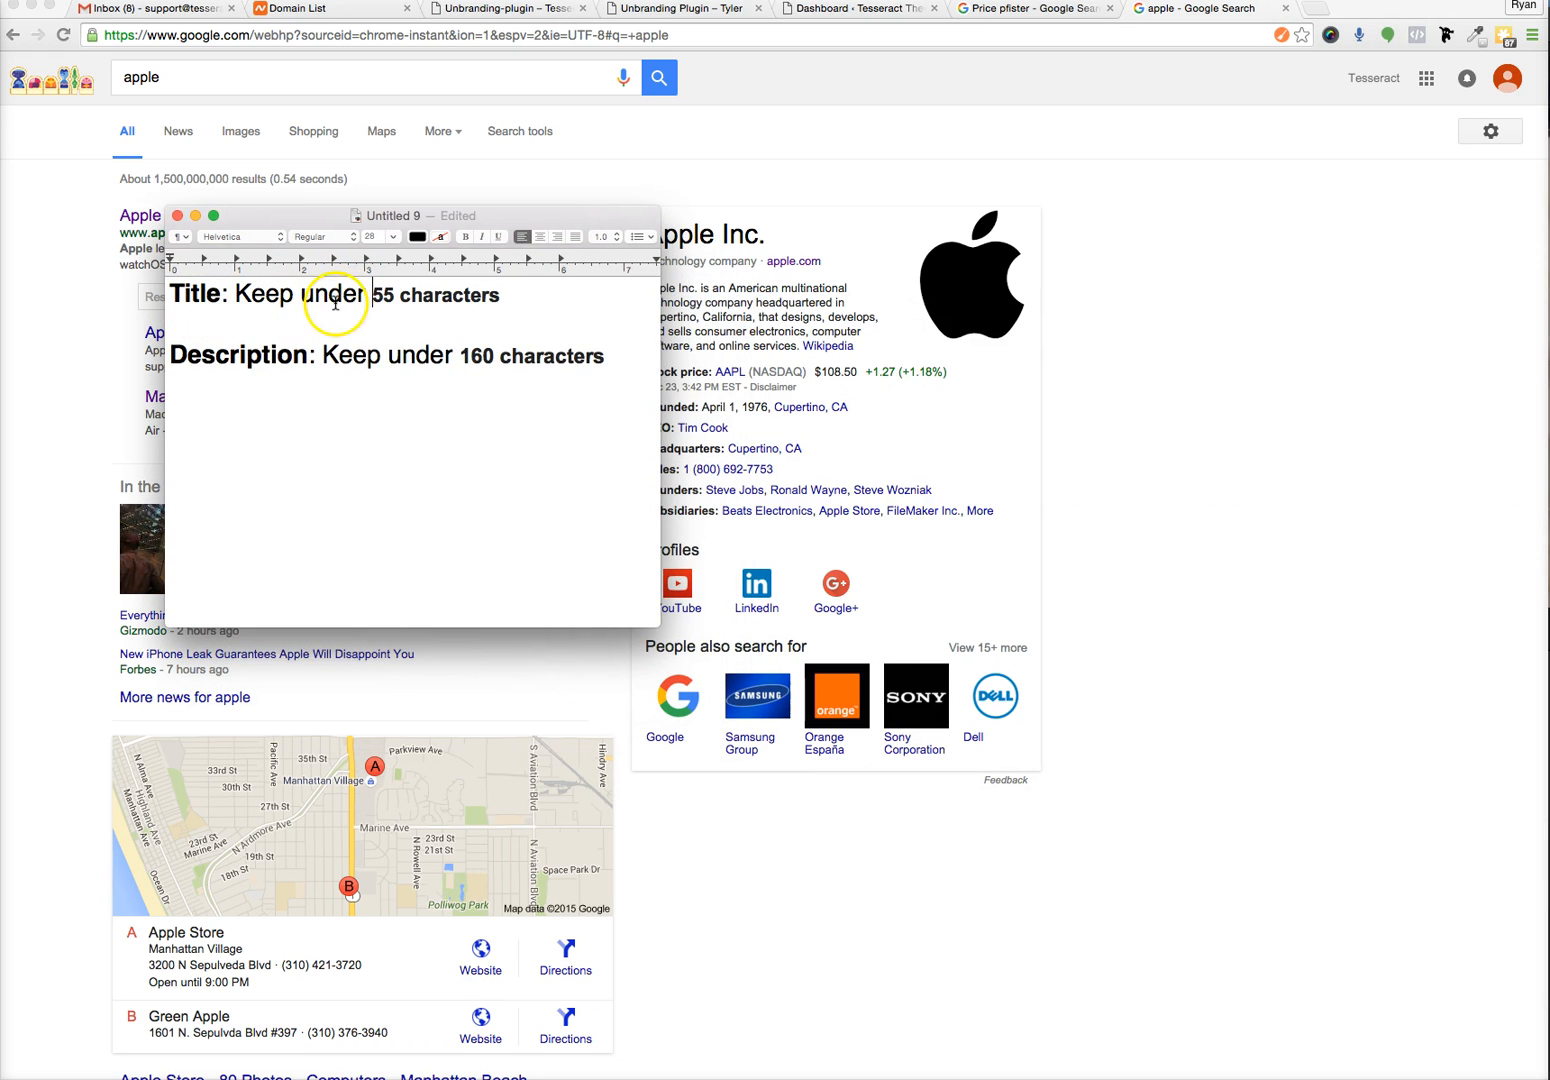
Note in TextEdit that titles stay under 55 and descriptions under 160 characters.
double_click(384, 294)
type("google ")
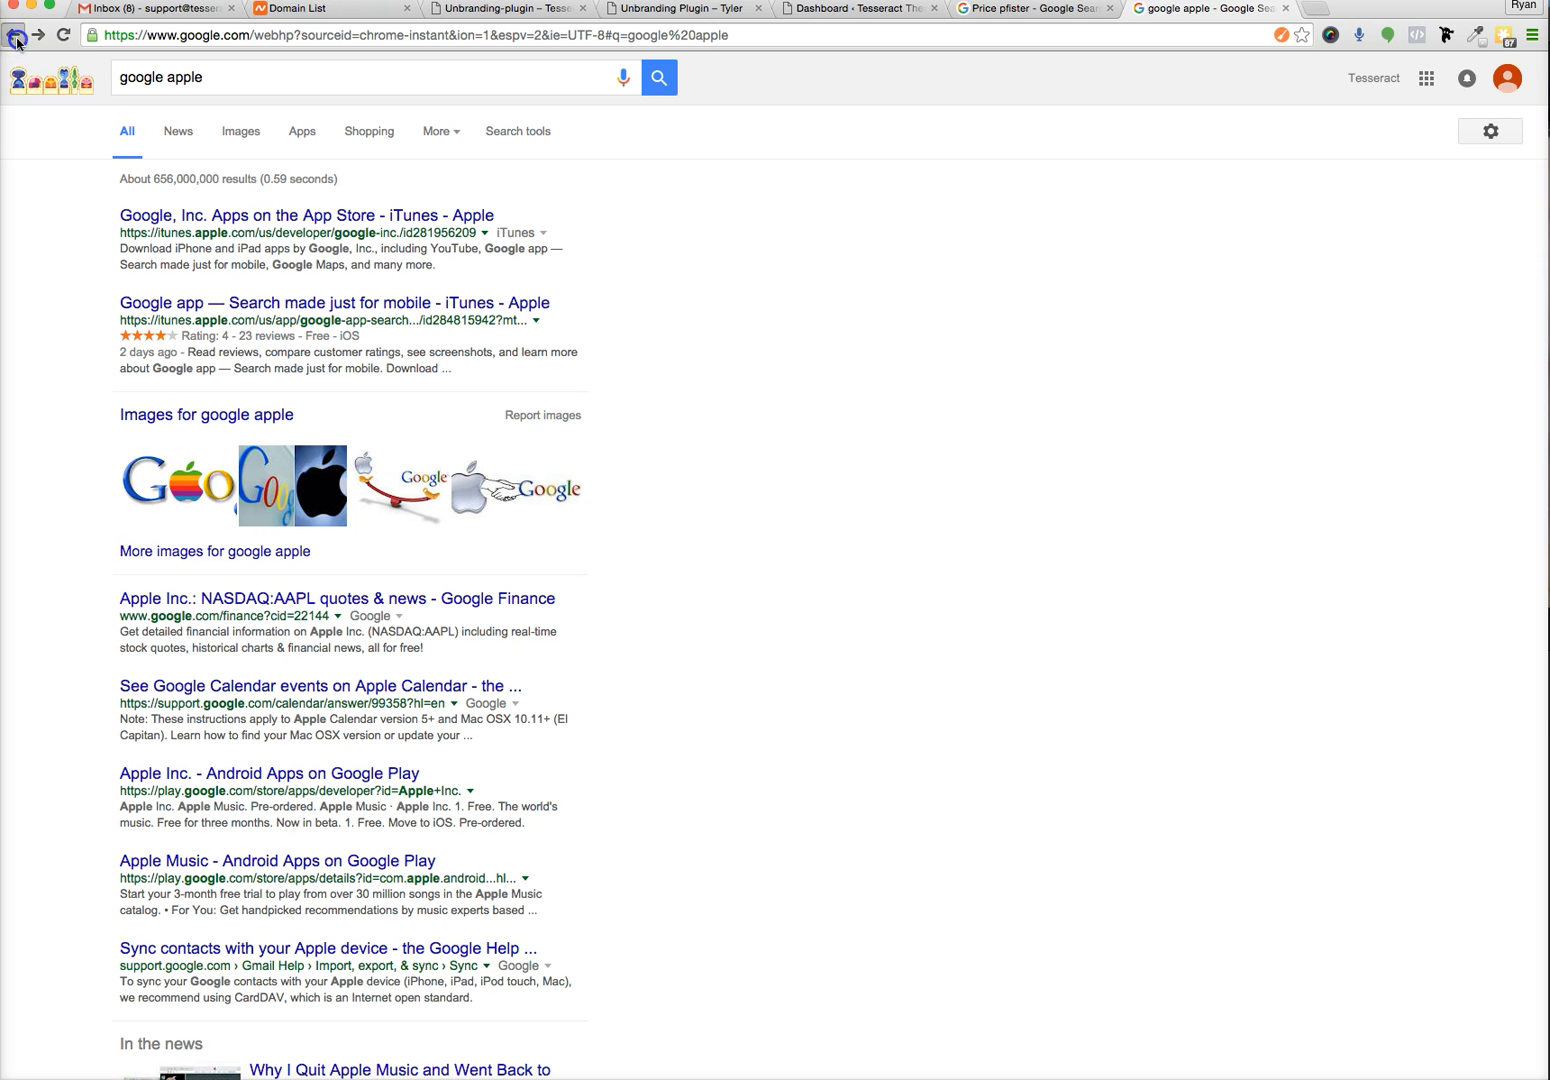
left_click(1210, 8)
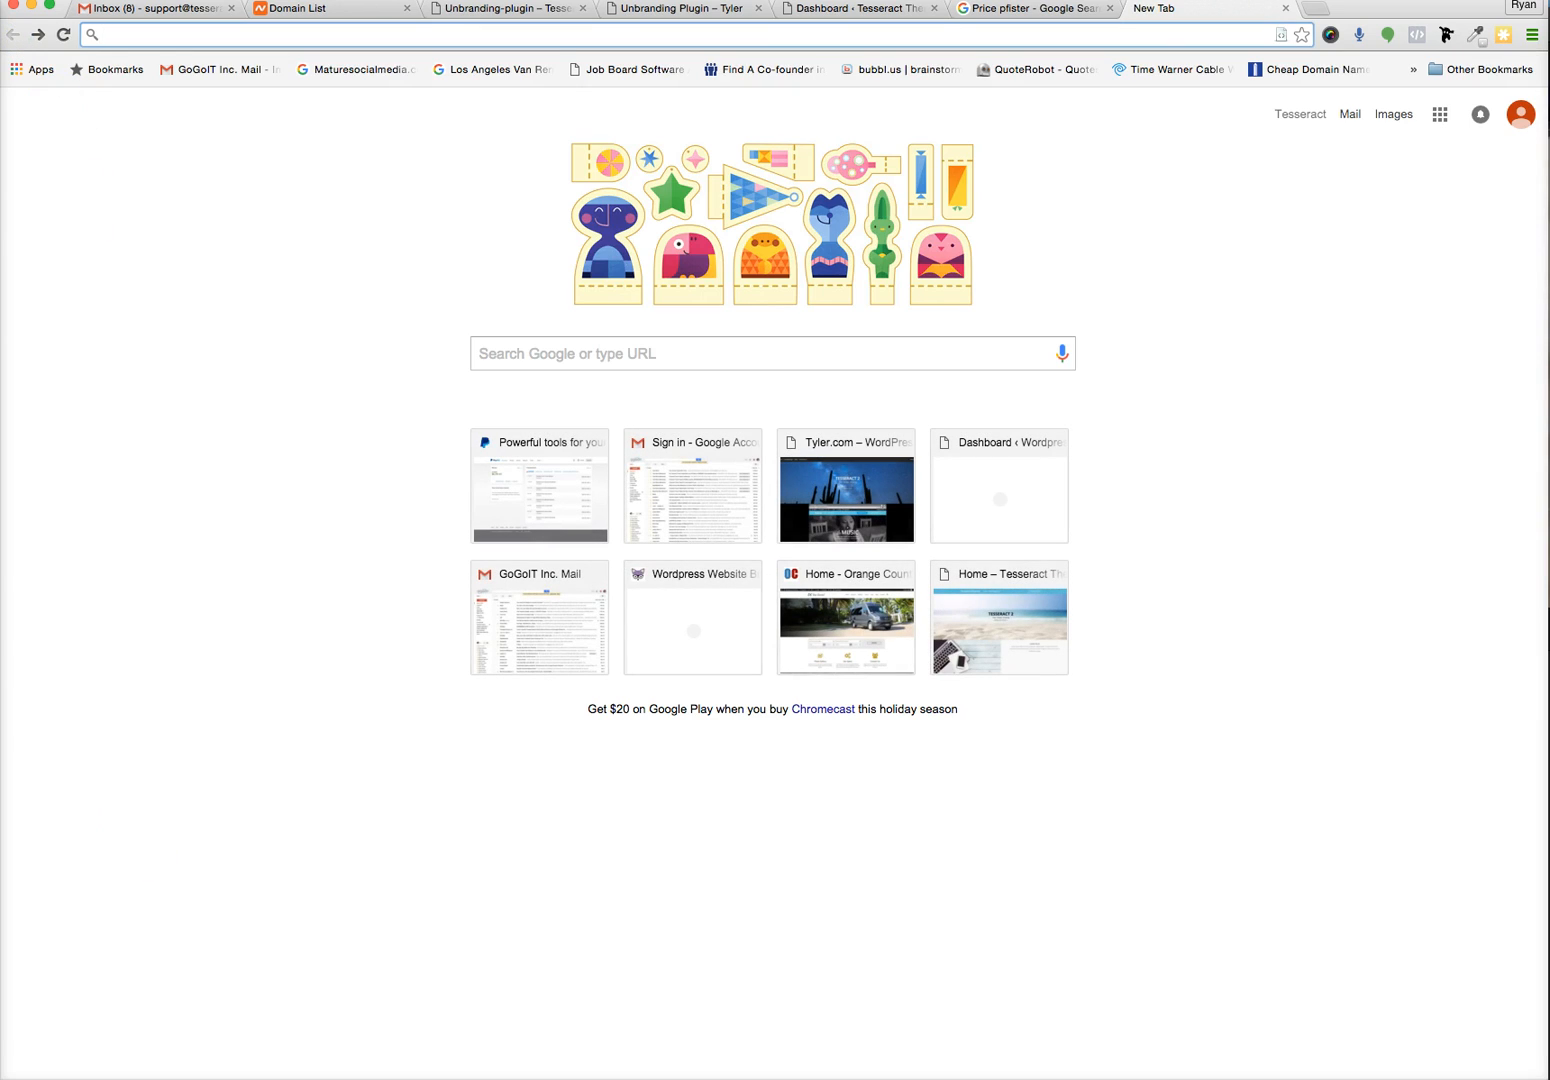
Revisit the Price pfister results, put the note away and switch to the WordPress dashboard.
left_click(1032, 8)
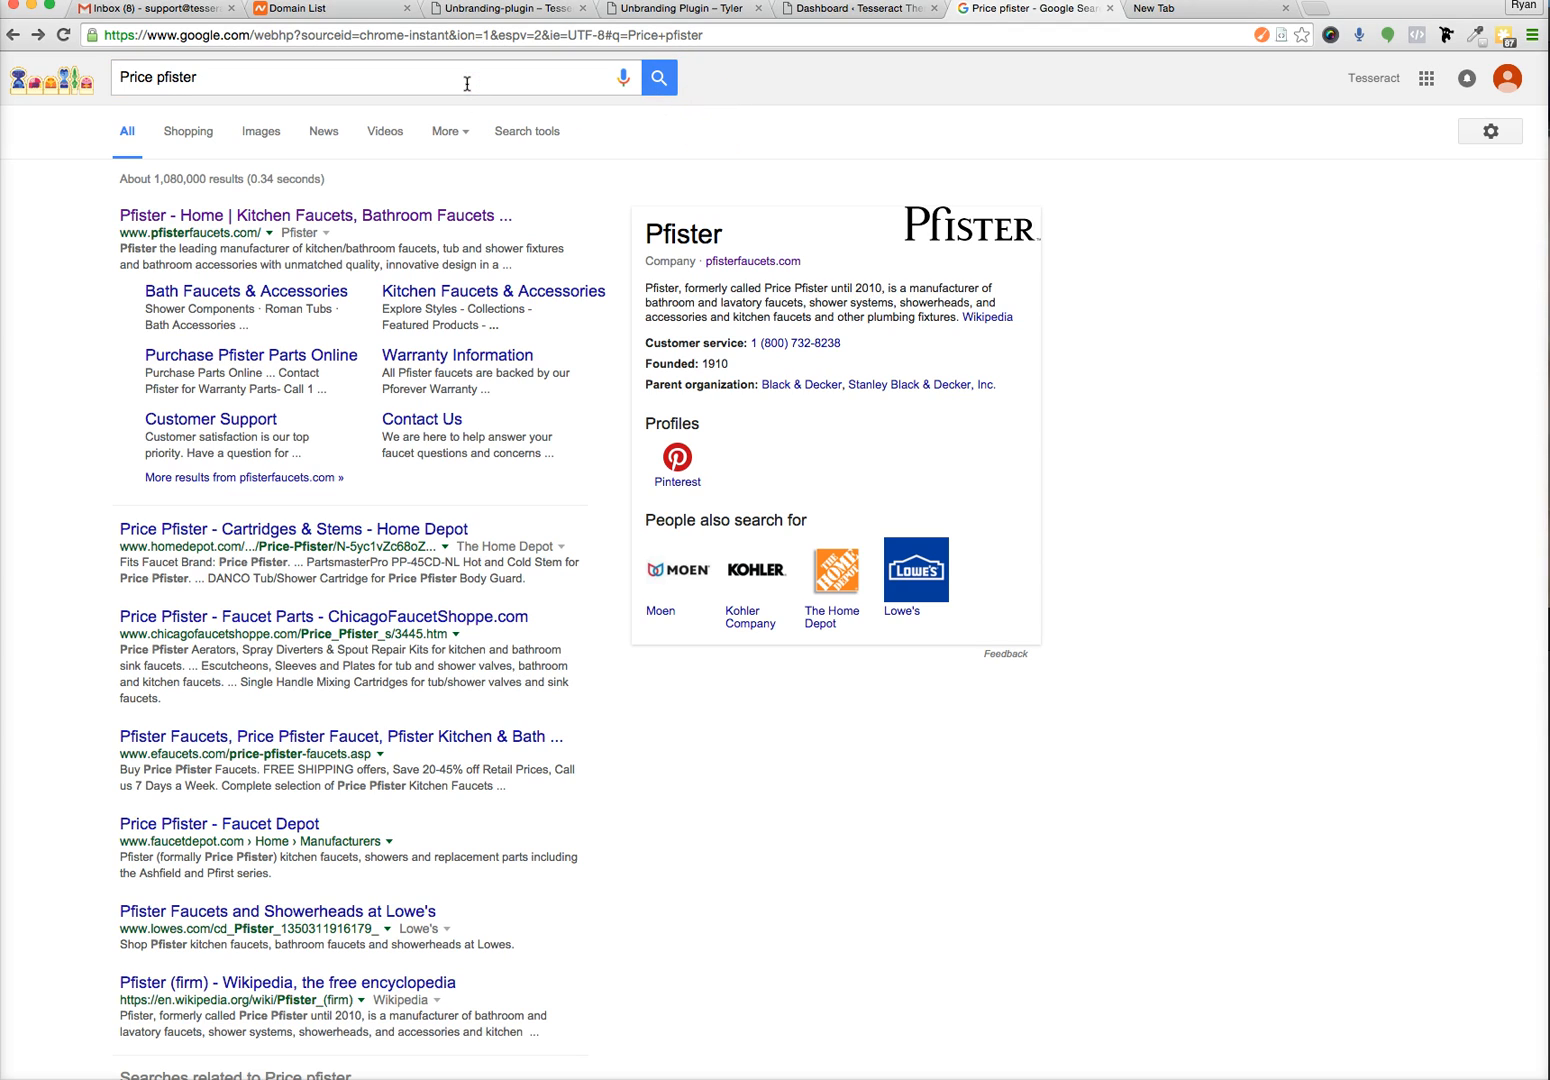
mouse_move(140, 240)
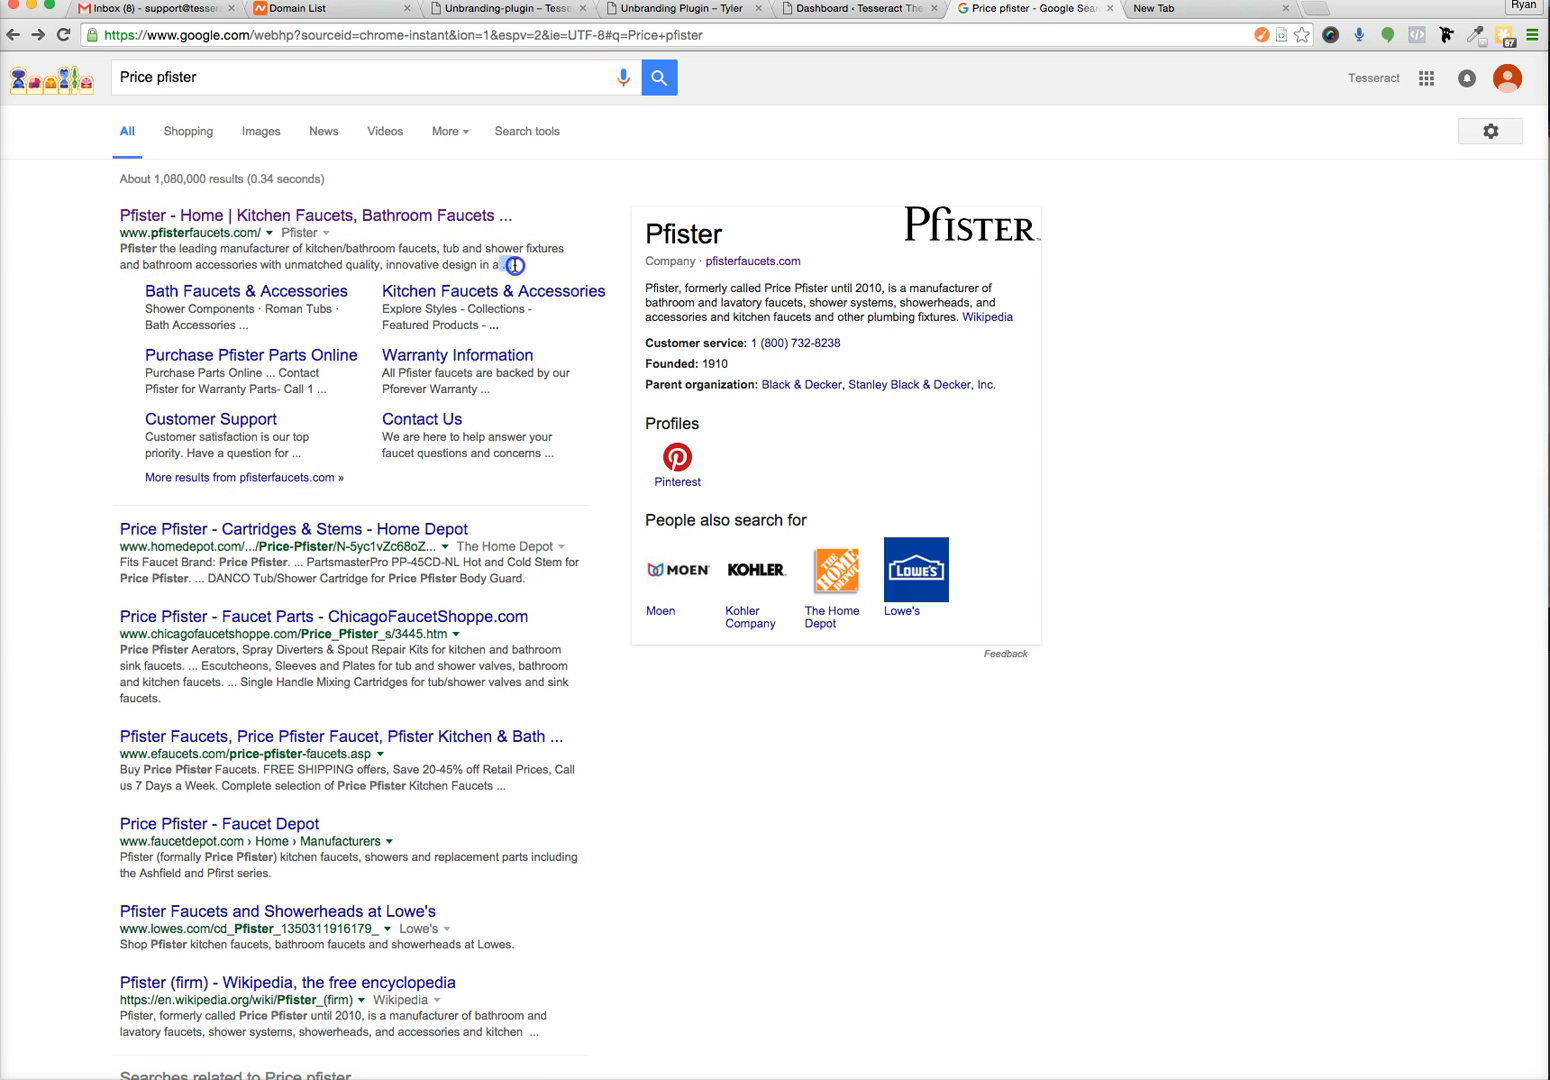
mouse_move(436, 268)
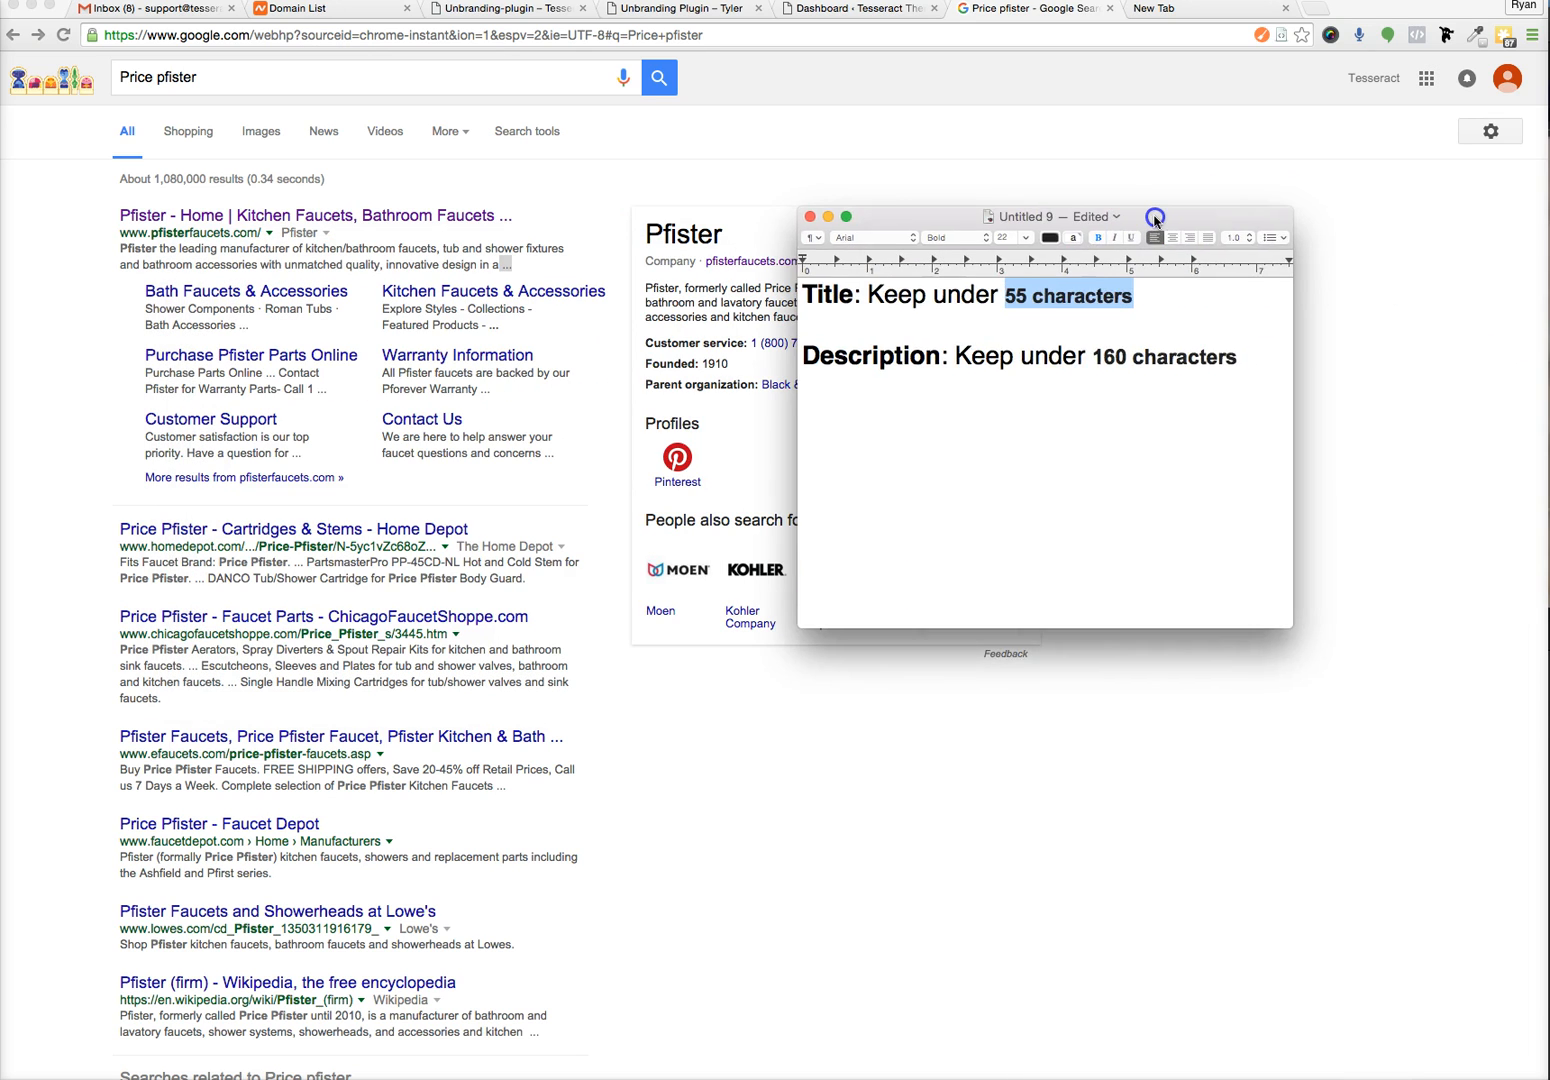
left_click(810, 216)
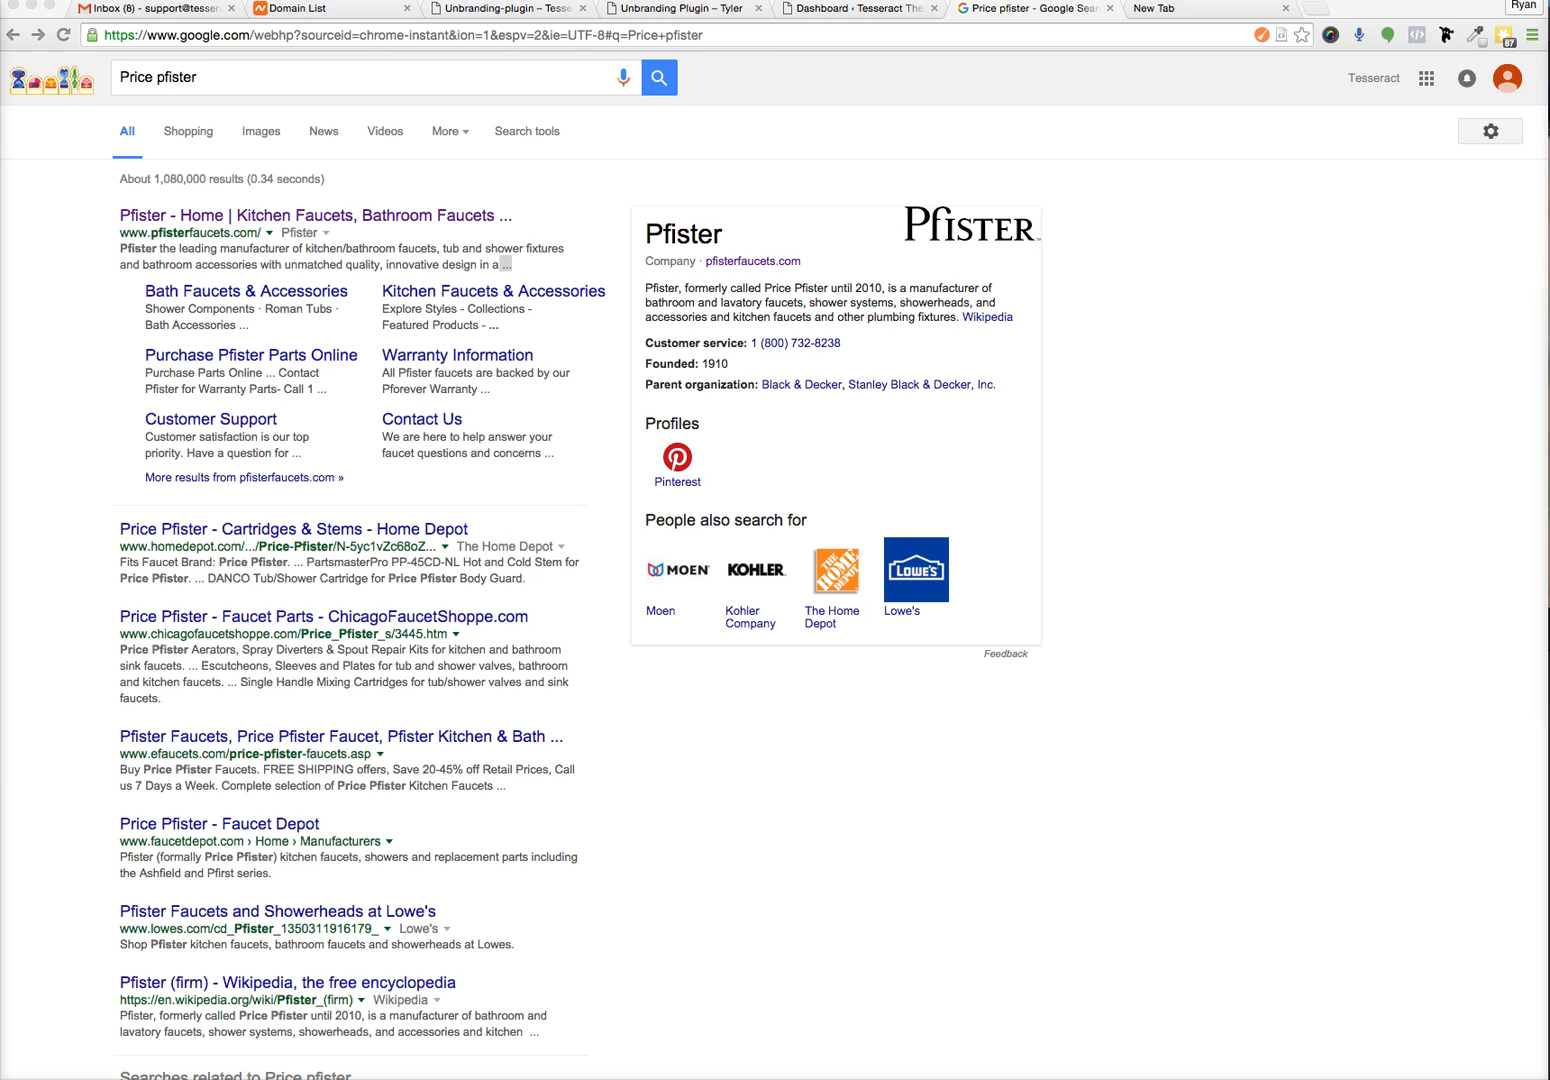
left_click(856, 8)
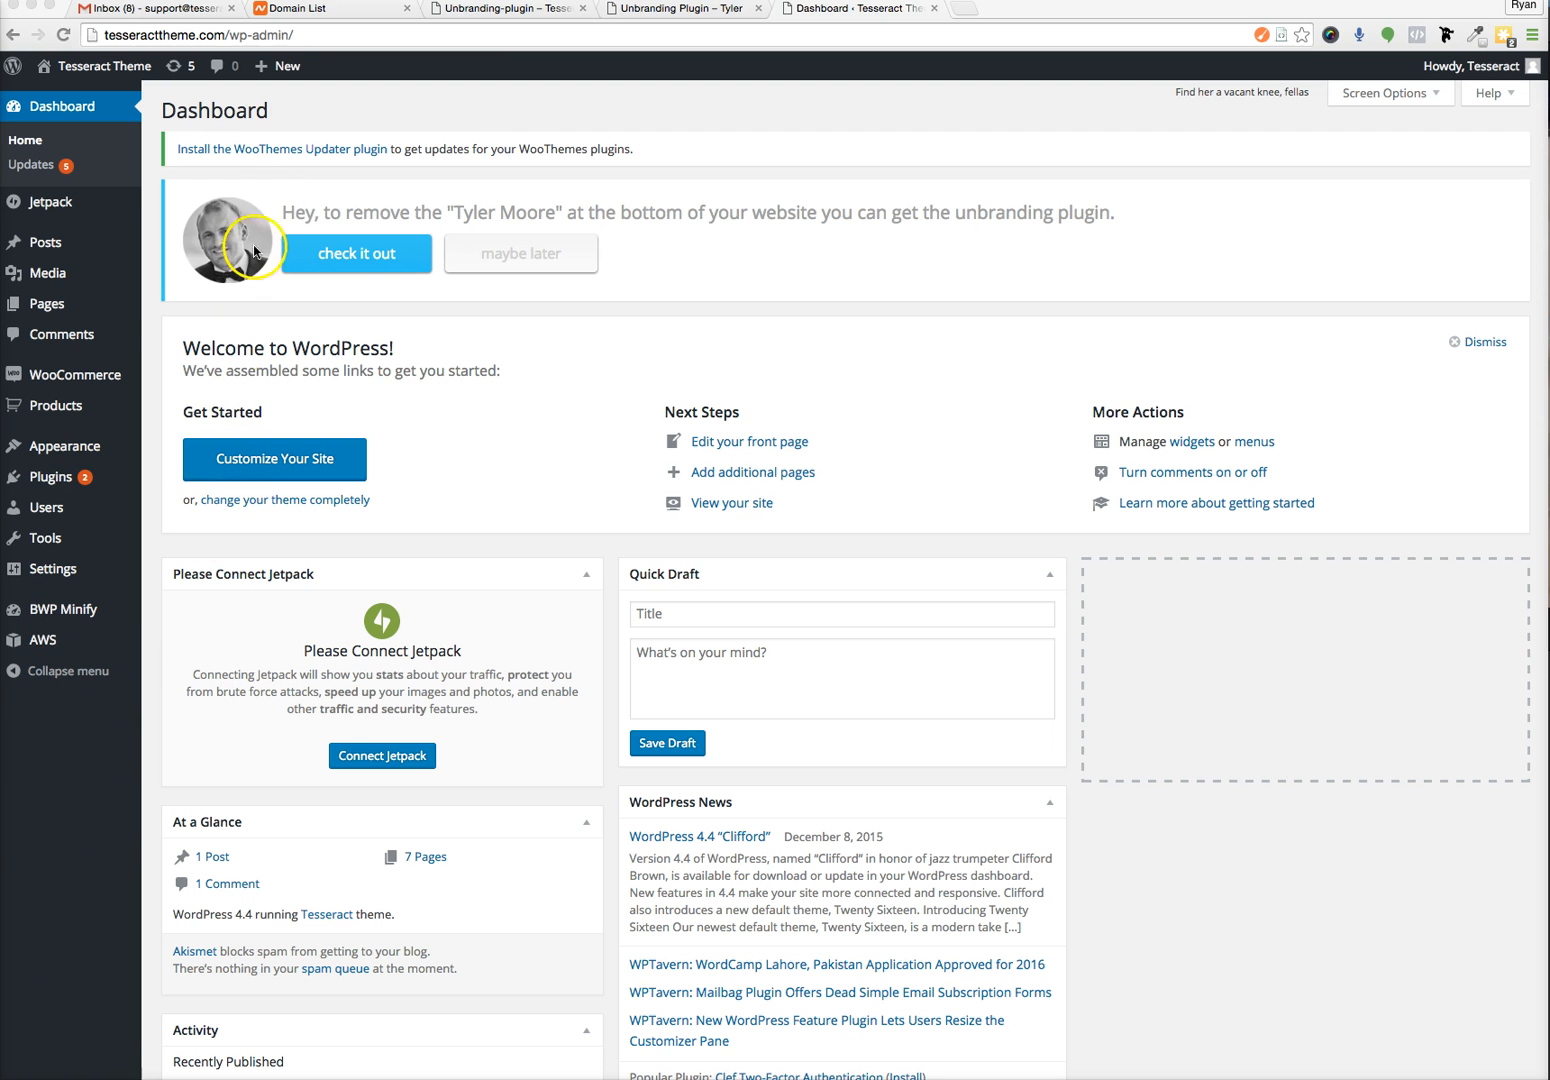
mouse_move(190, 132)
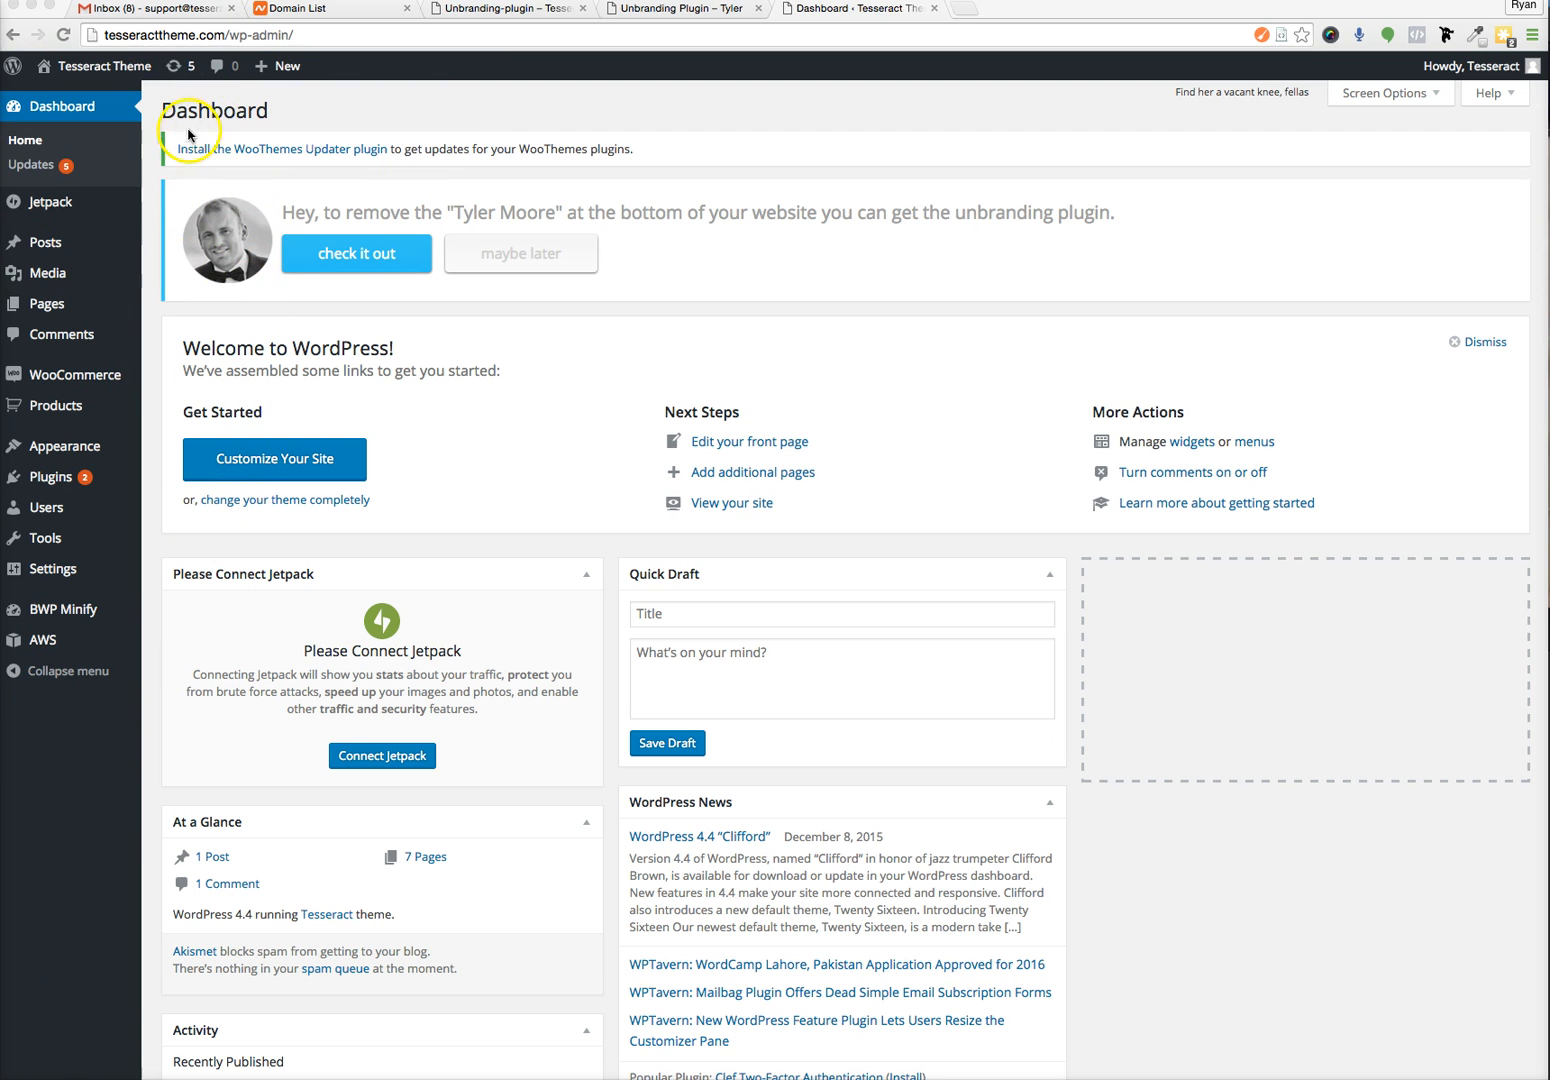
mouse_move(64, 446)
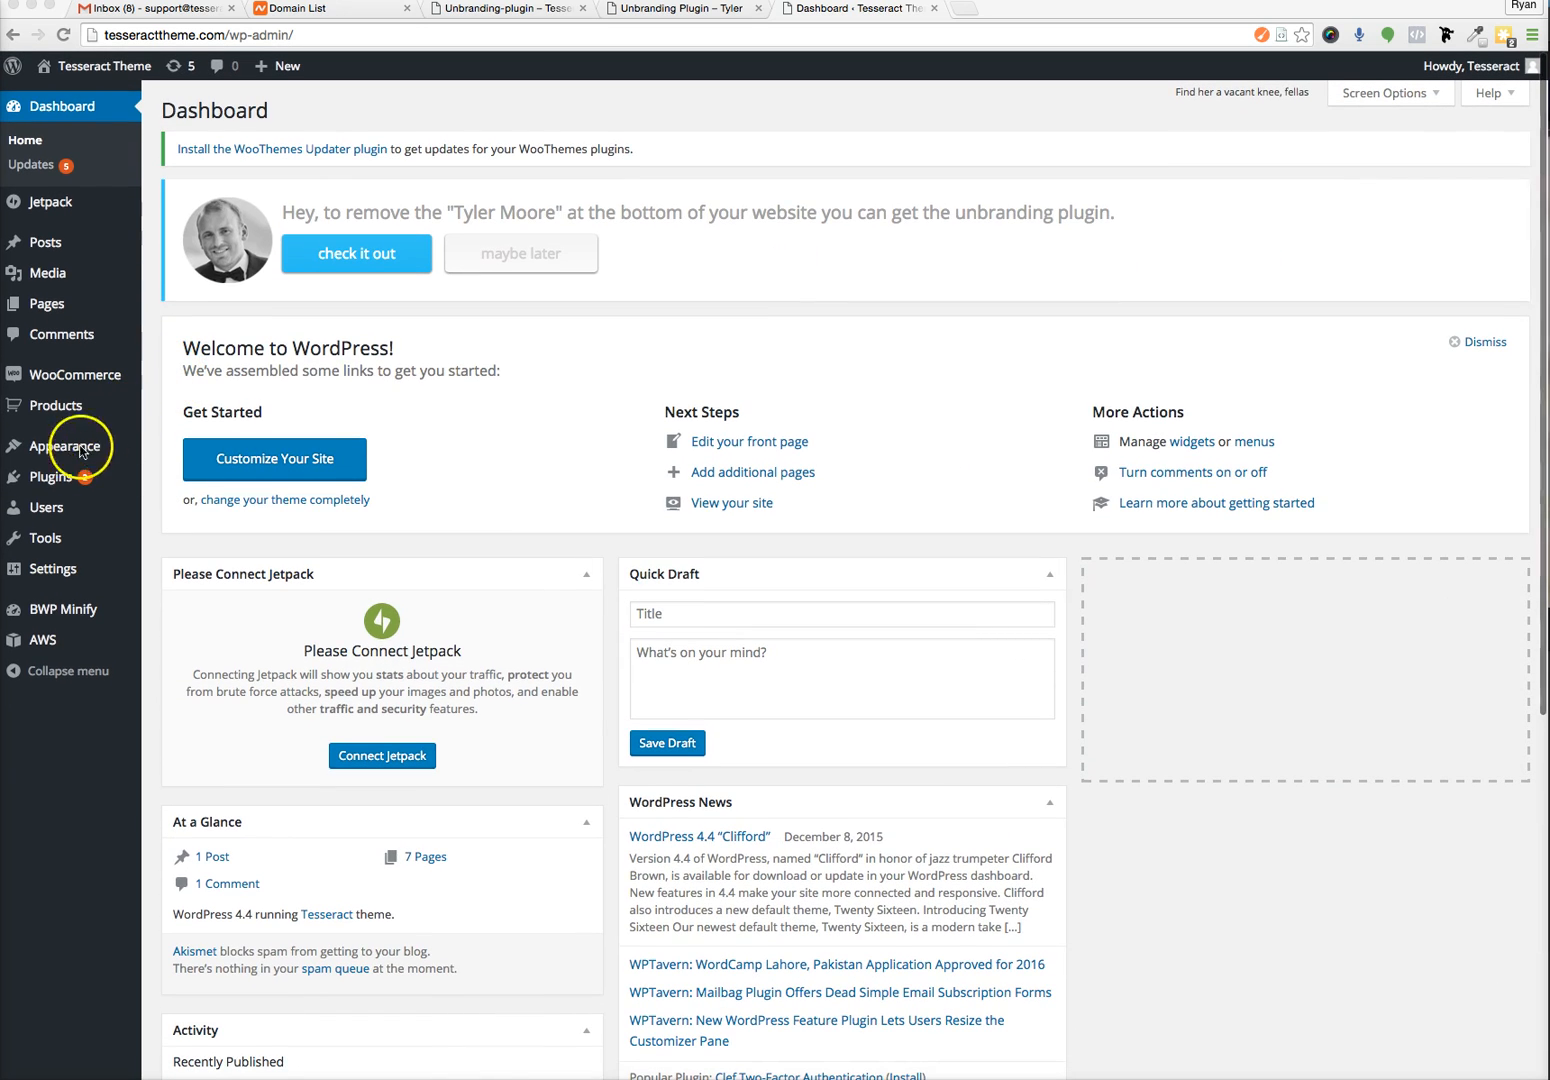
mouse_move(50, 476)
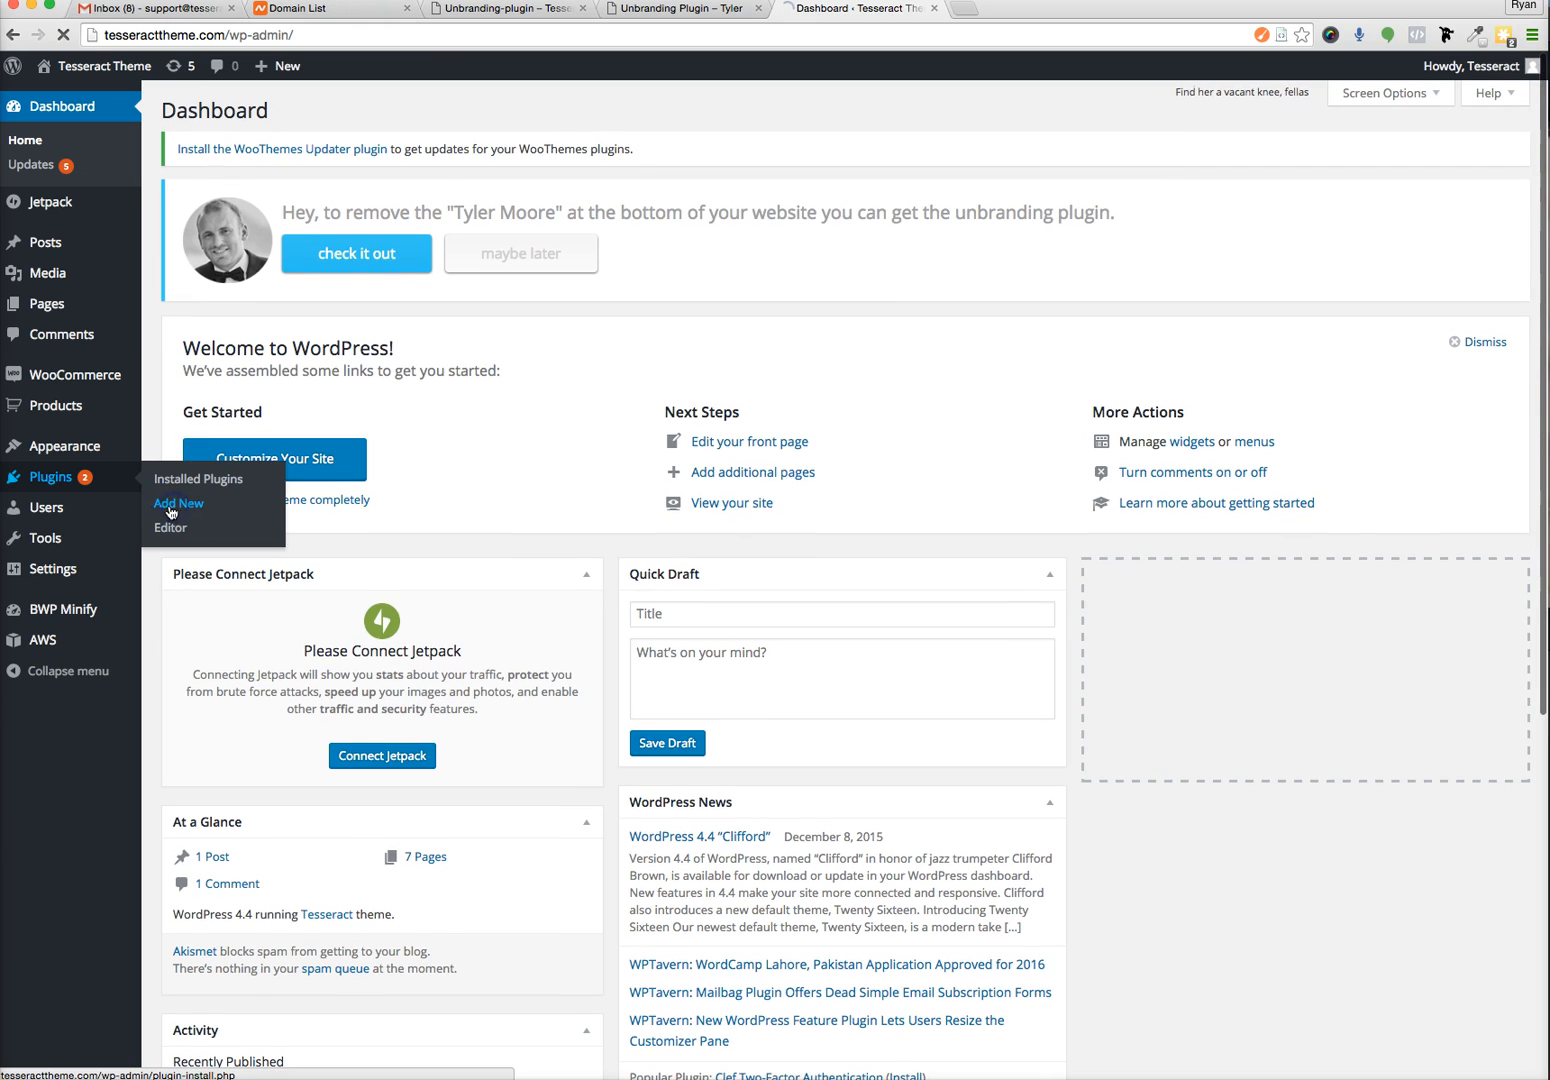
Search the Add Plugins page for 'Yoast seo'.
left_click(178, 504)
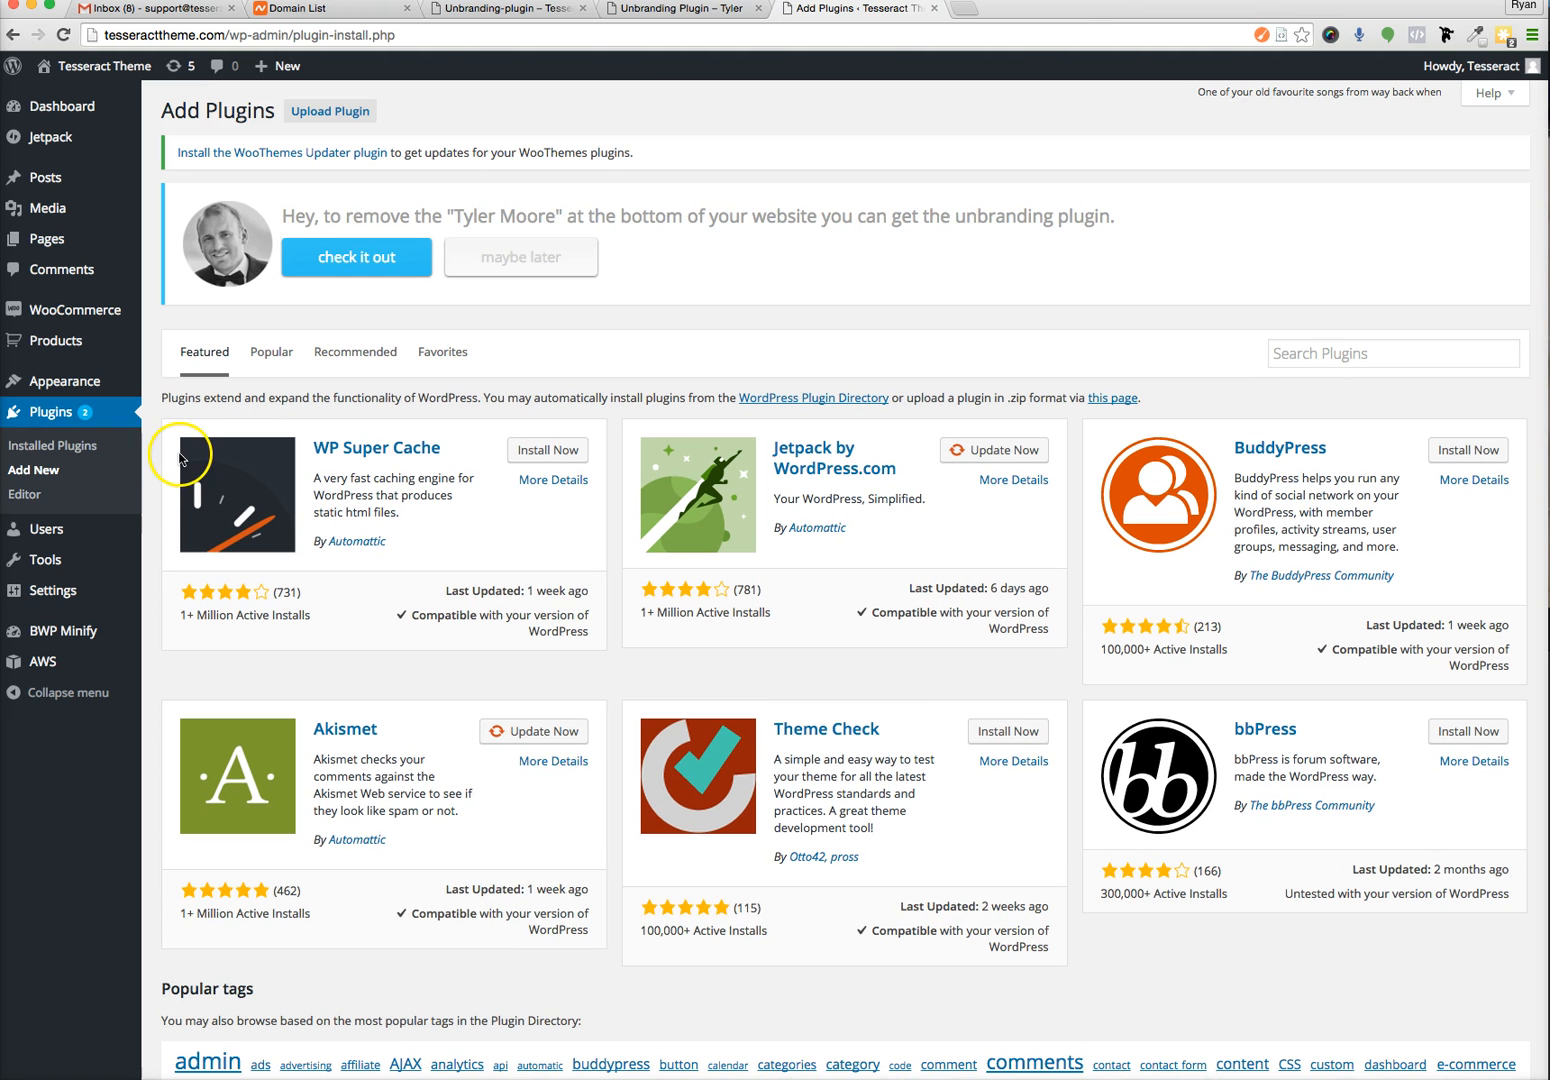
type("Yoast seo")
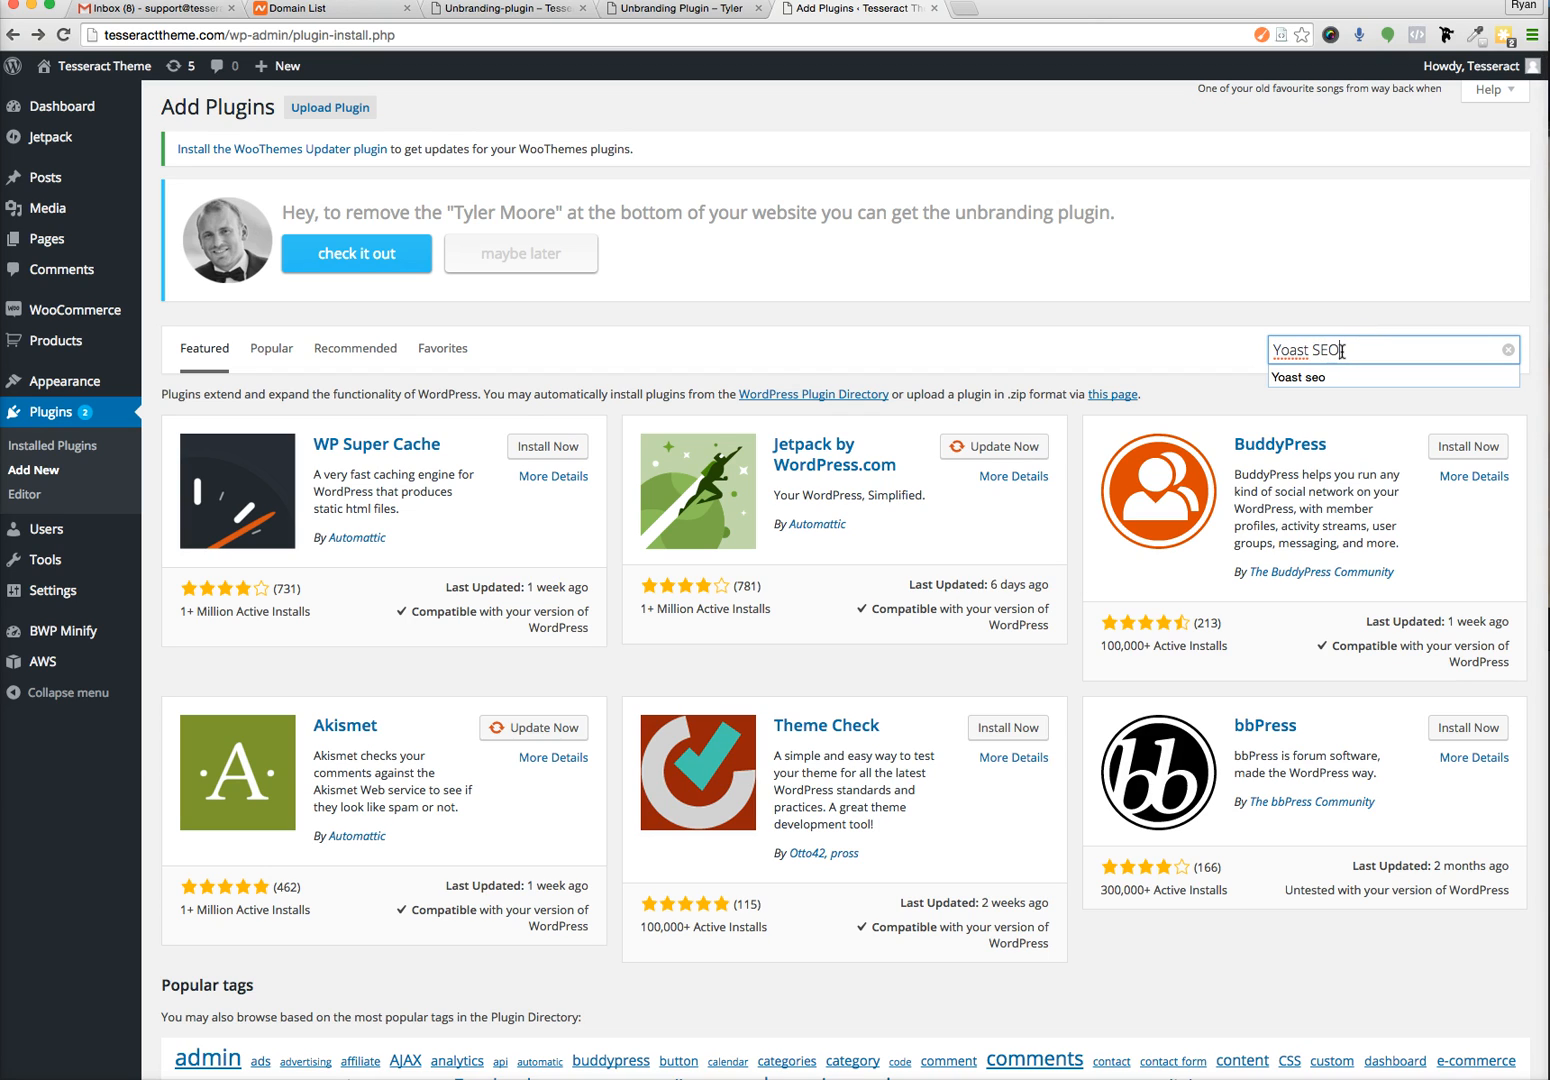
mouse_move(1376, 316)
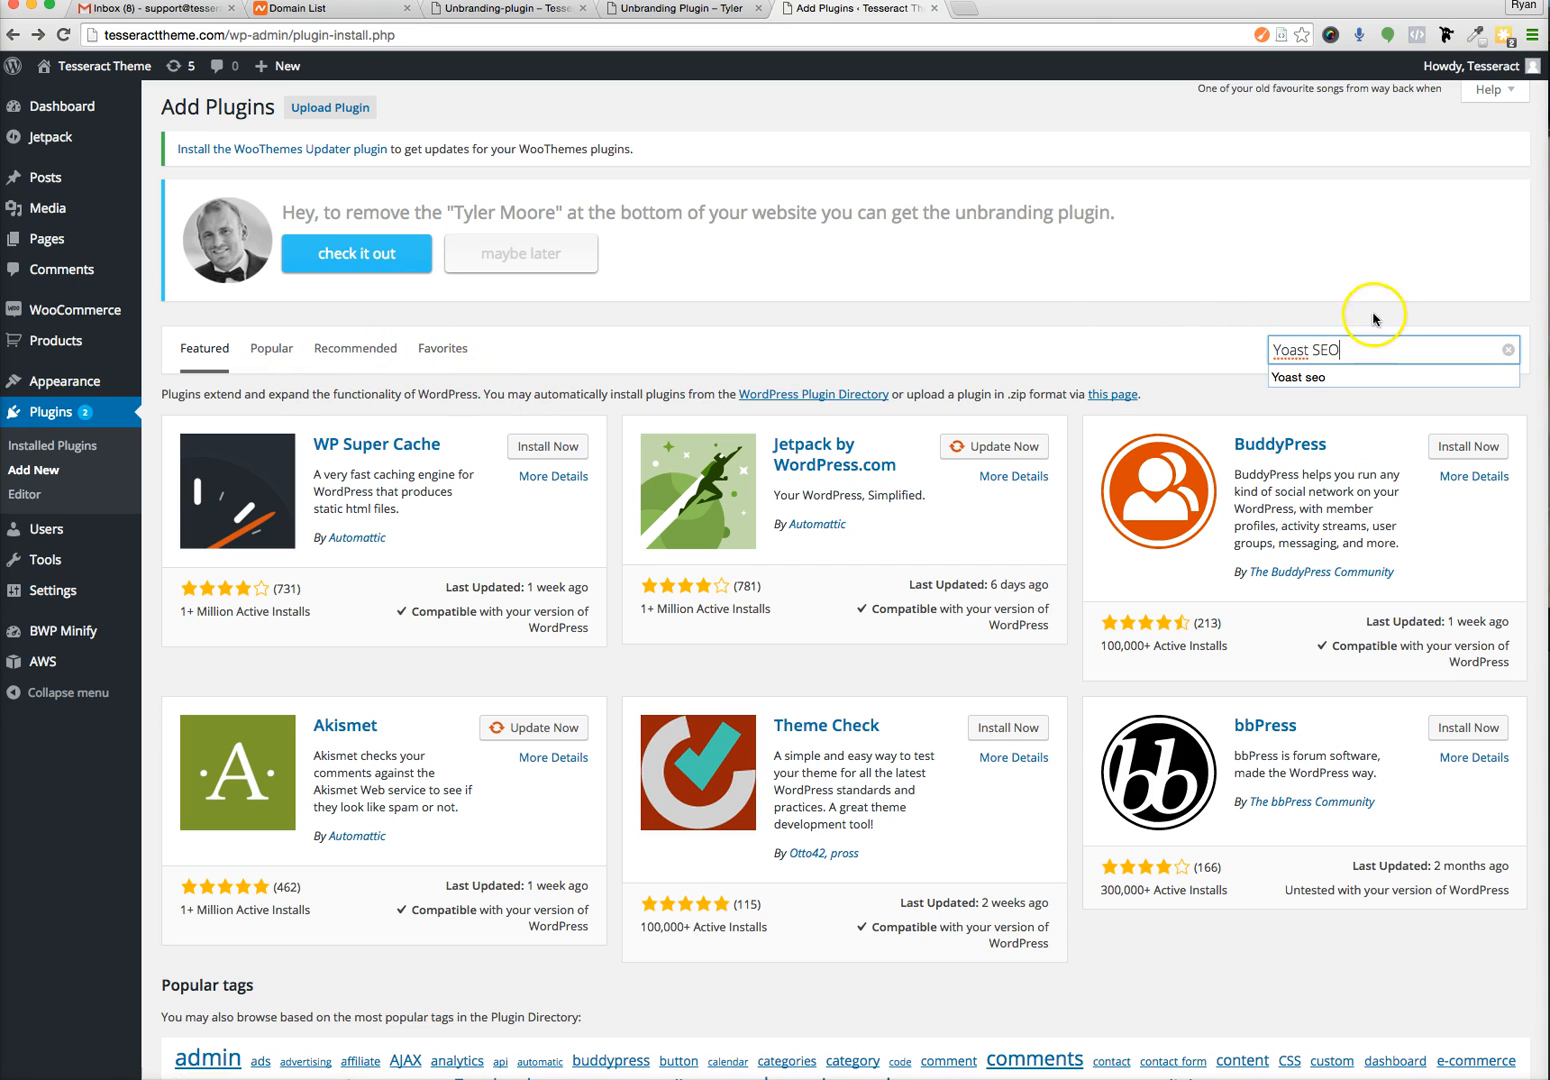
left_click(1390, 352)
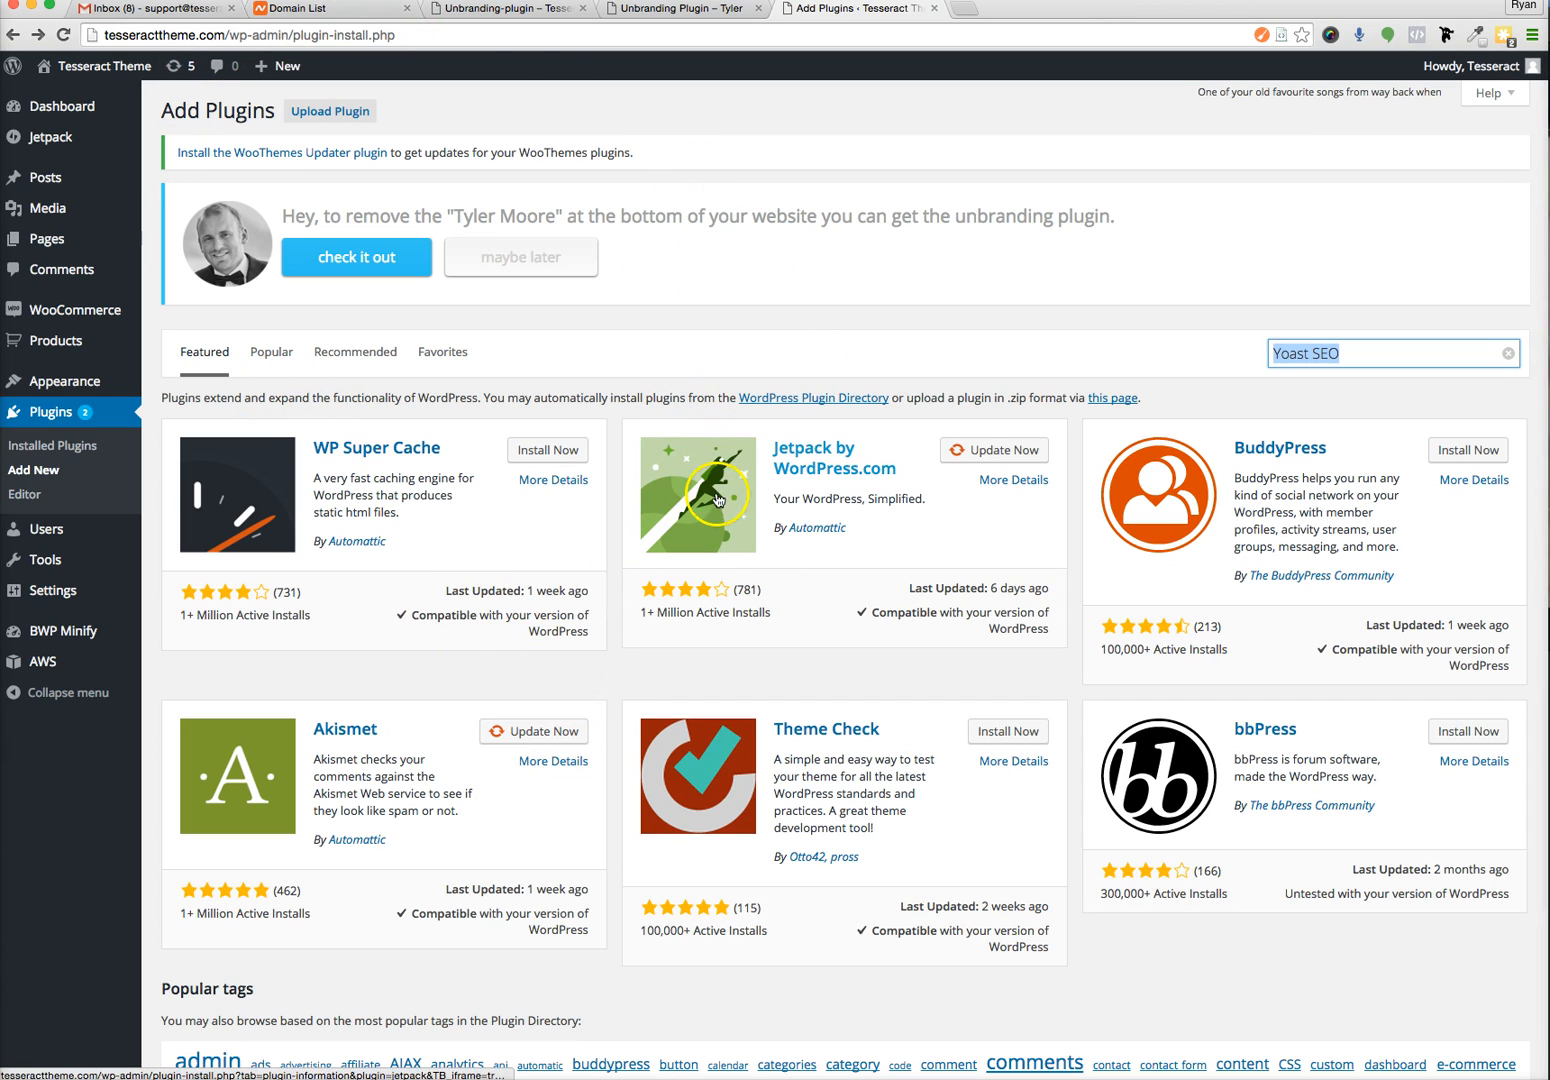
mouse_move(116, 122)
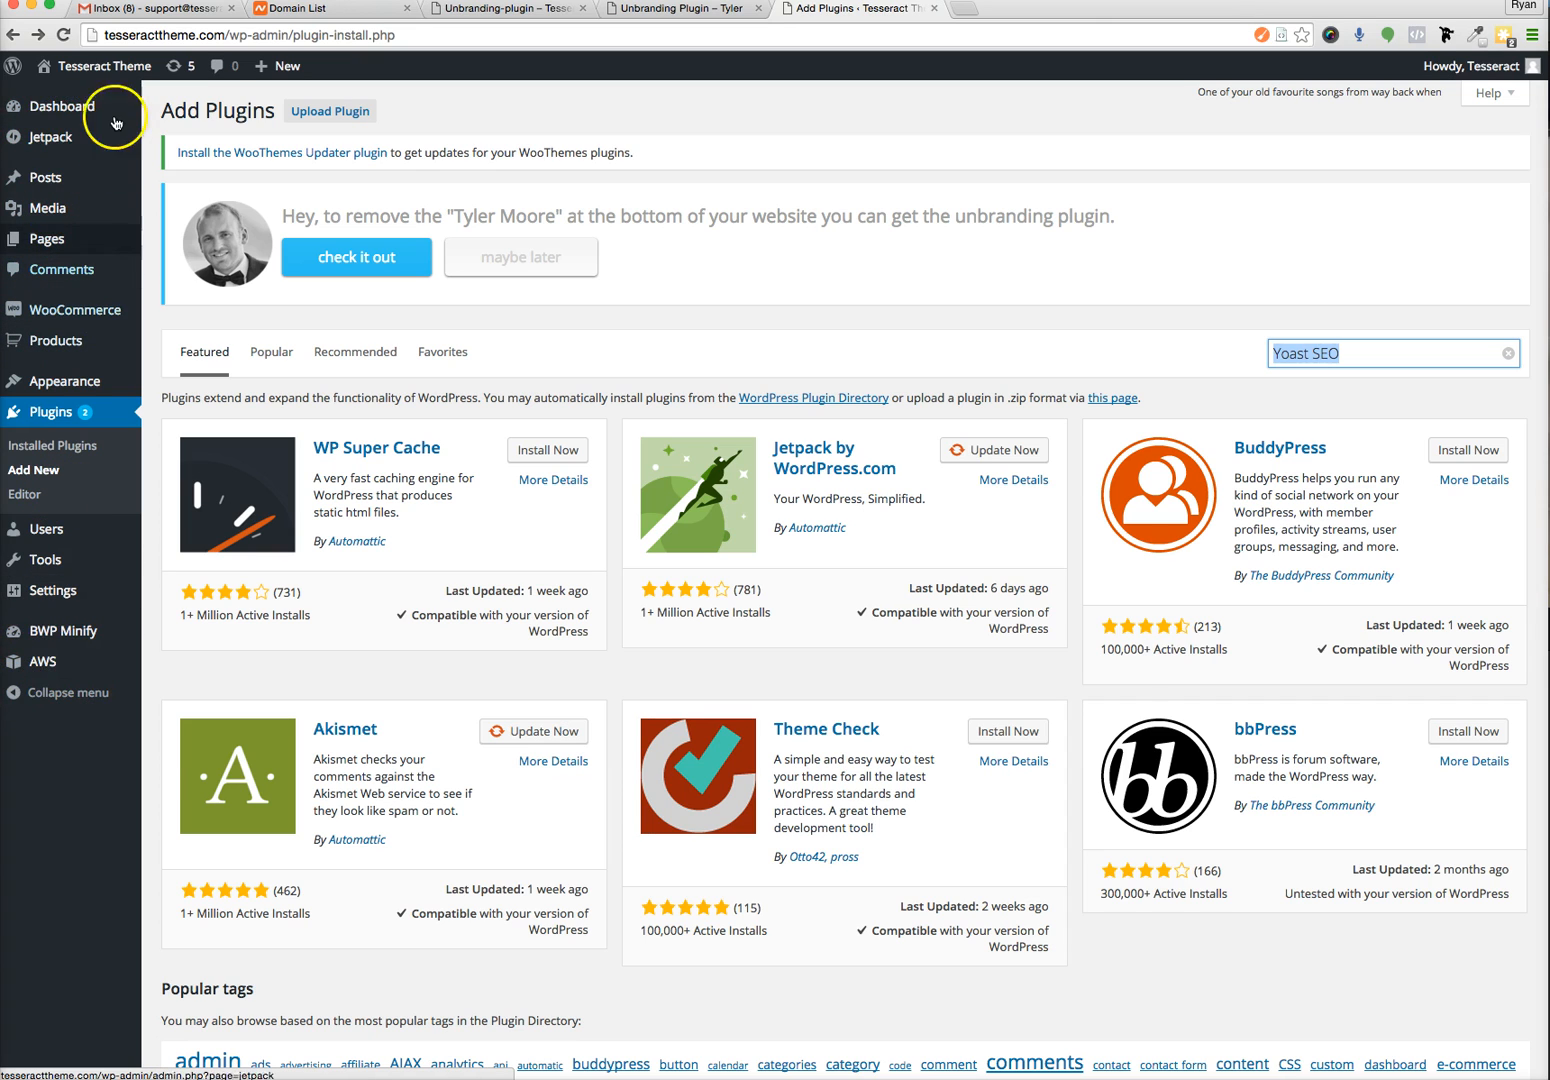
mouse_move(532, 416)
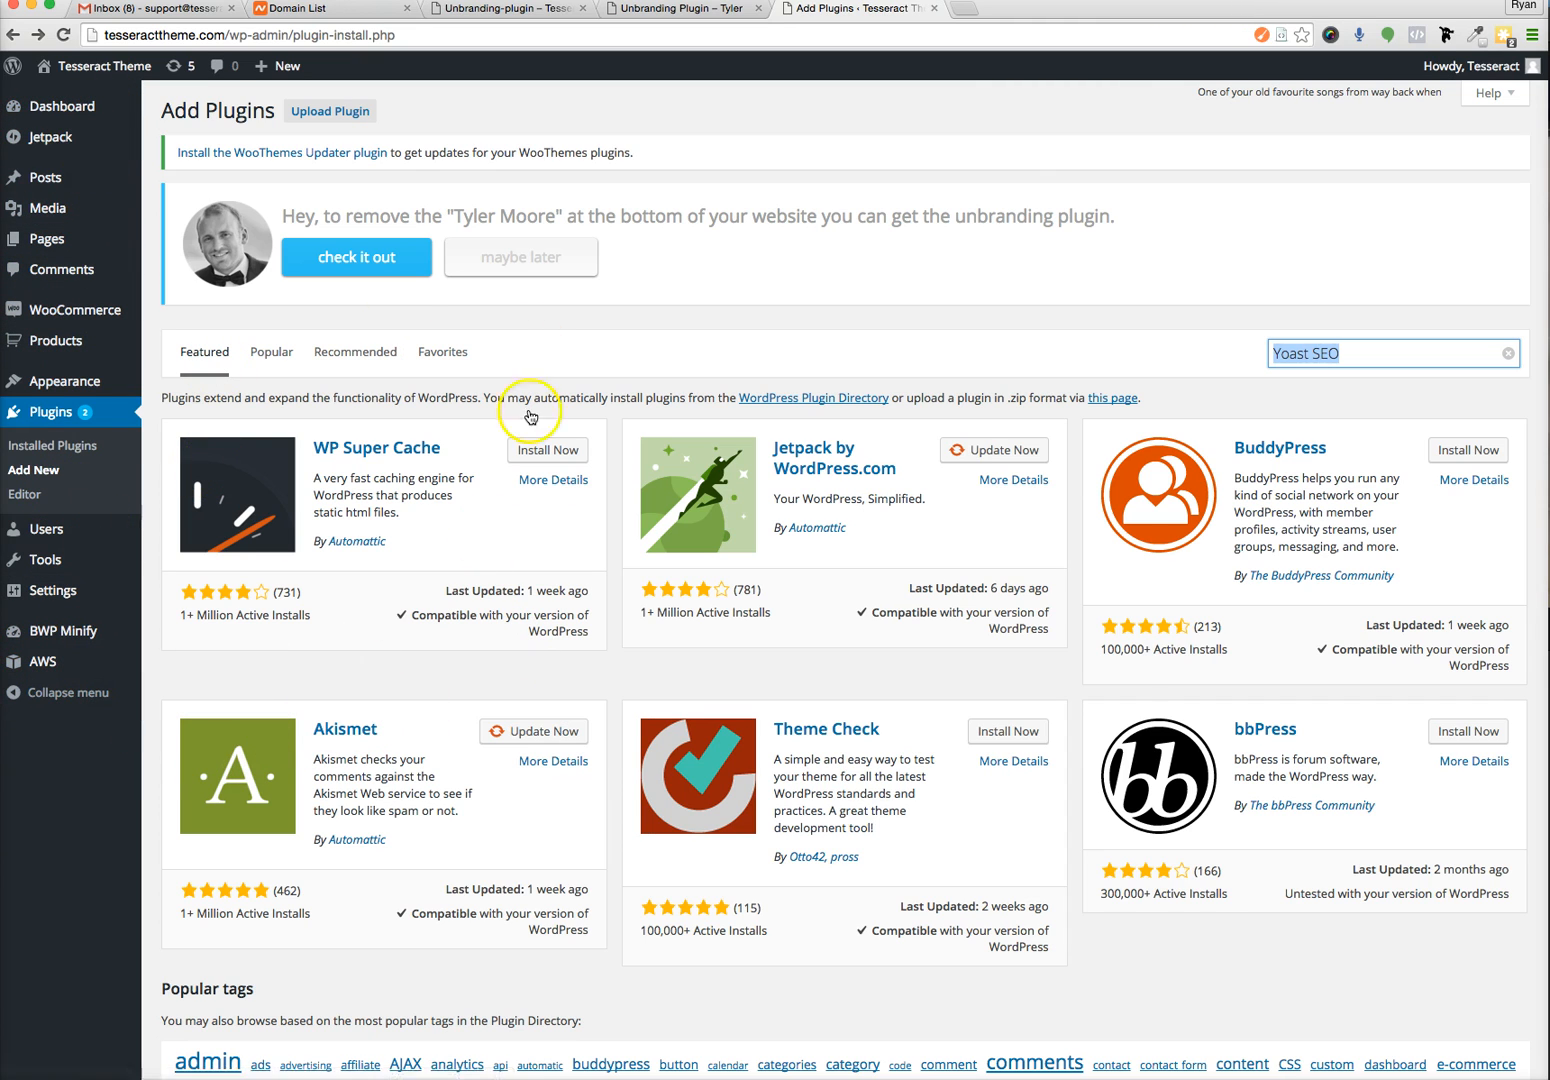
left_click(1390, 352)
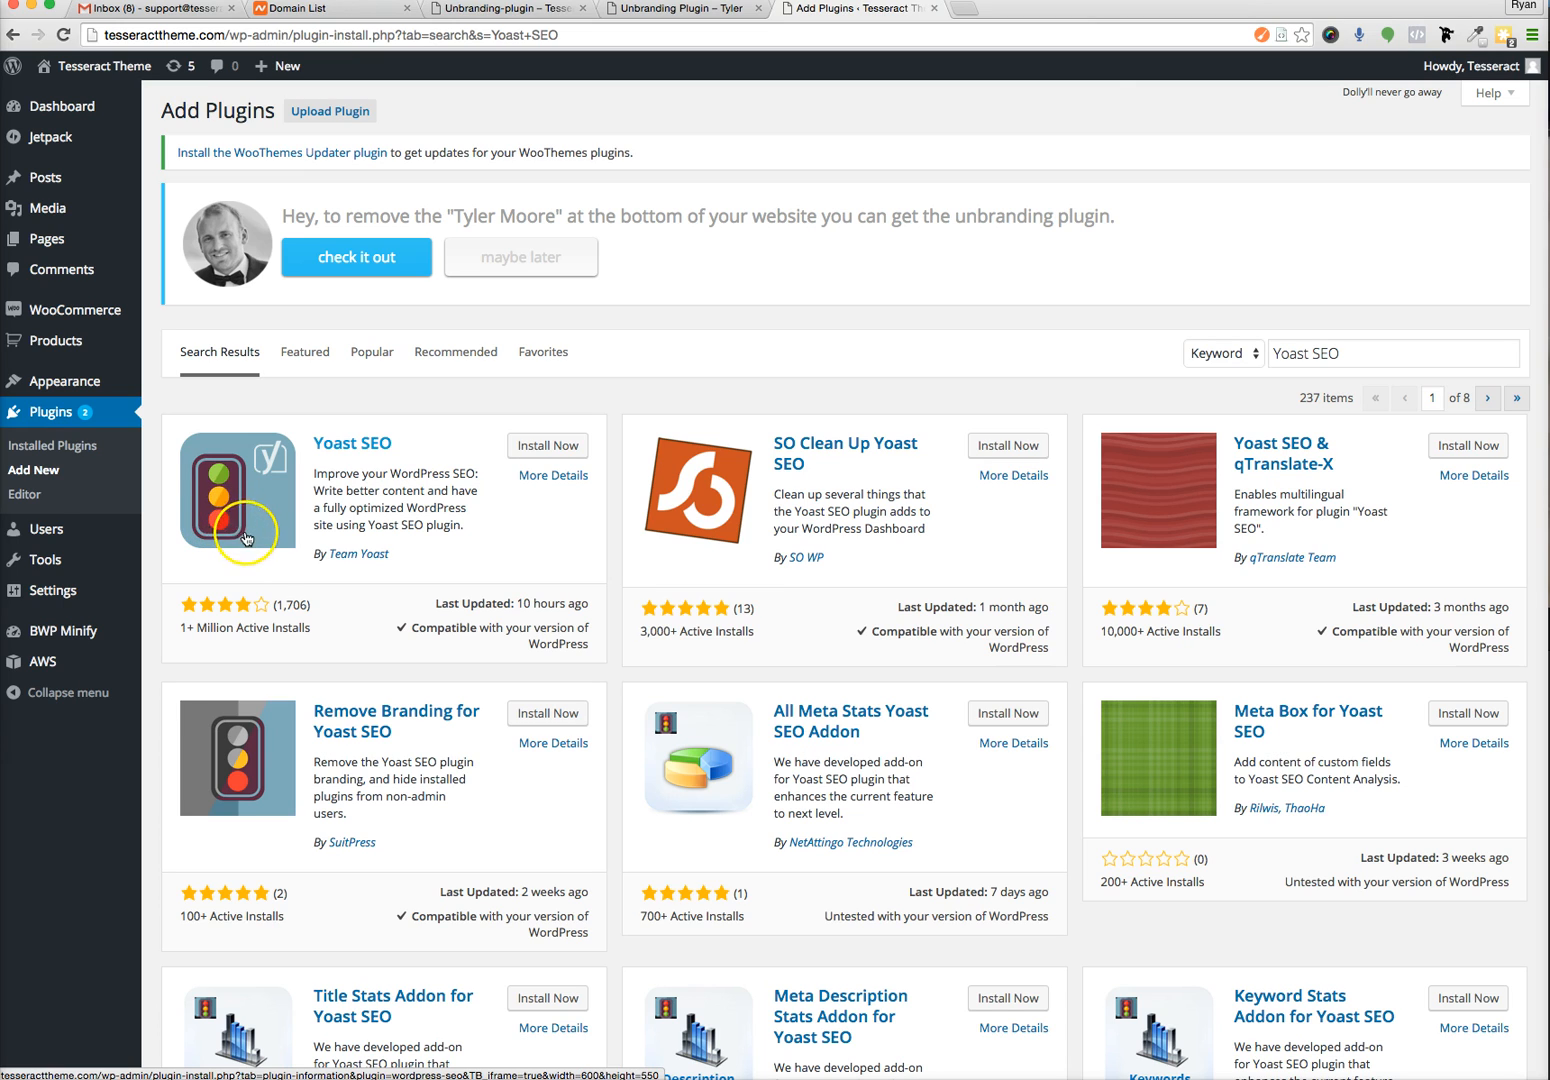
mouse_move(500, 508)
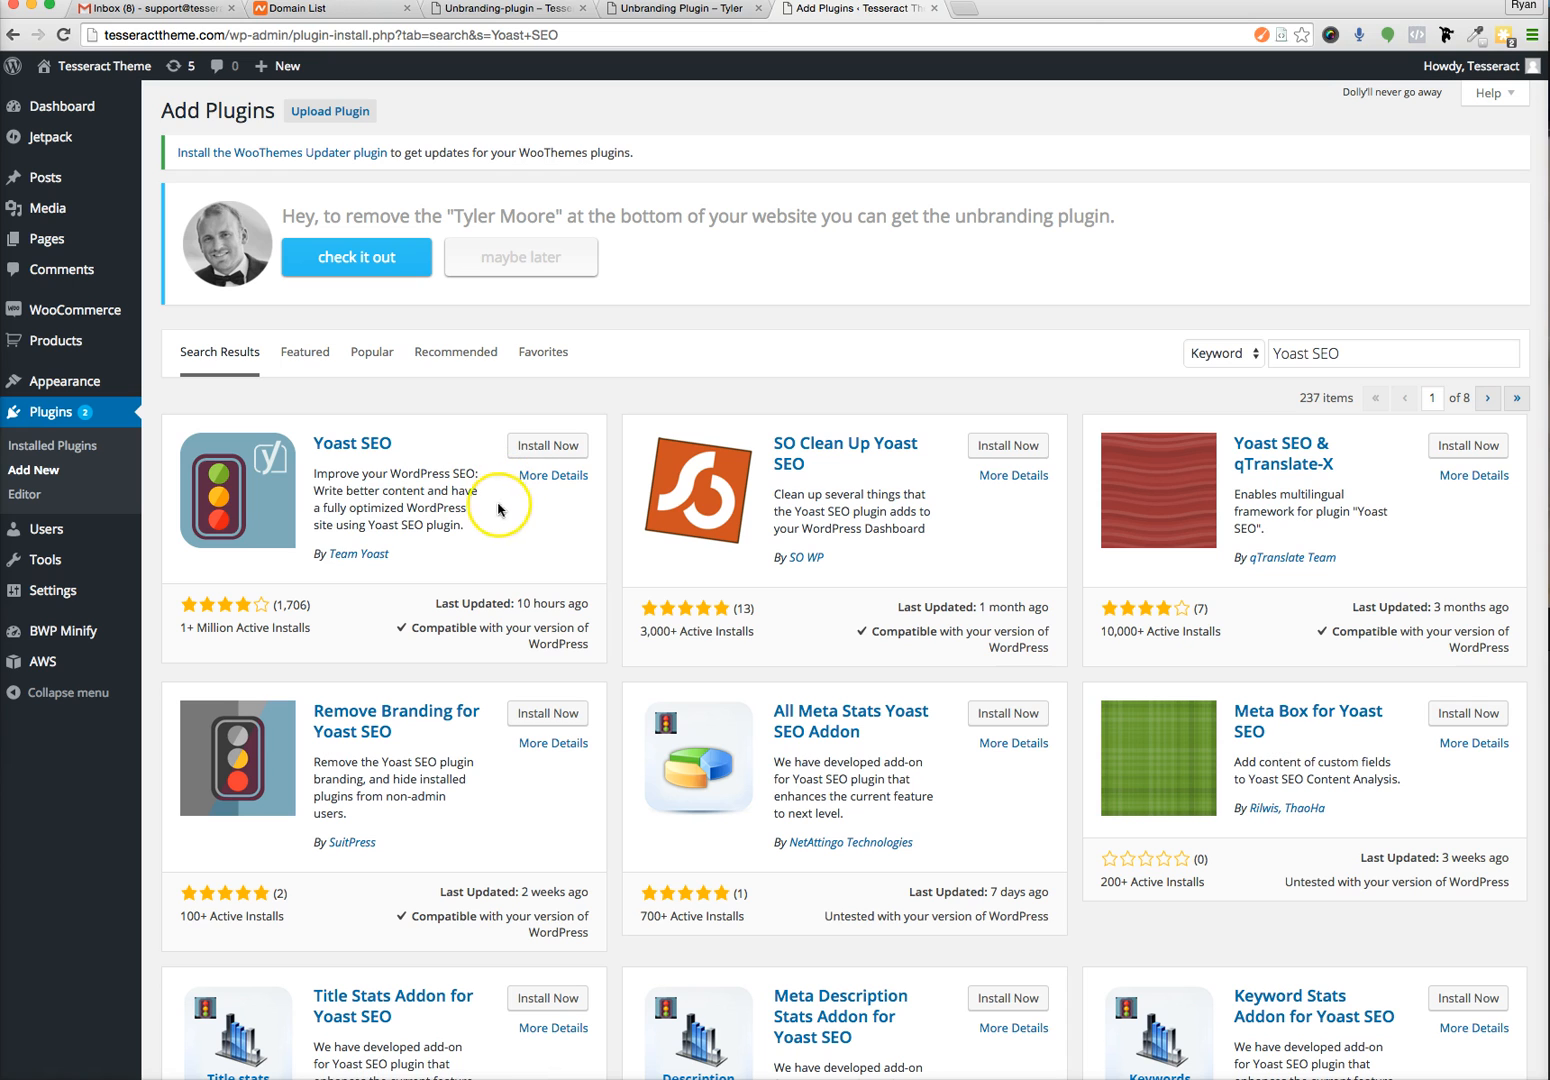
Bring up the full details of the Yoast SEO plugin result.
left_click(552, 476)
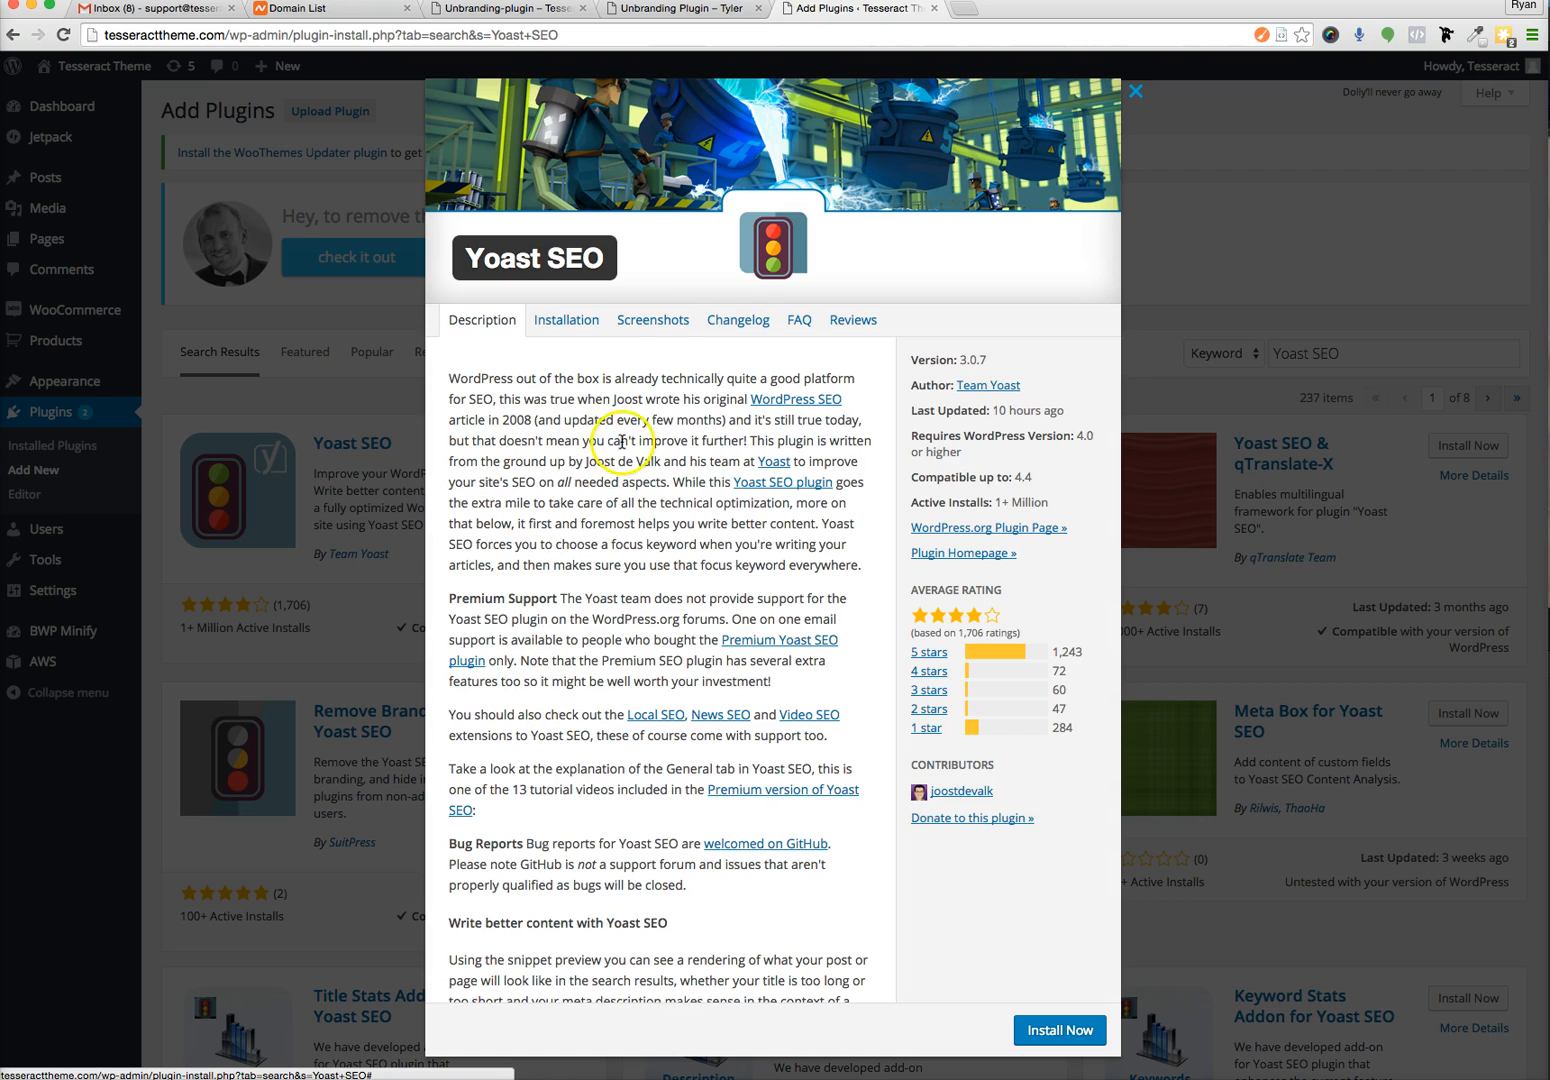
Browse the Yoast SEO screenshots, then close the plugin details.
left_click(652, 320)
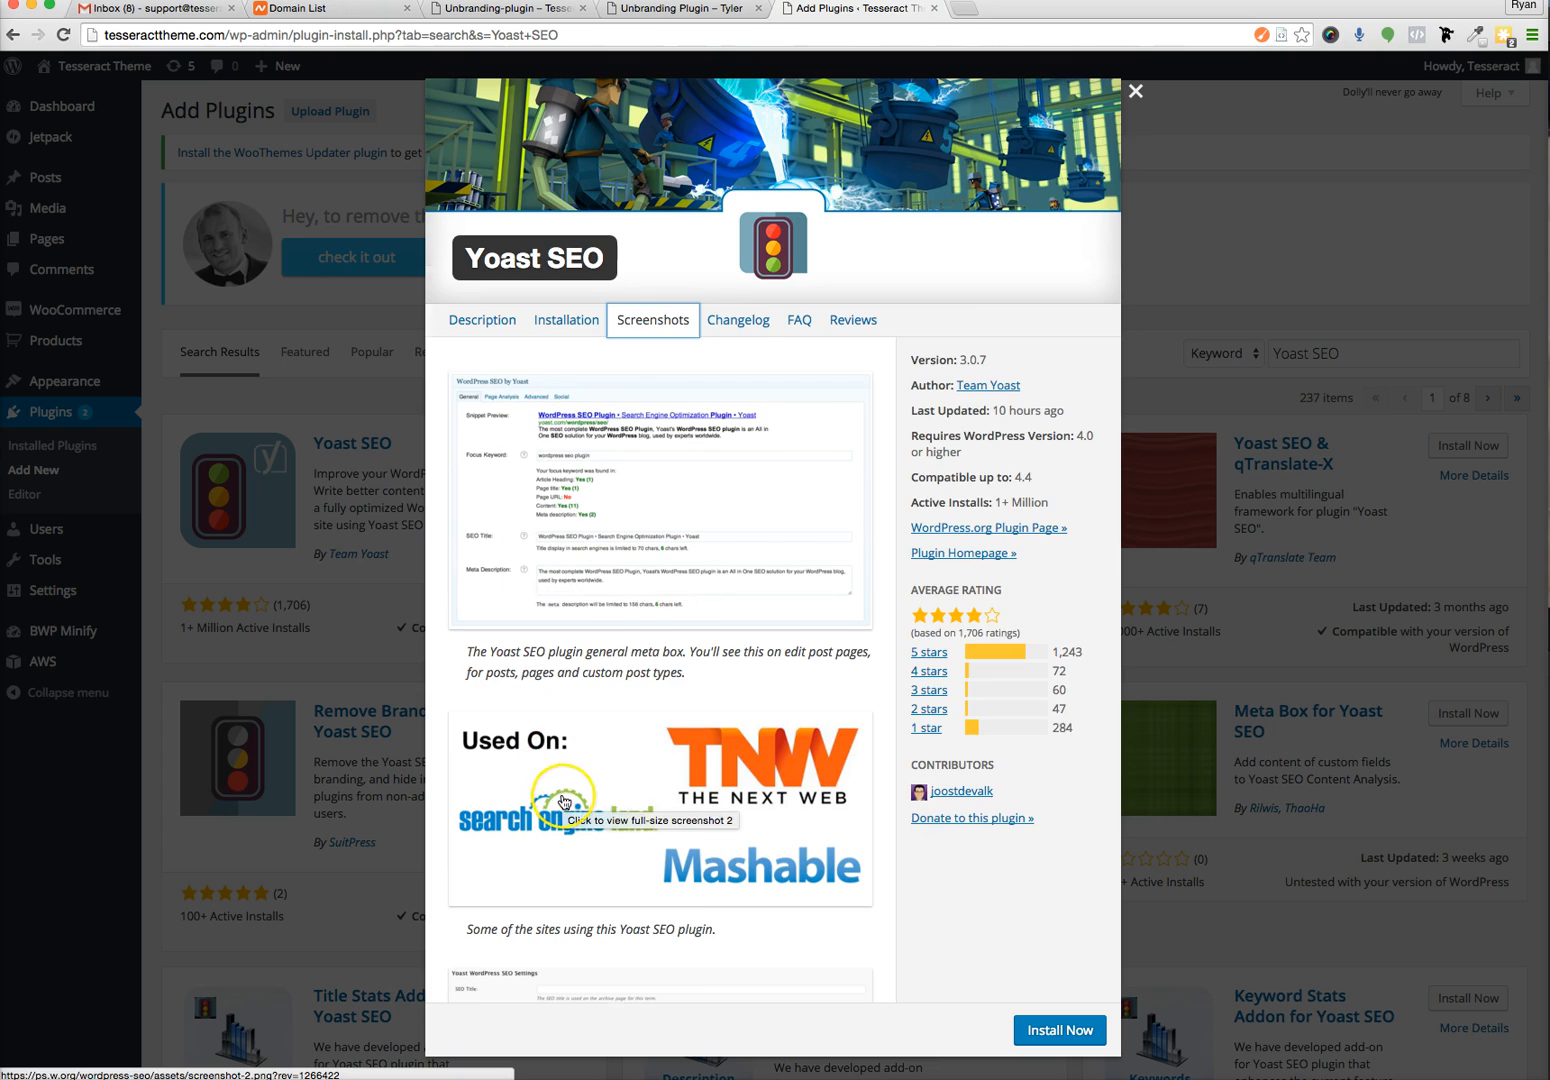
scroll("down", 3)
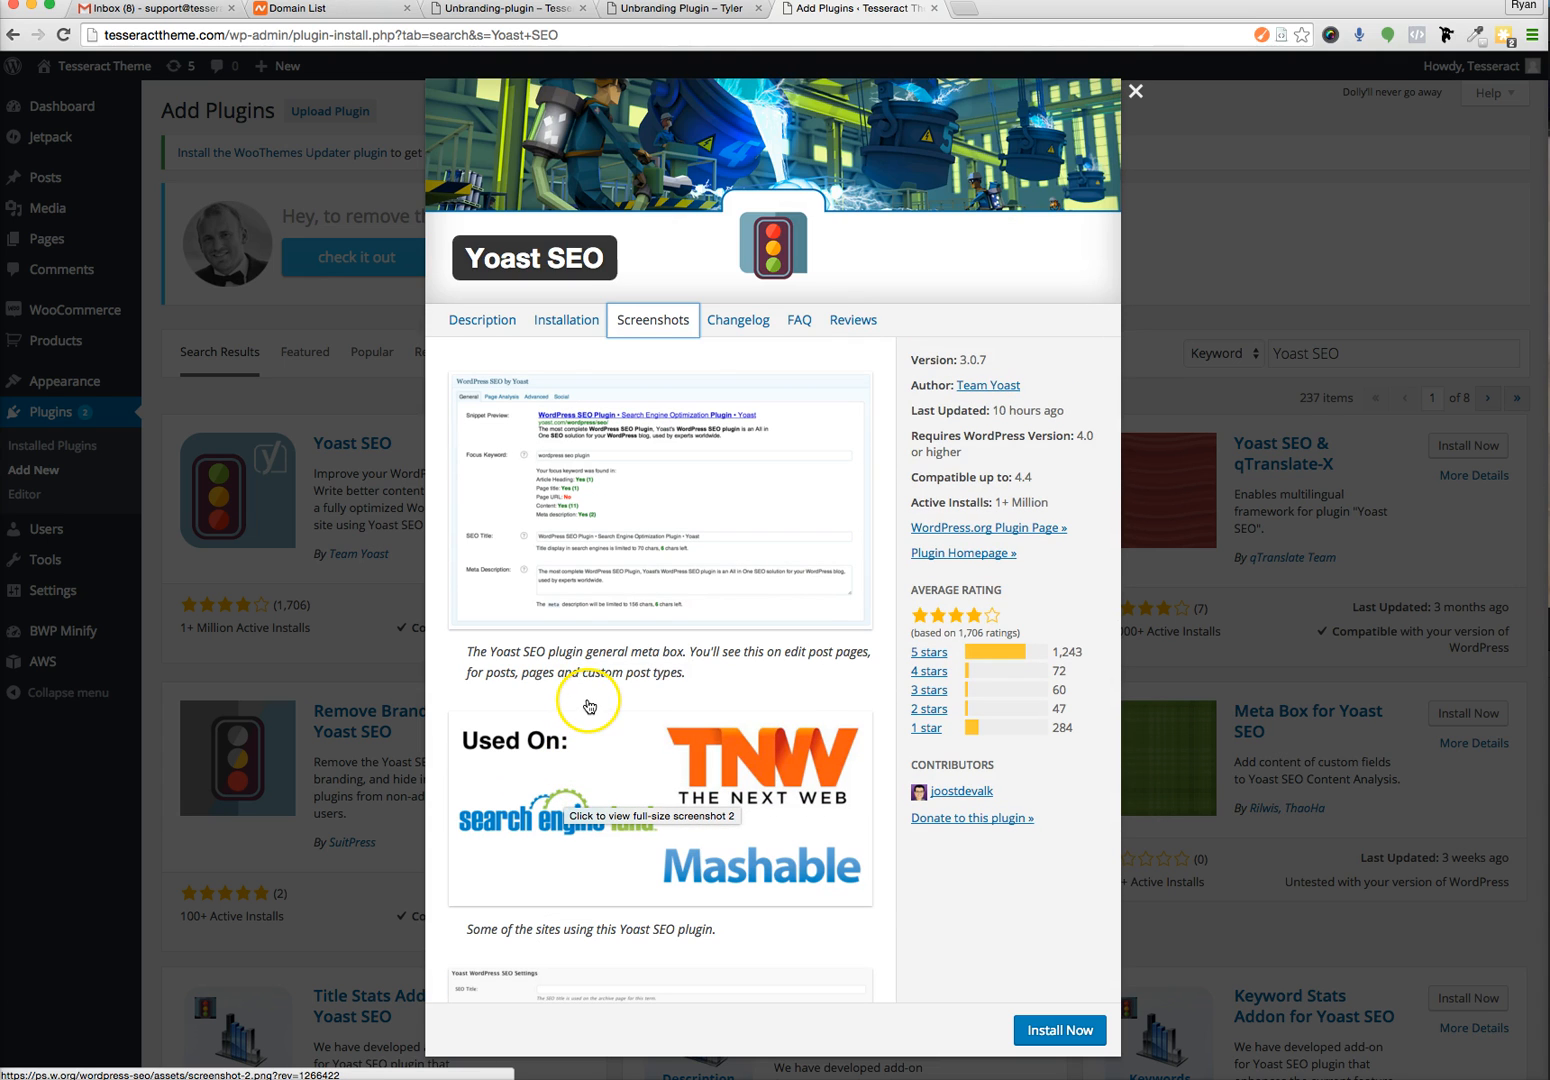
mouse_move(620, 694)
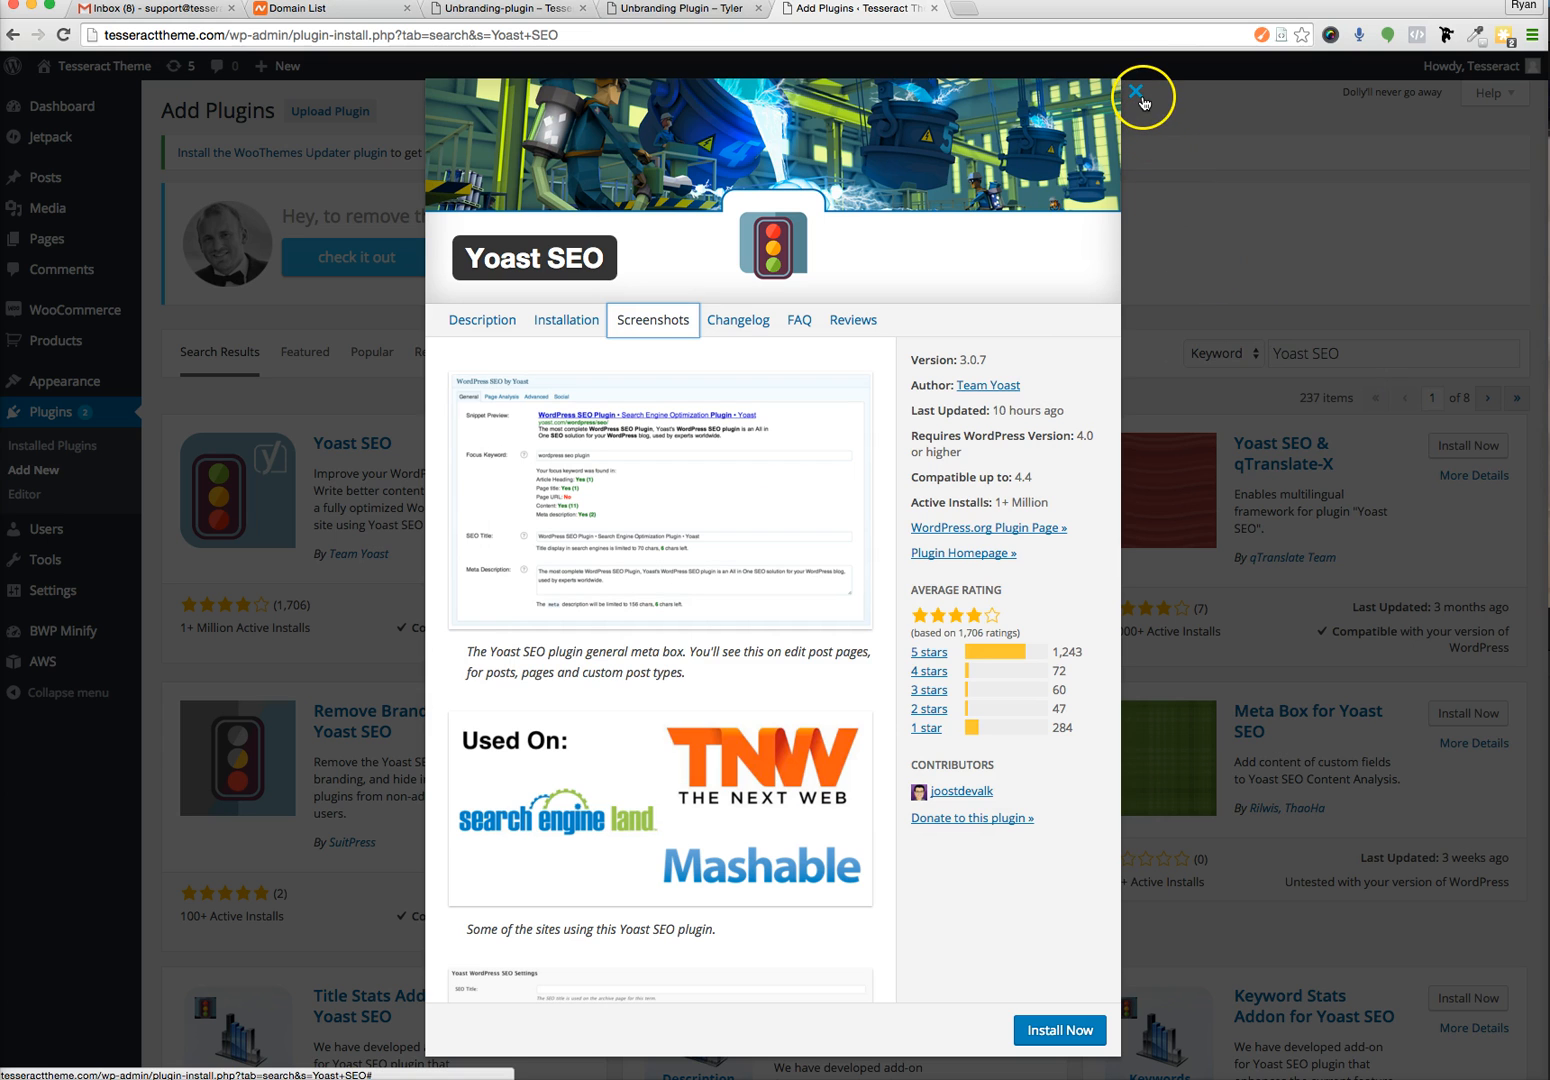
left_click(1140, 92)
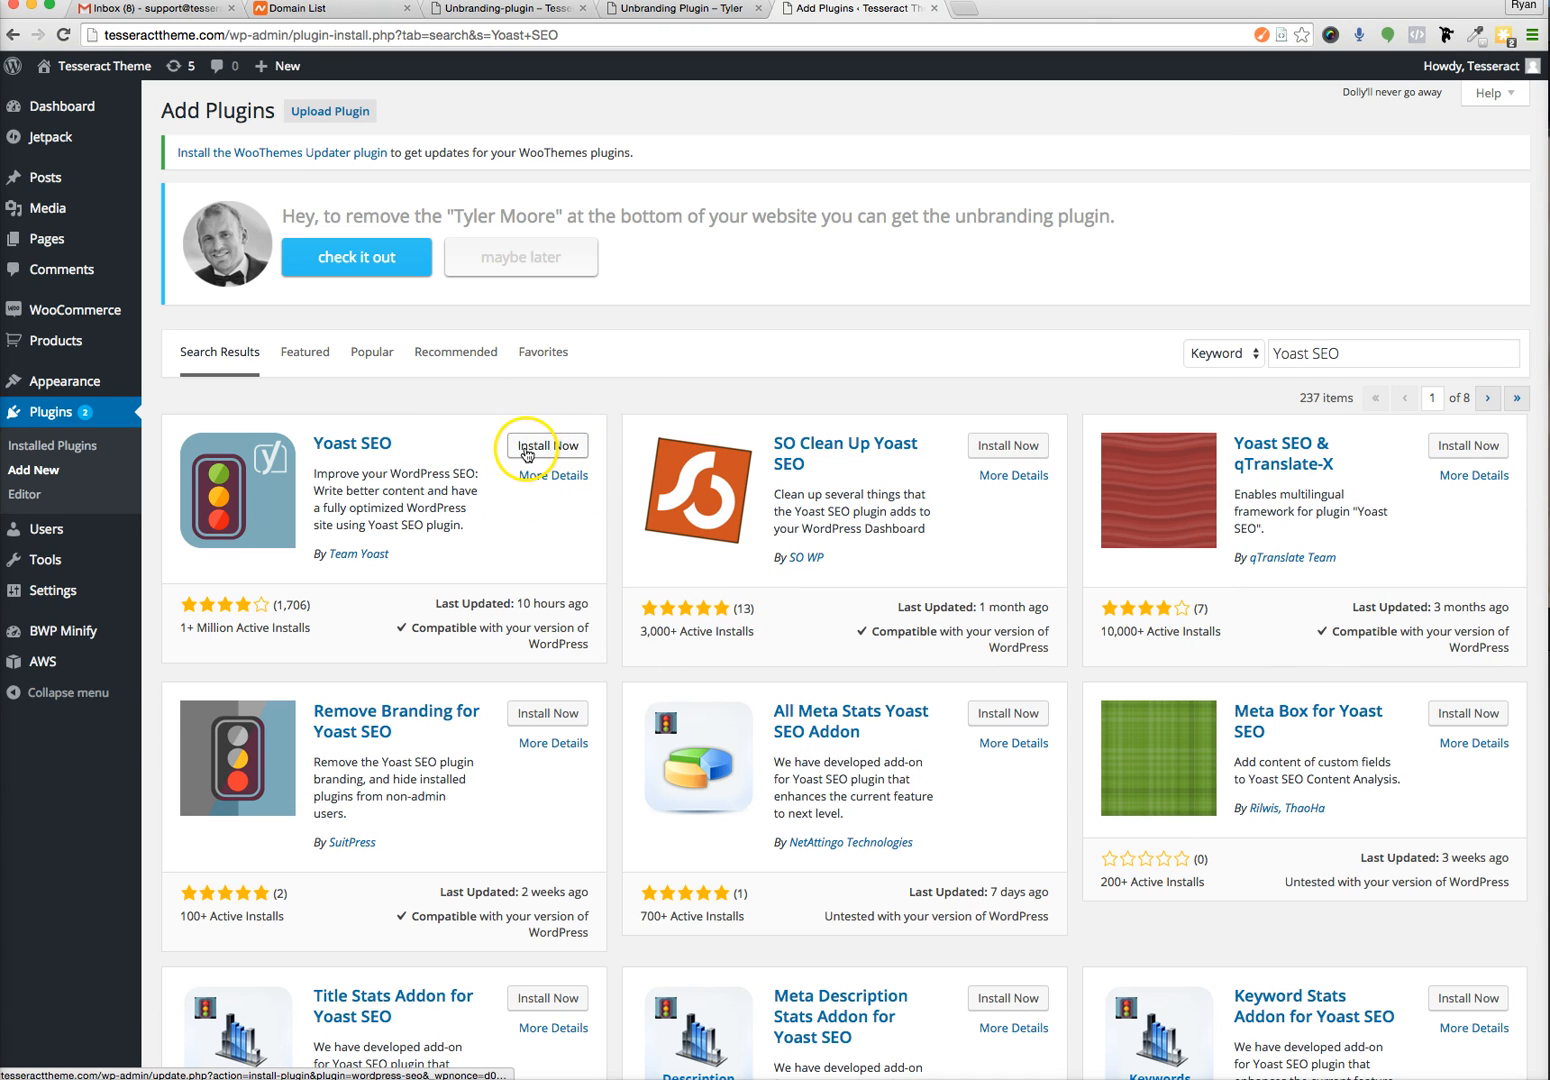
Install and activate Yoast SEO and dismiss its introduction tour.
left_click(546, 444)
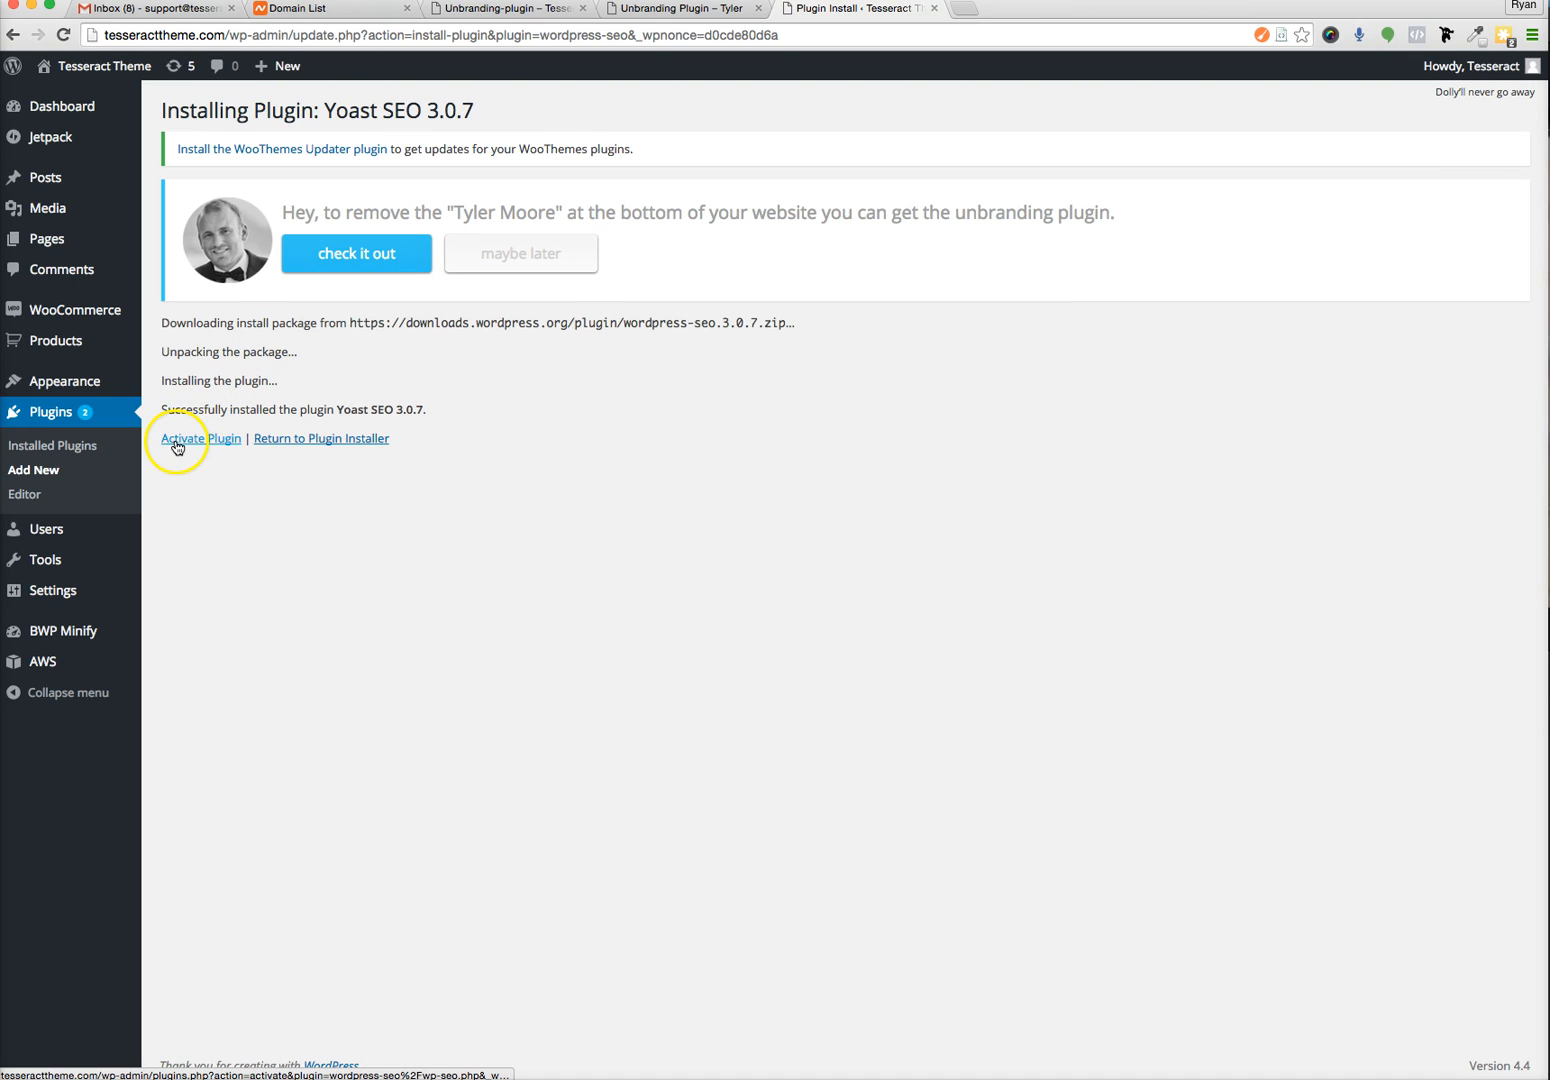
left_click(200, 438)
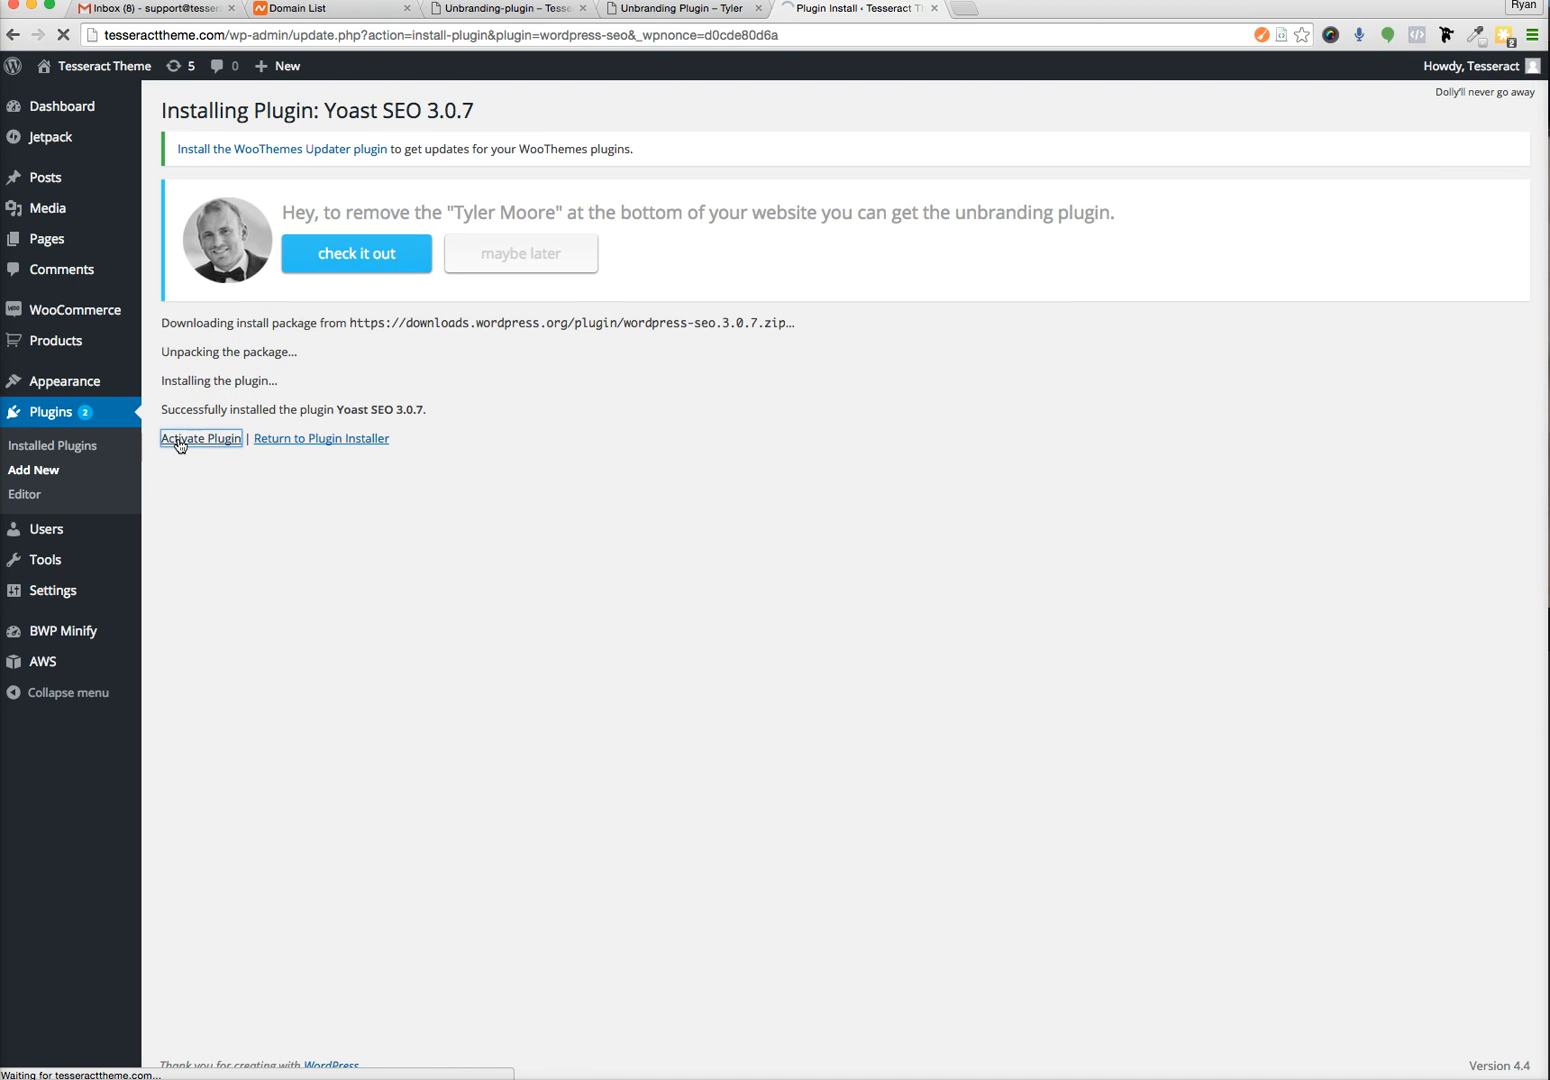
left_click(200, 438)
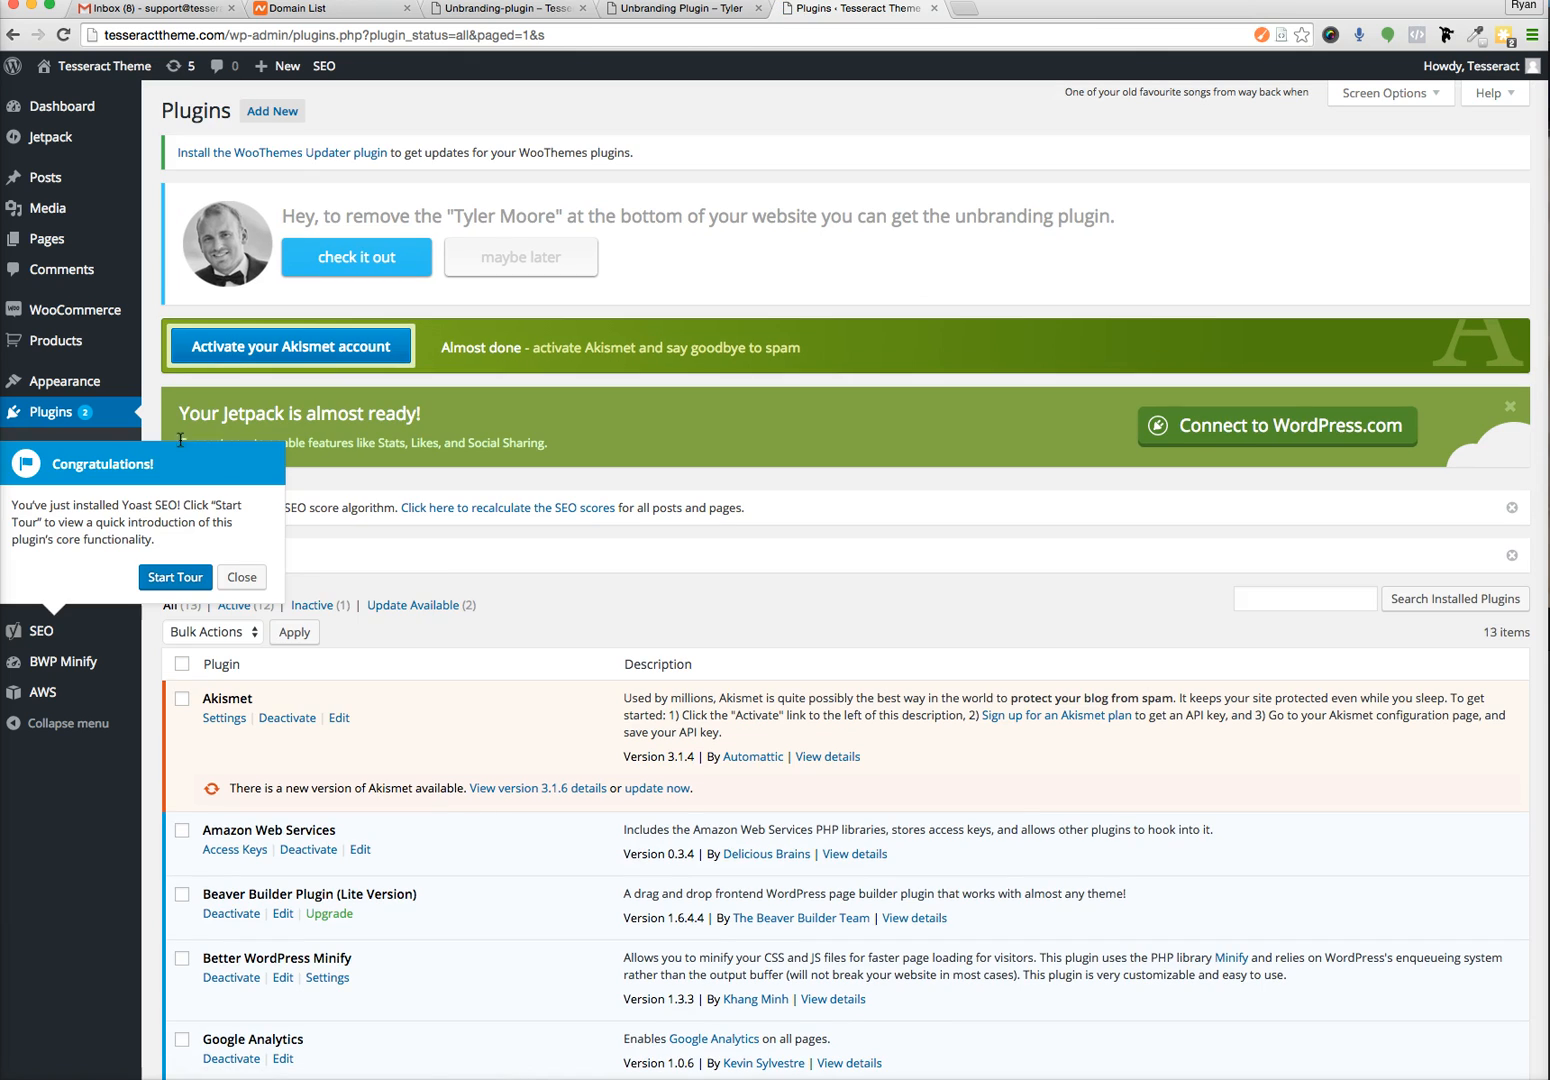
left_click(240, 576)
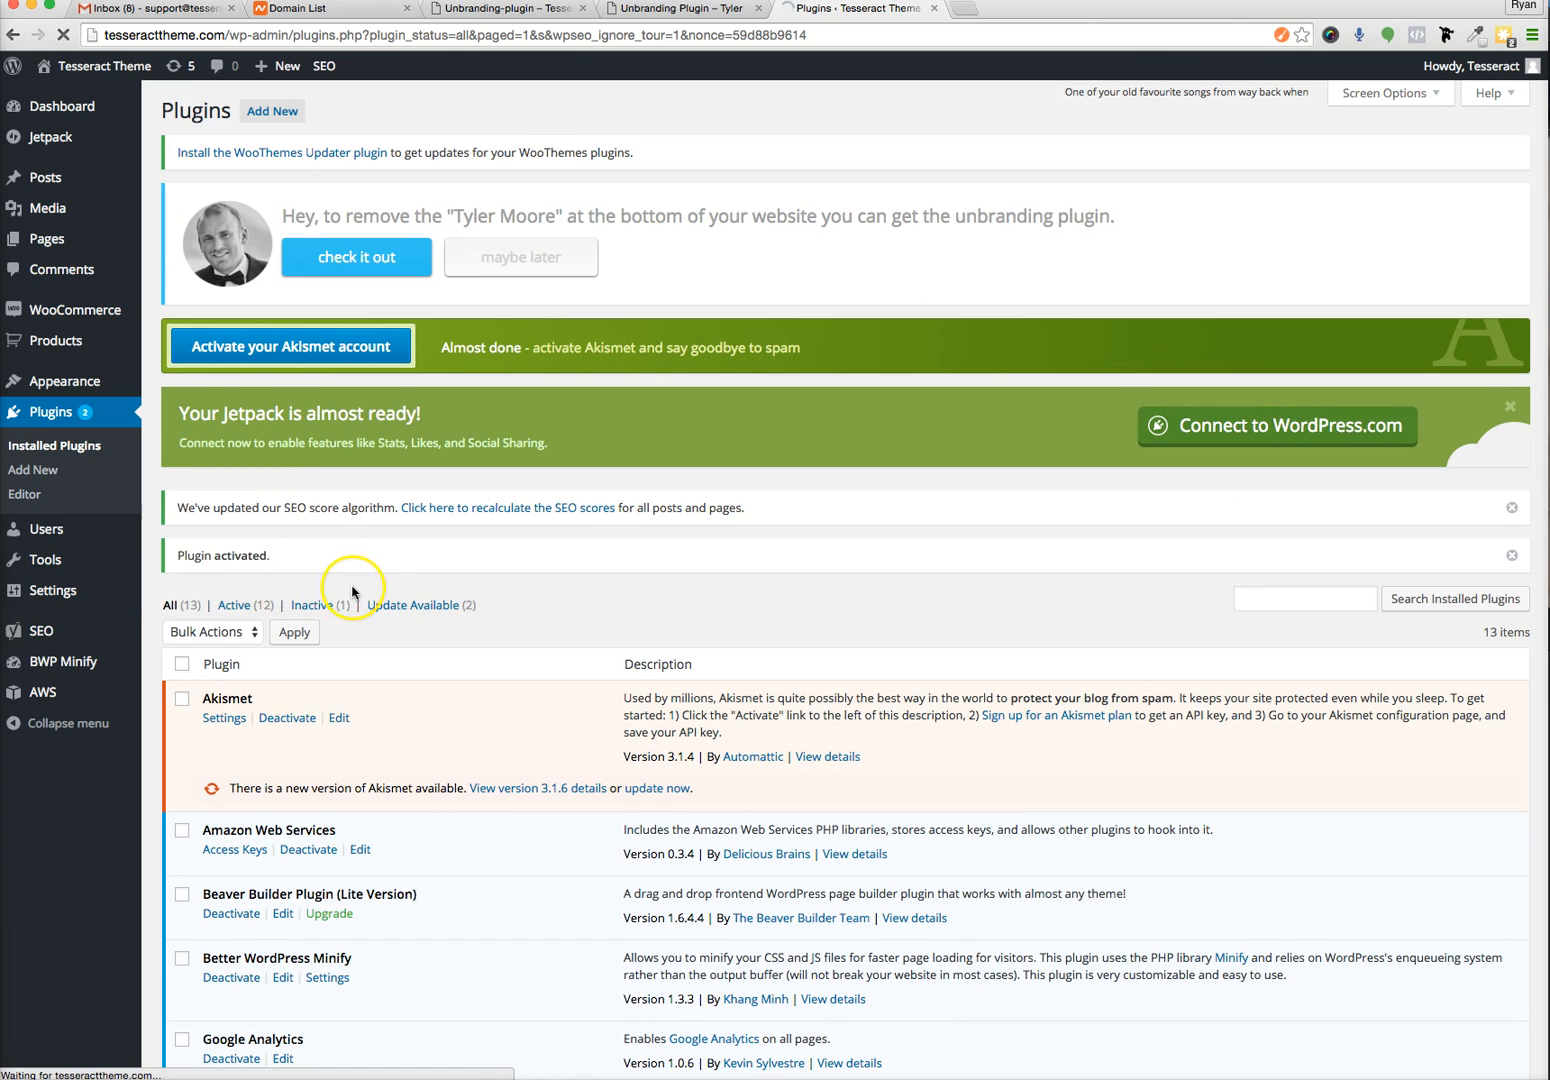
scroll("down", 3)
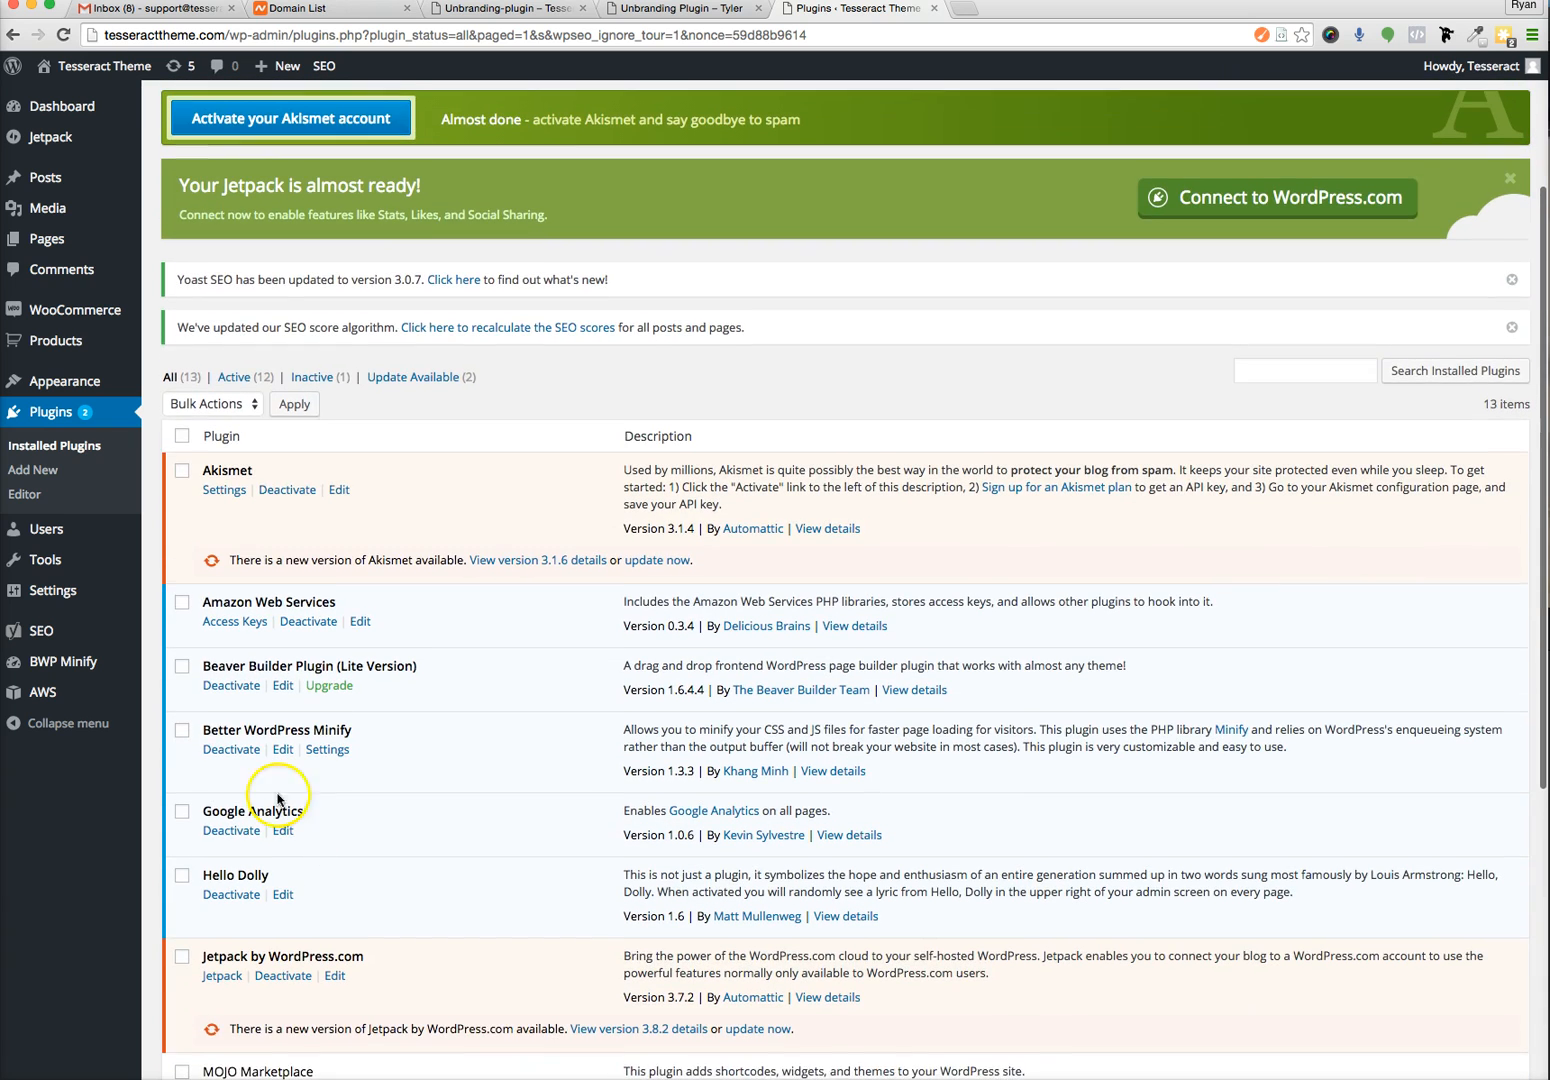
mouse_move(46, 238)
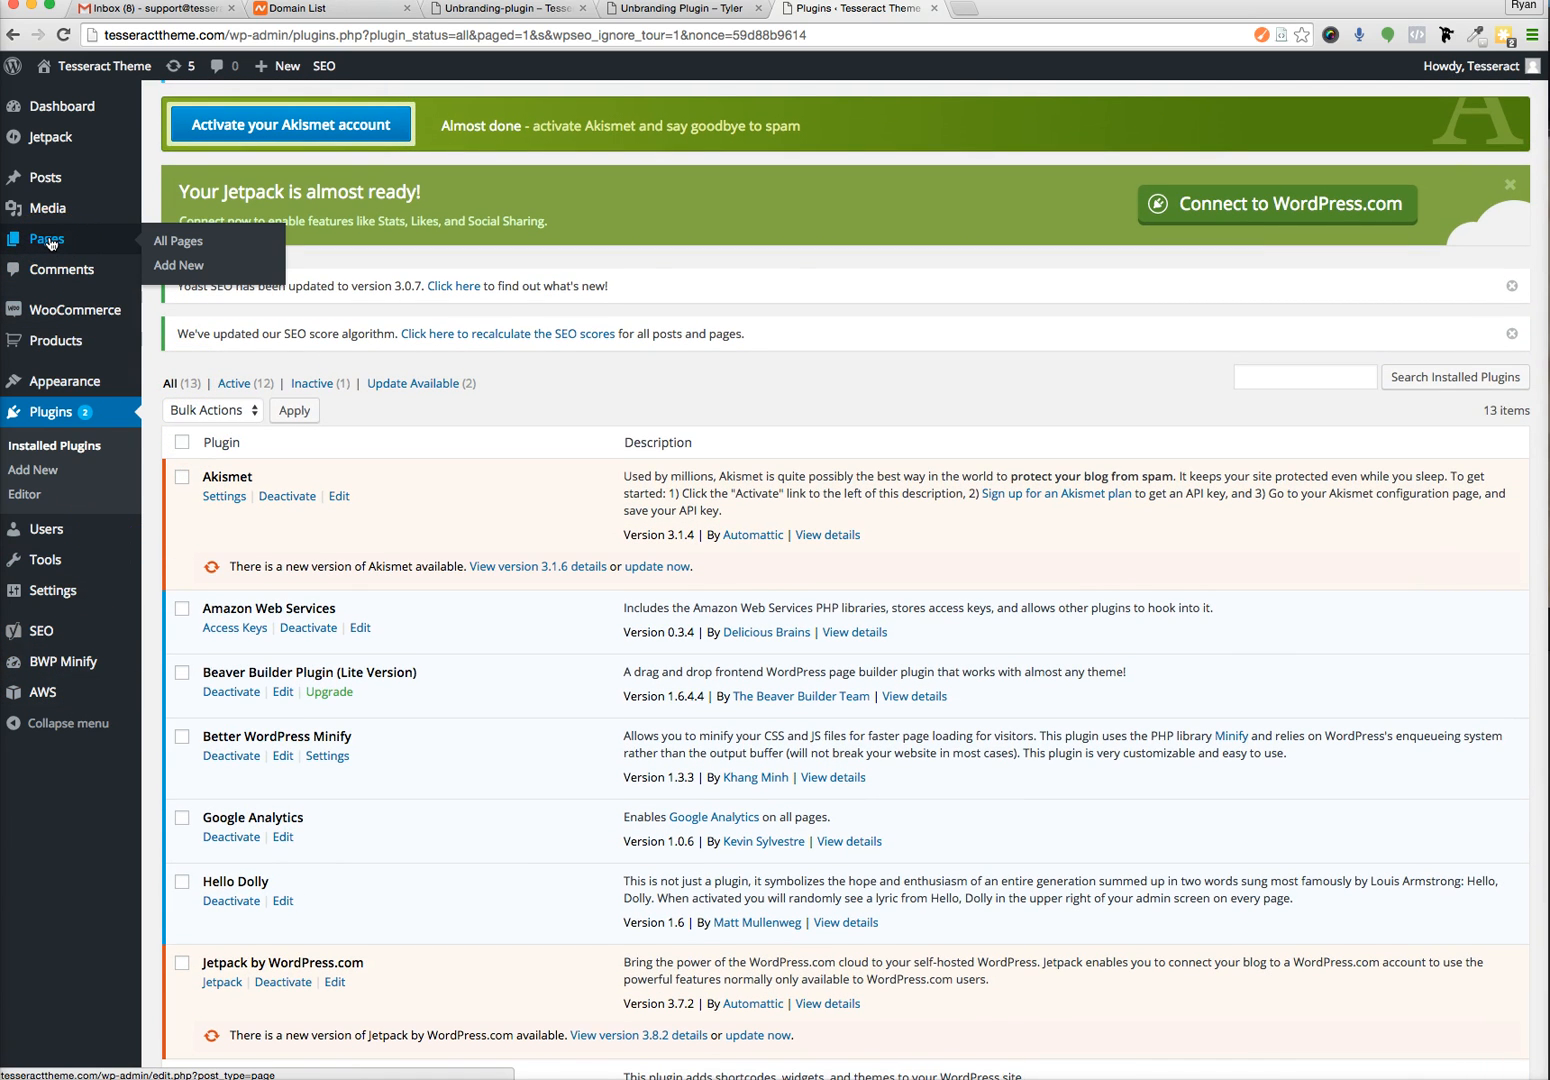
Open the Home page for editing from the All Pages list.
left_click(176, 240)
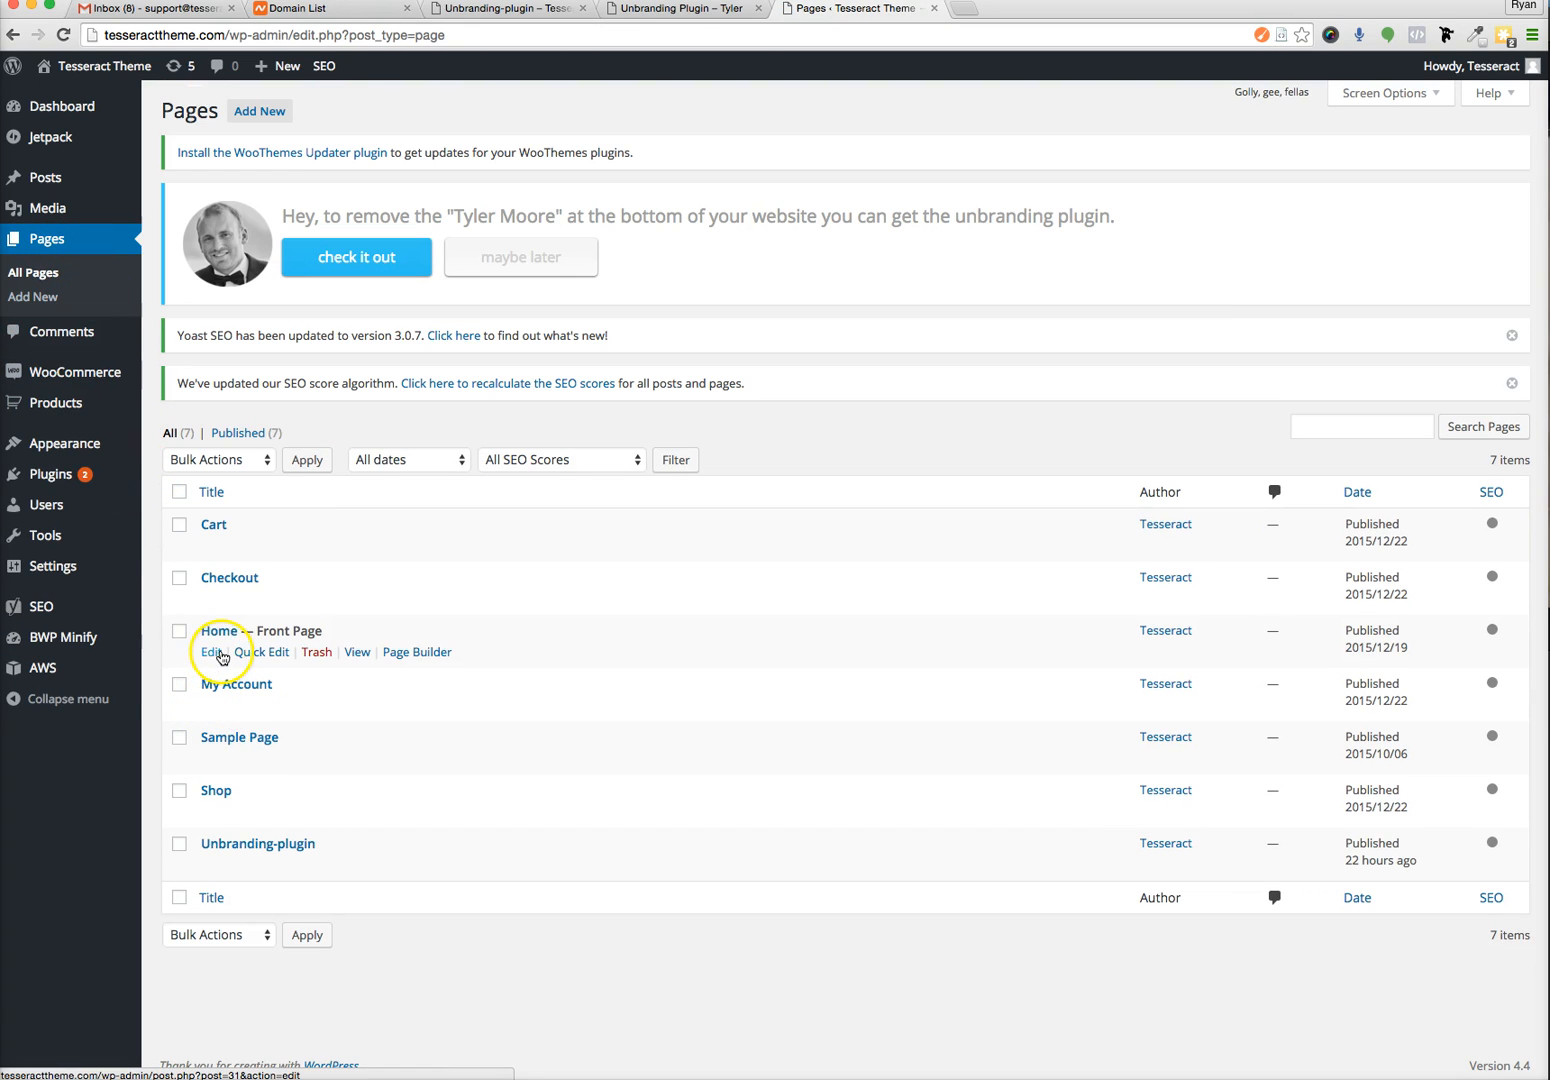
left_click(208, 652)
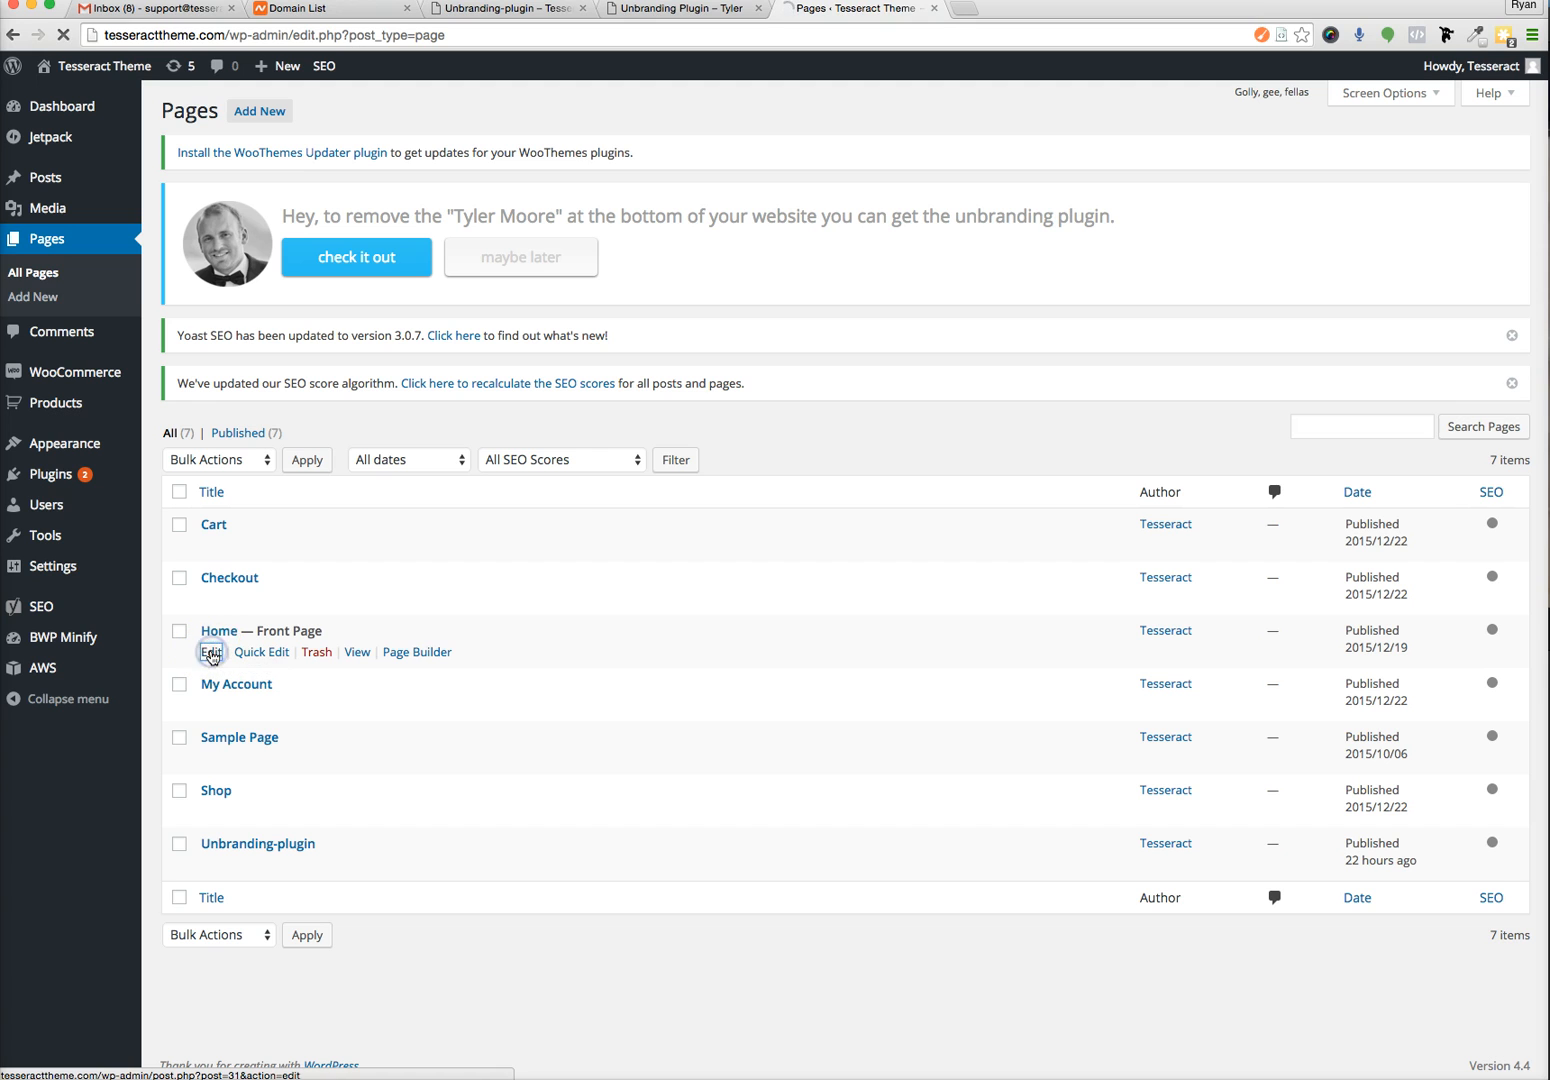
left_click(212, 652)
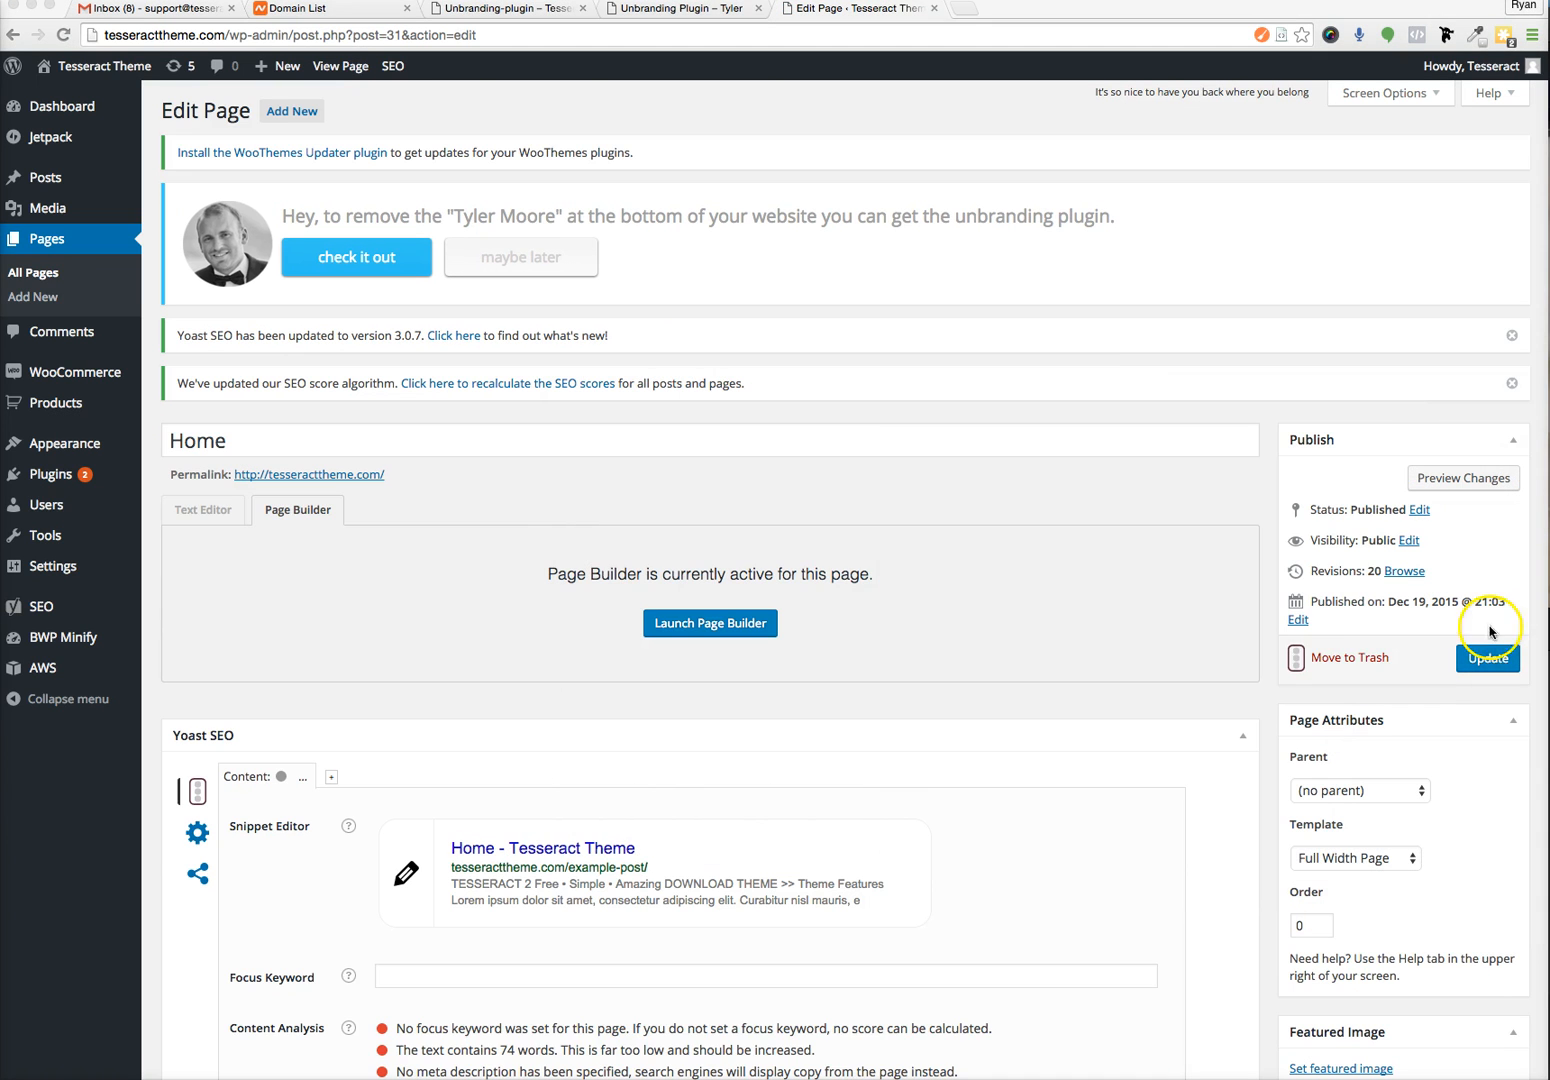
scroll("down", 3)
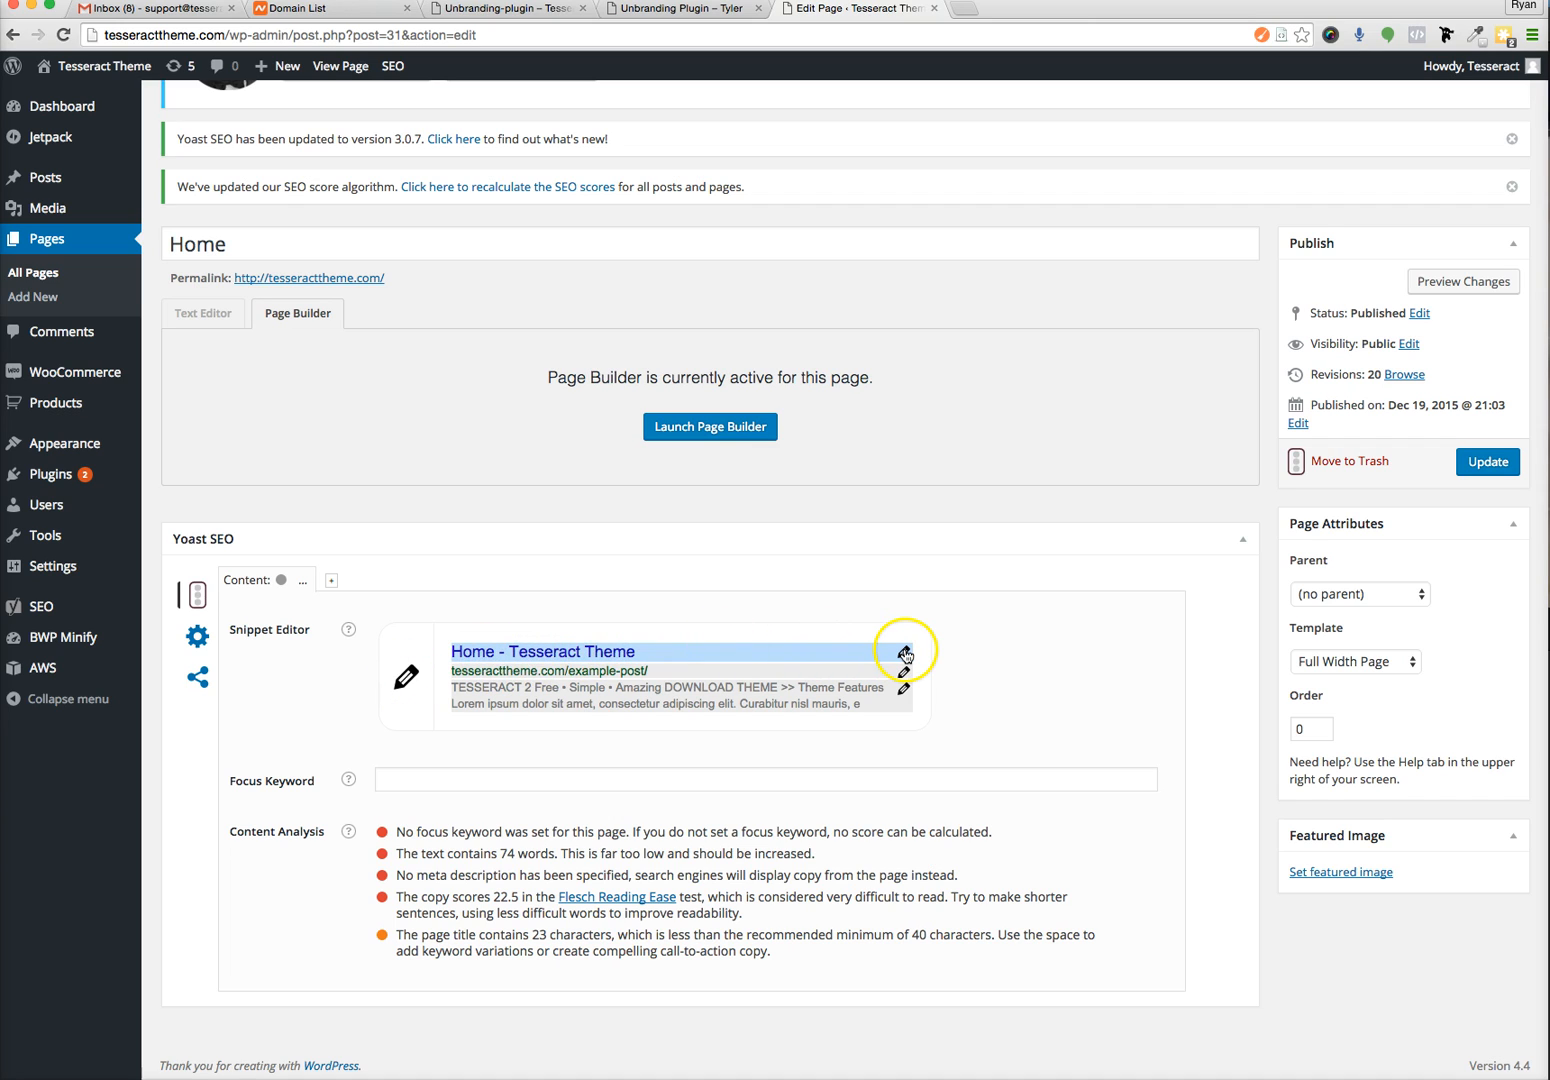
left_click(904, 652)
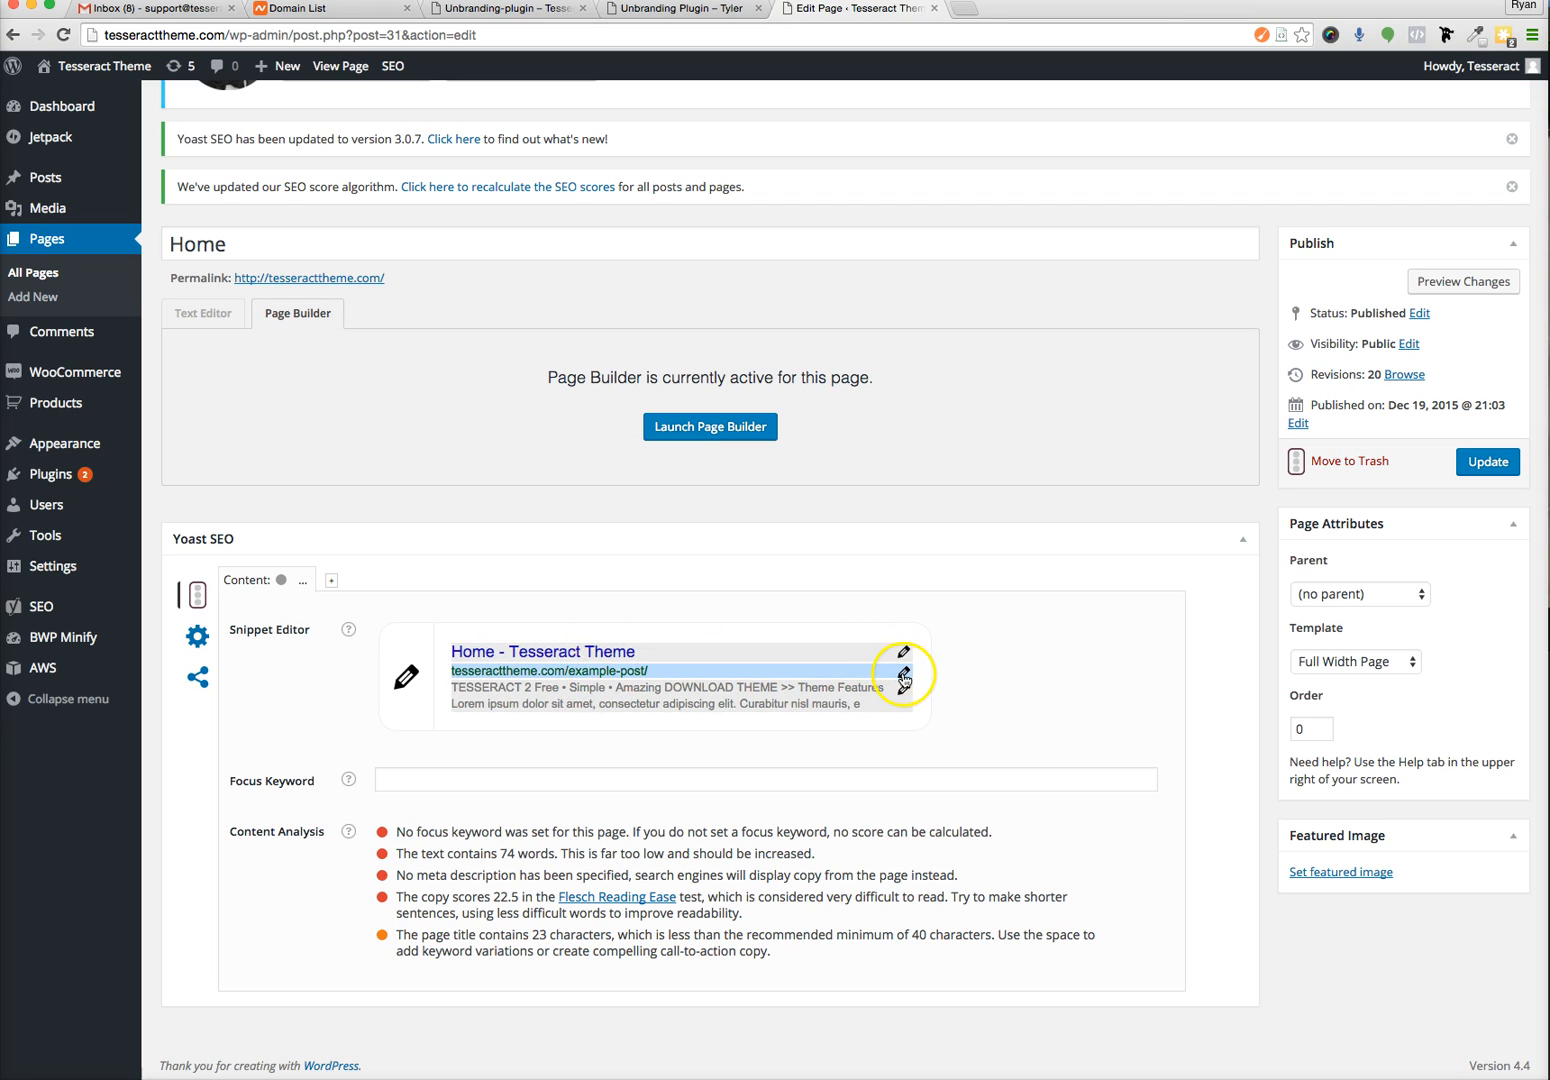
left_click(904, 676)
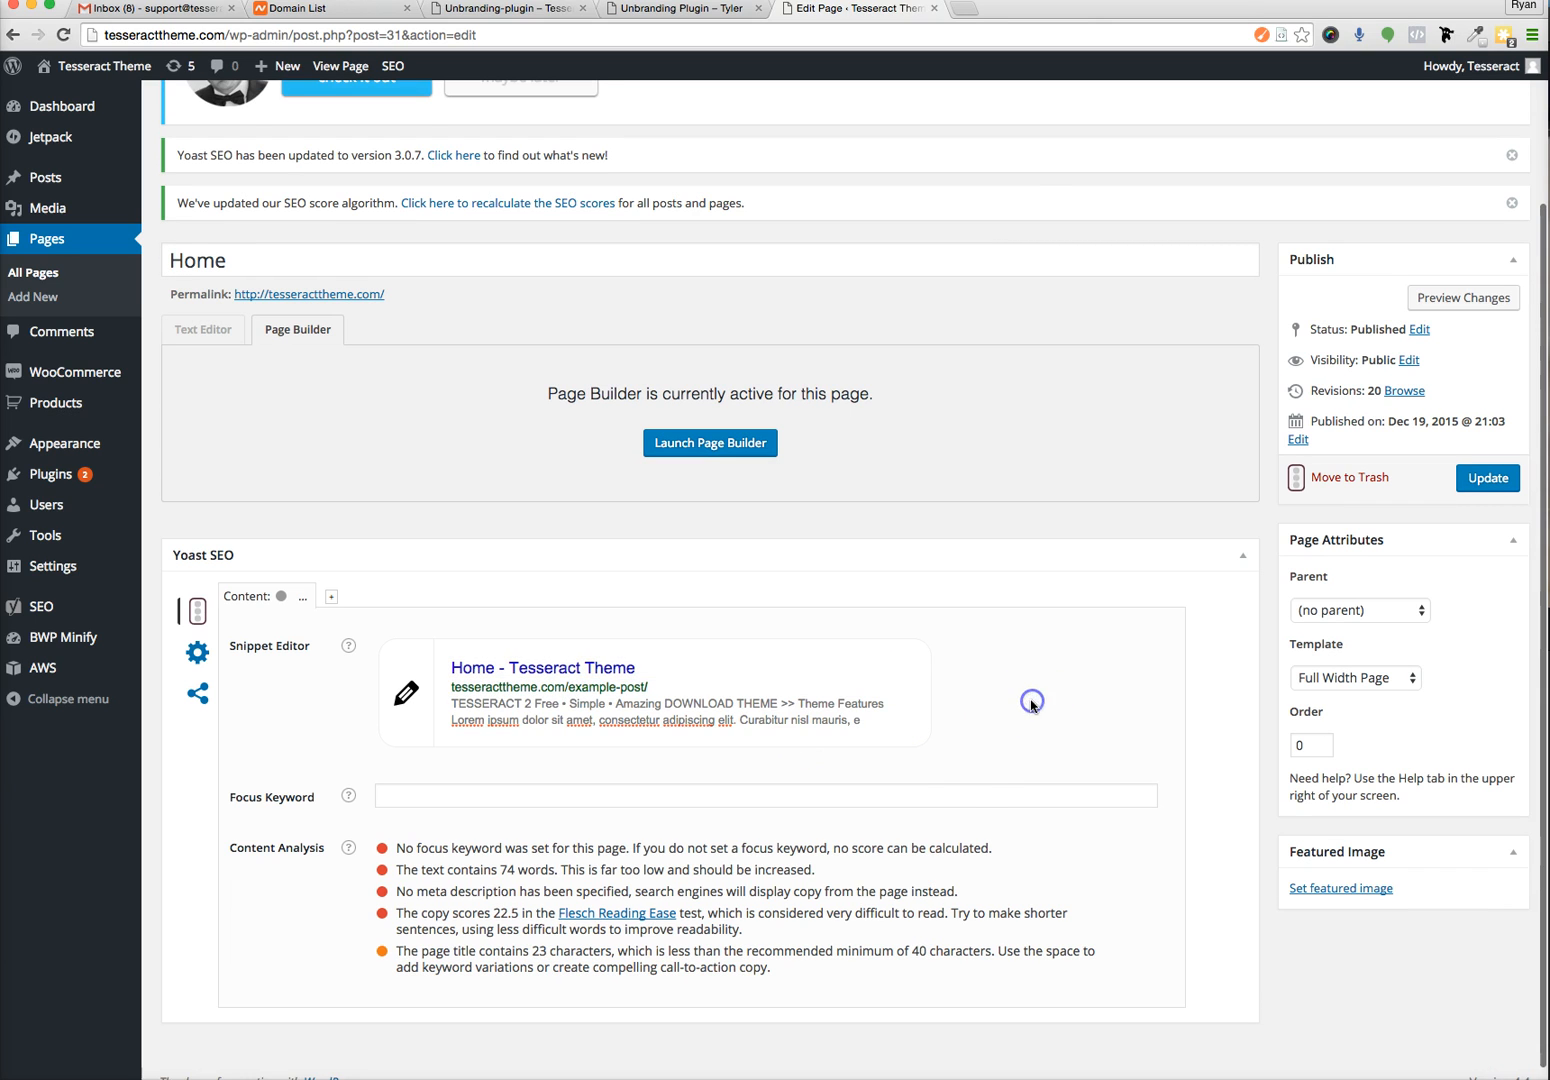
scroll("down", 3)
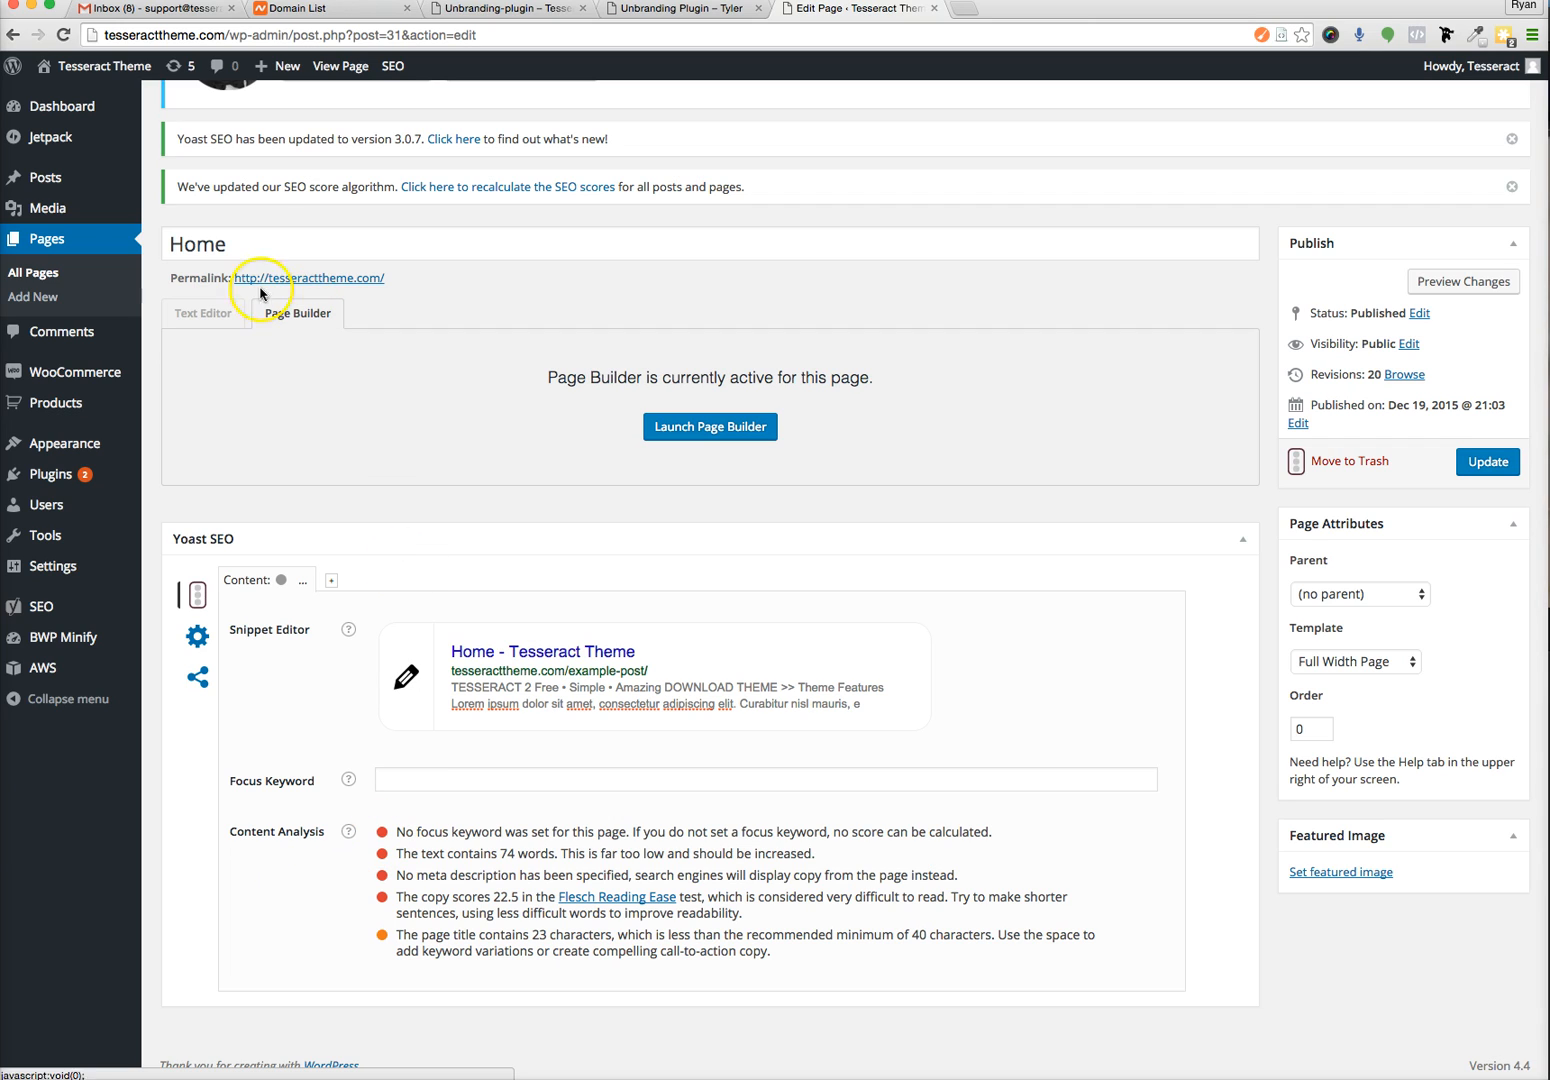
left_click(46, 238)
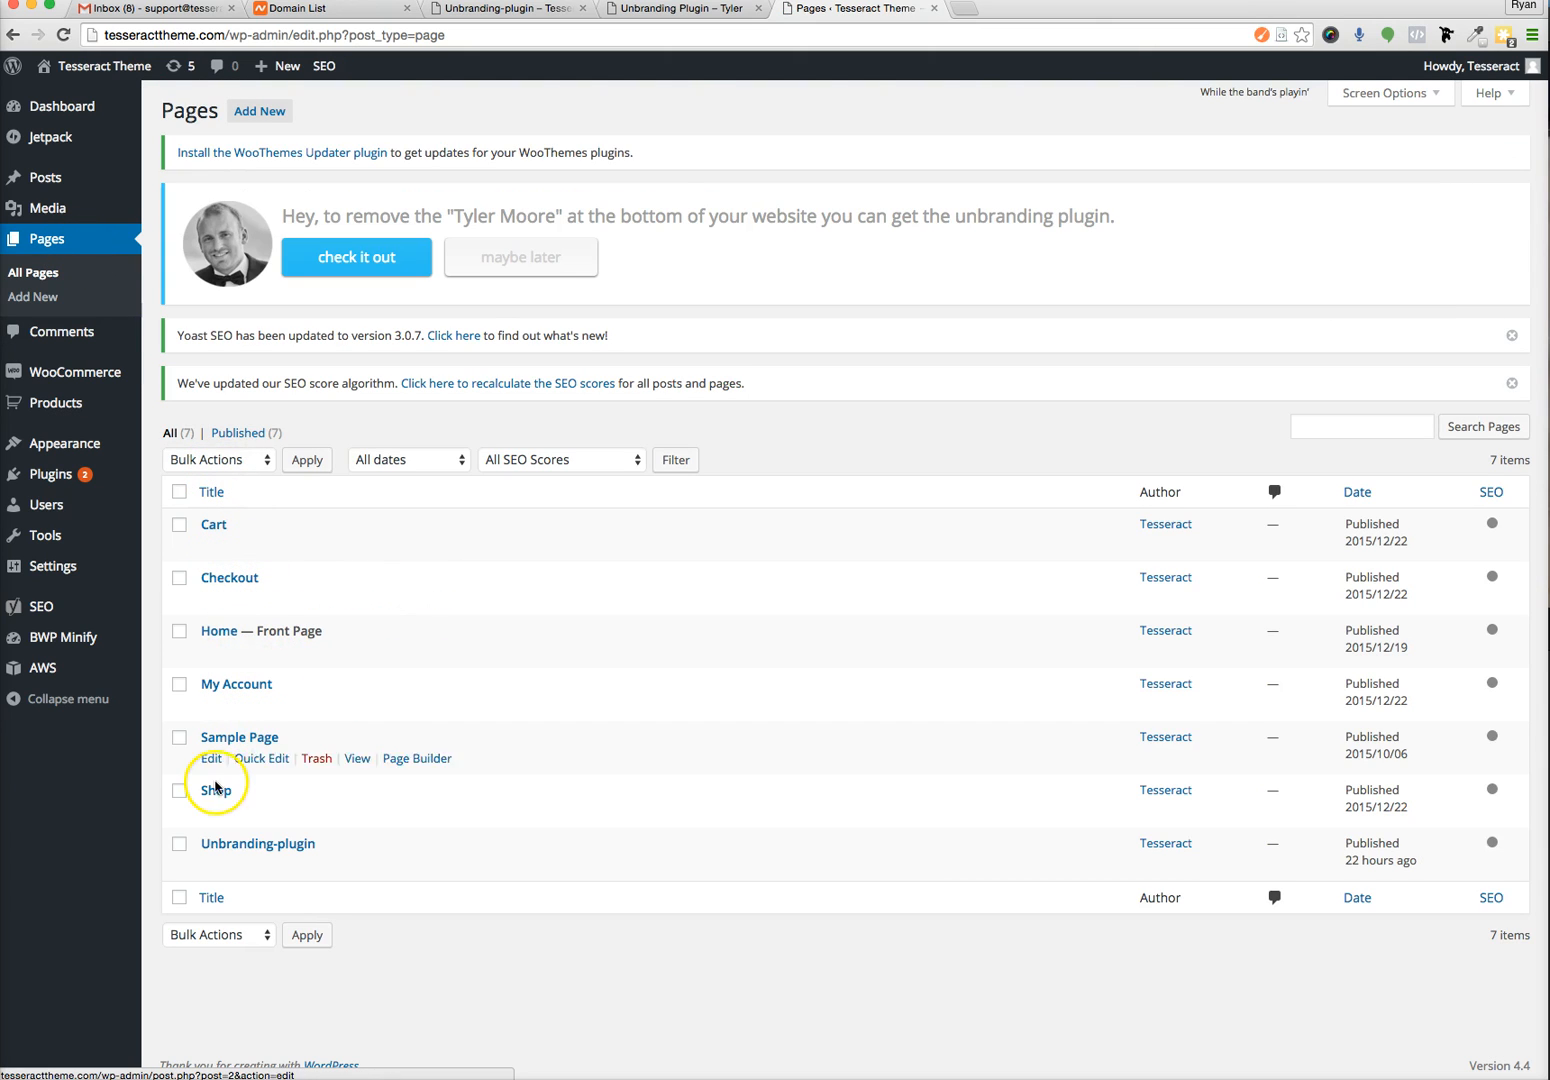
Edit the Sample Page and scroll to its Yoast SEO snippet preview.
left_click(210, 758)
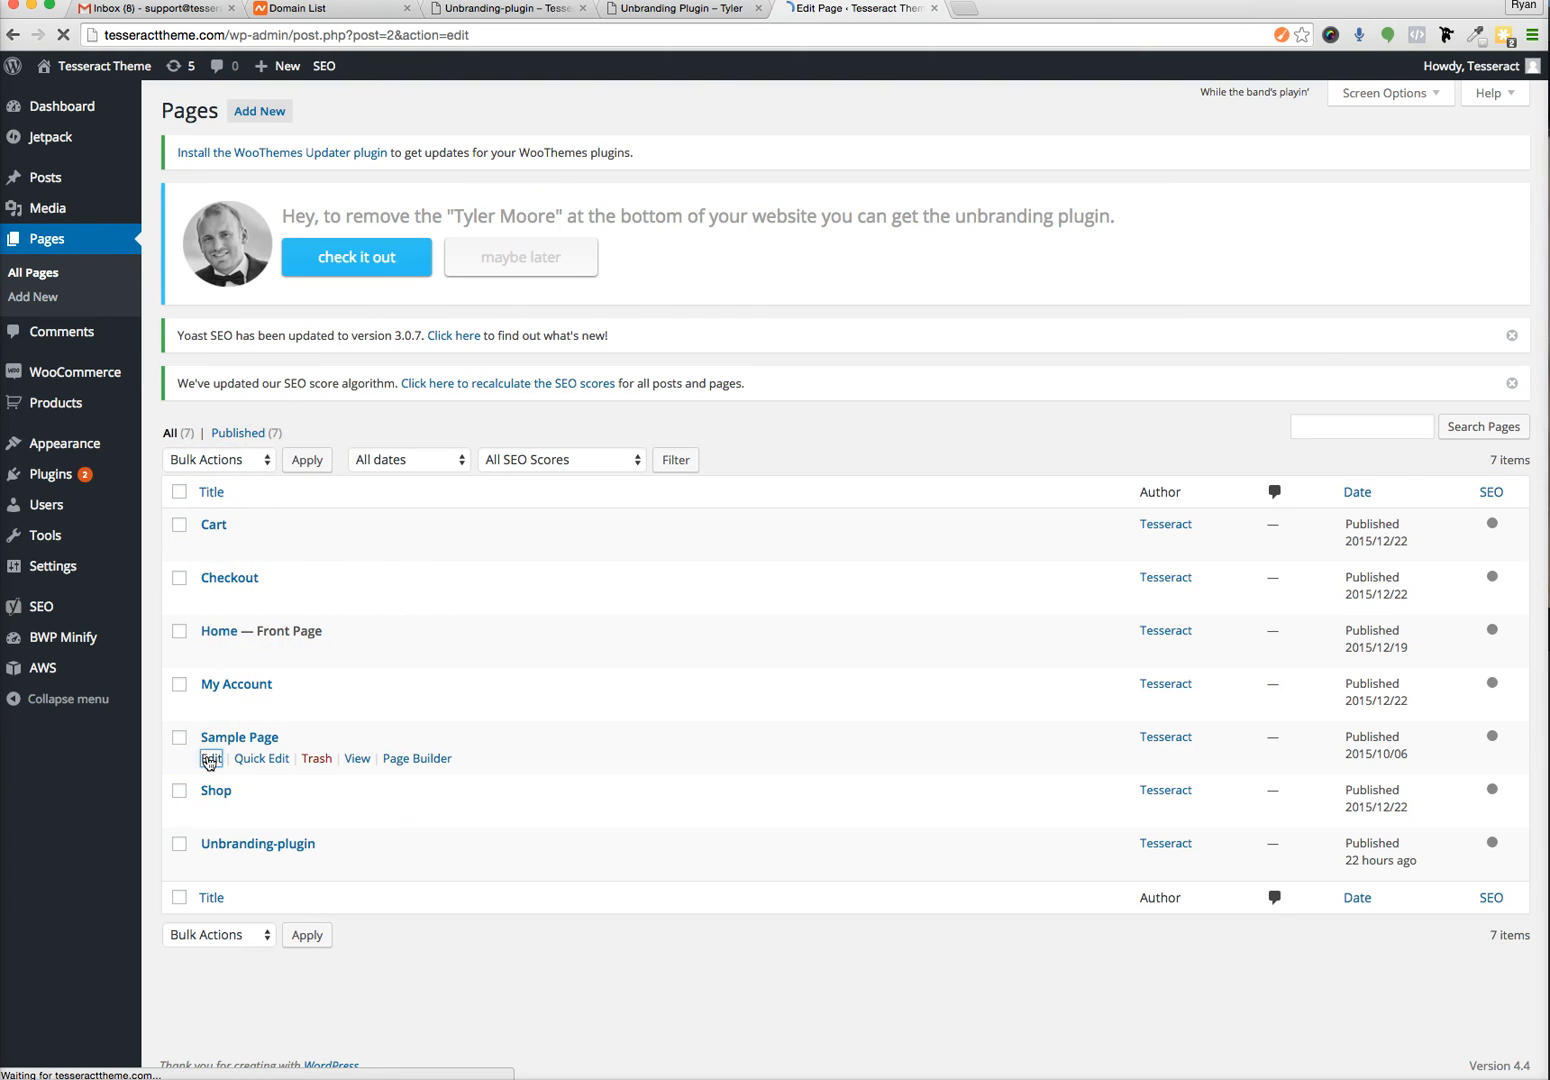
left_click(210, 758)
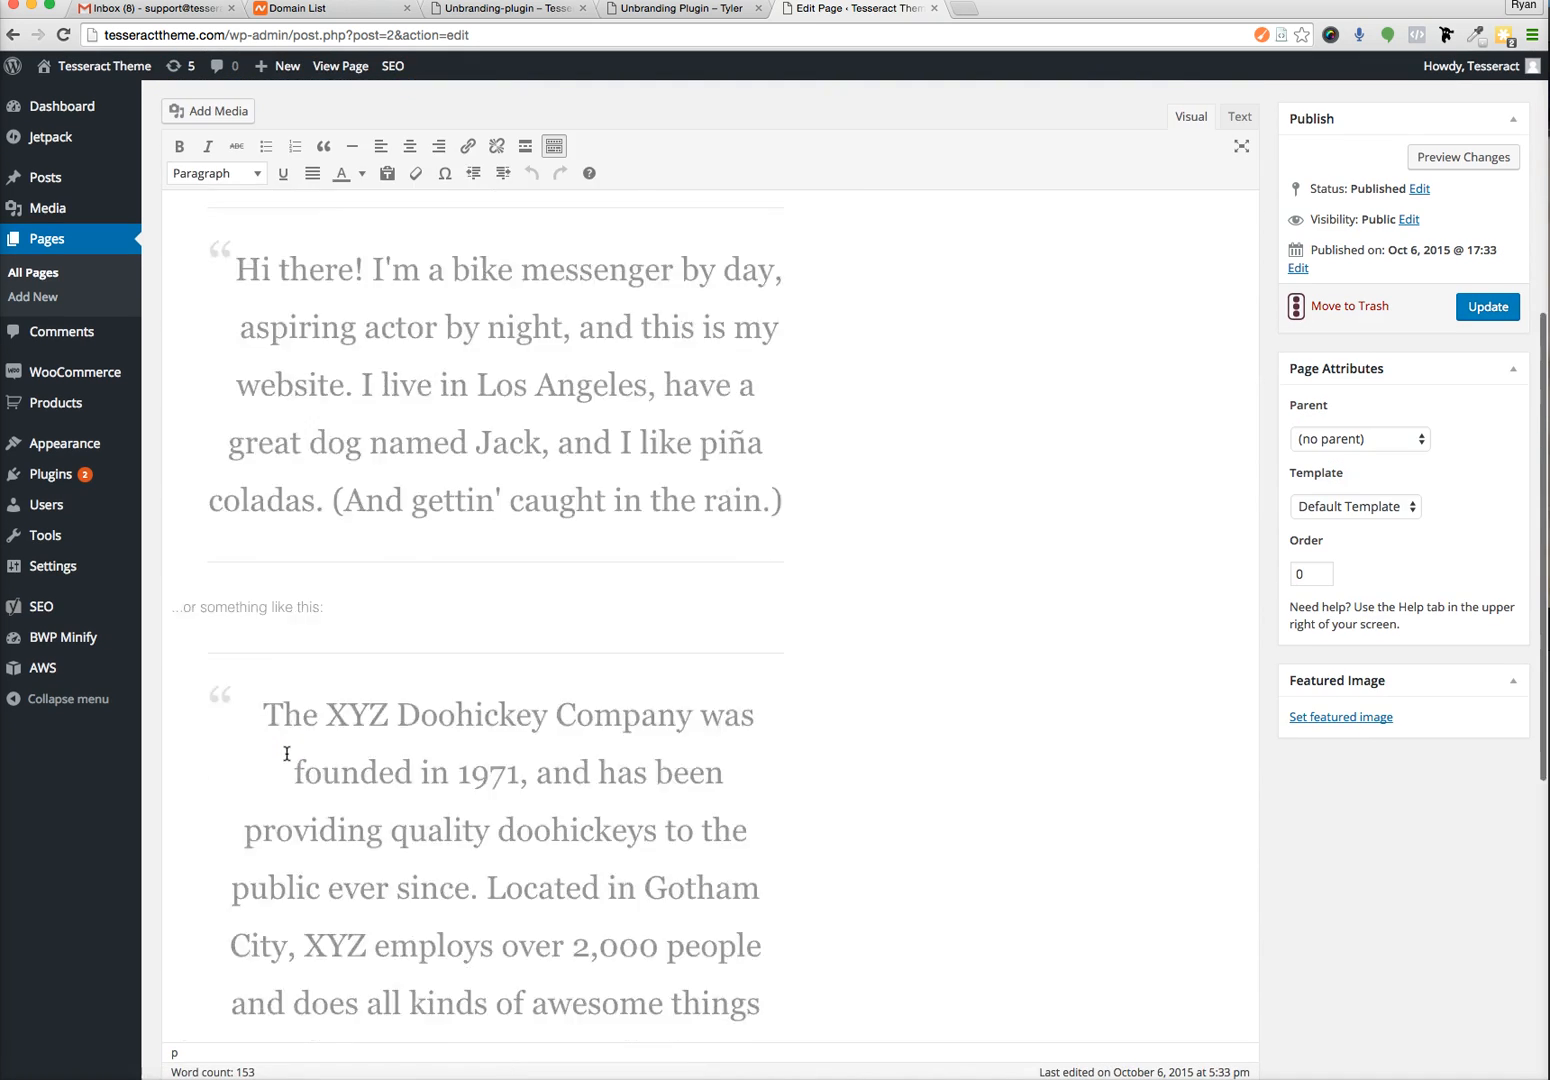
scroll("down", 3)
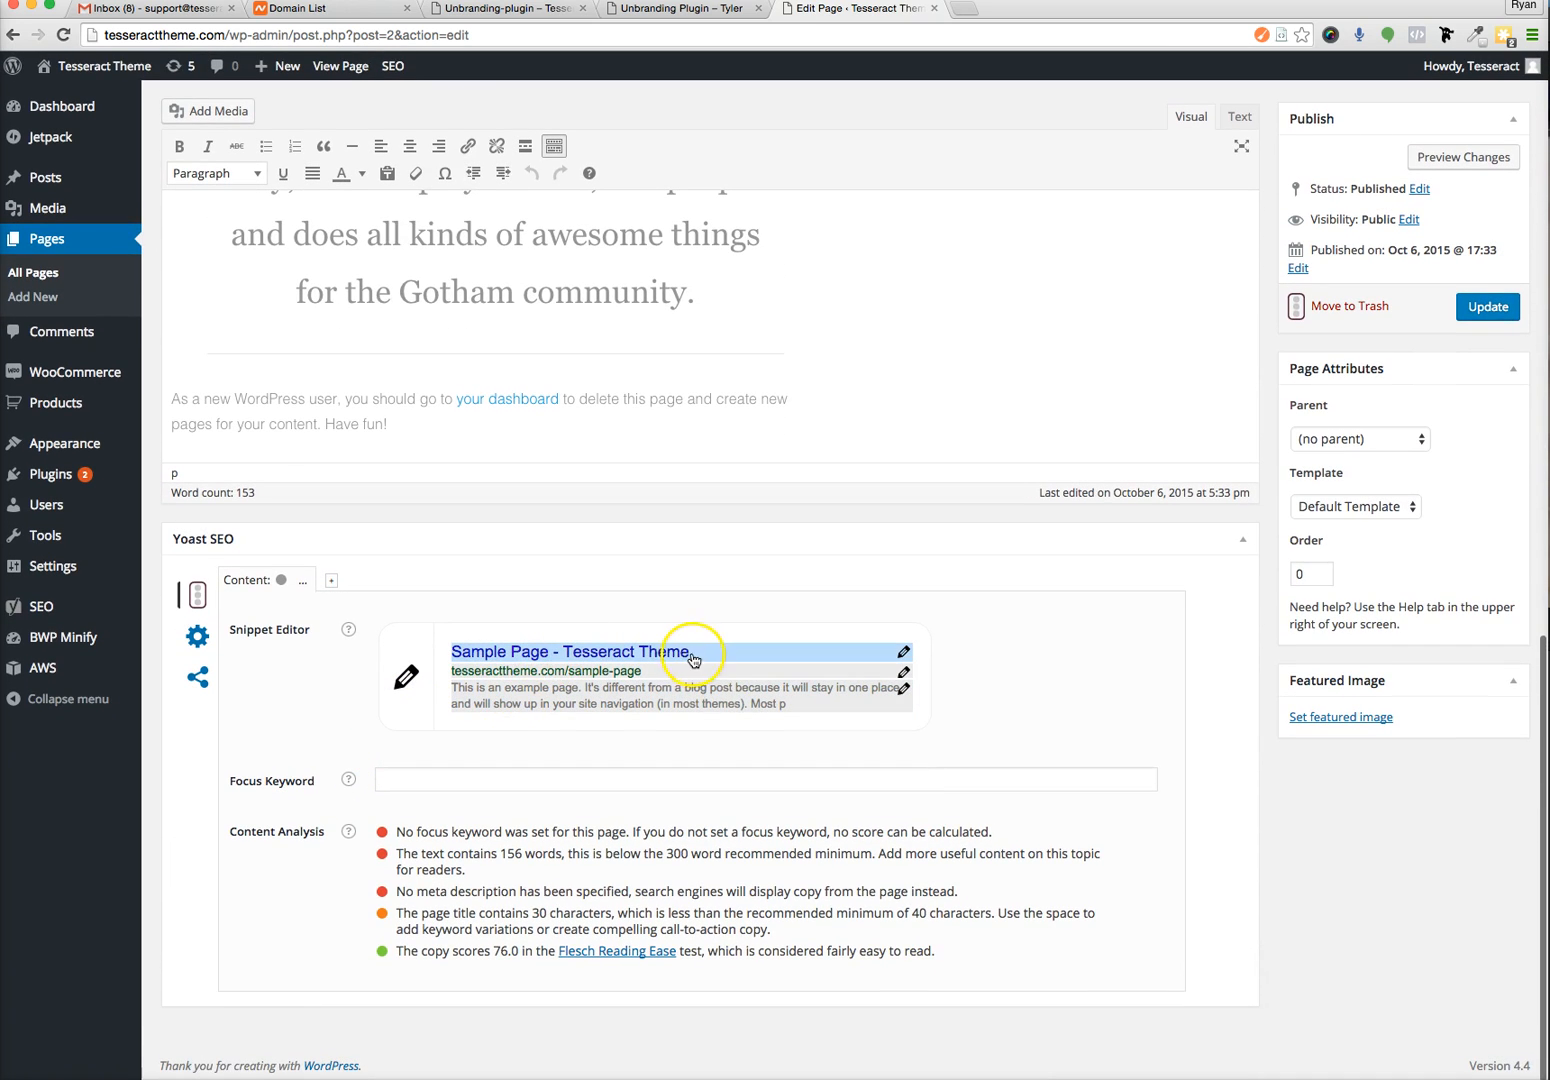